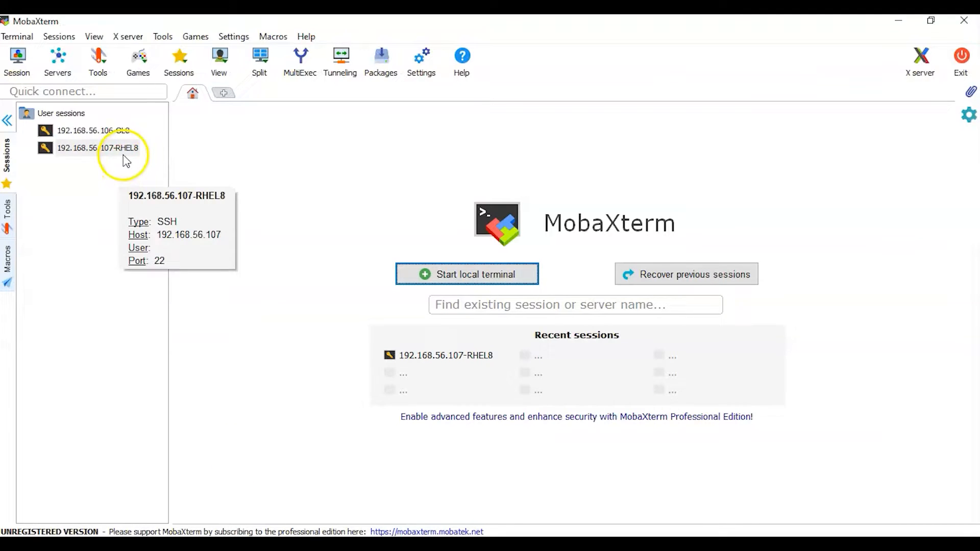
# Log in to the 192.168.56.107-RHEL8 session as root and collapse the Sessions sidebar.
pyautogui.doubleClick(97, 147)
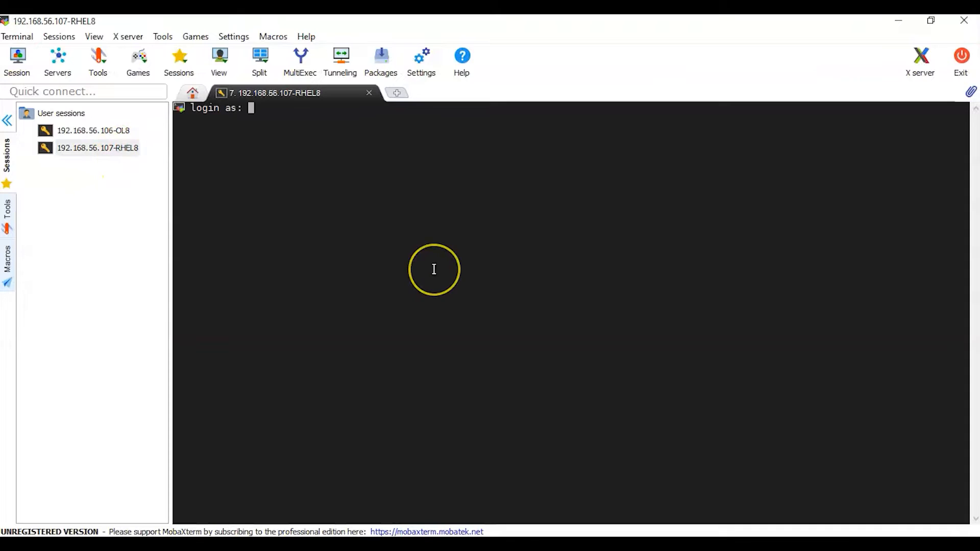
pyautogui.write('root')
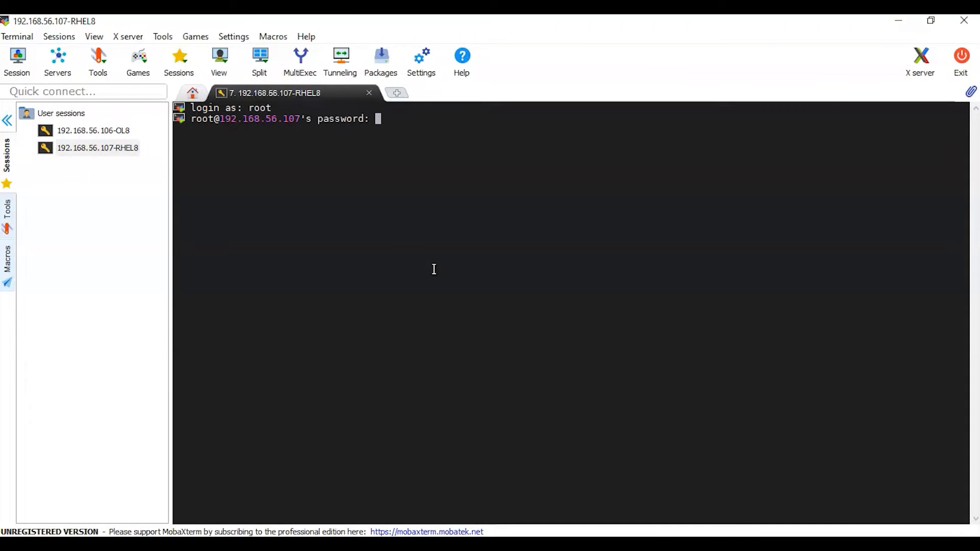
pyautogui.press('Return')
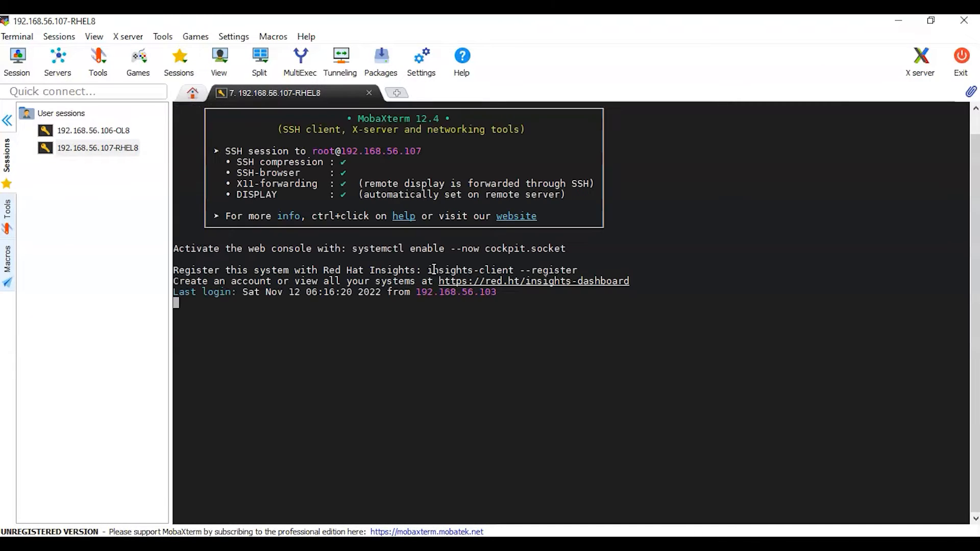
pyautogui.click(7, 122)
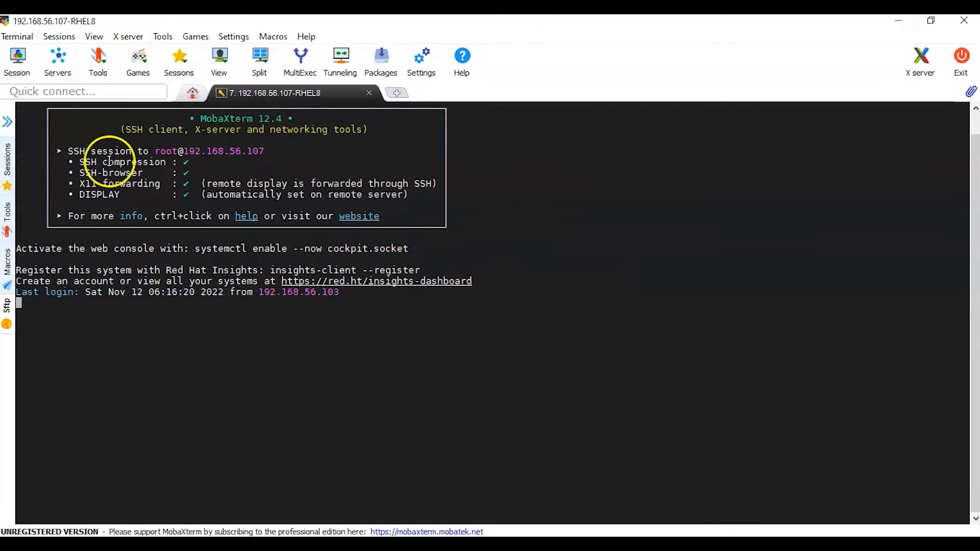
pyautogui.write('c')
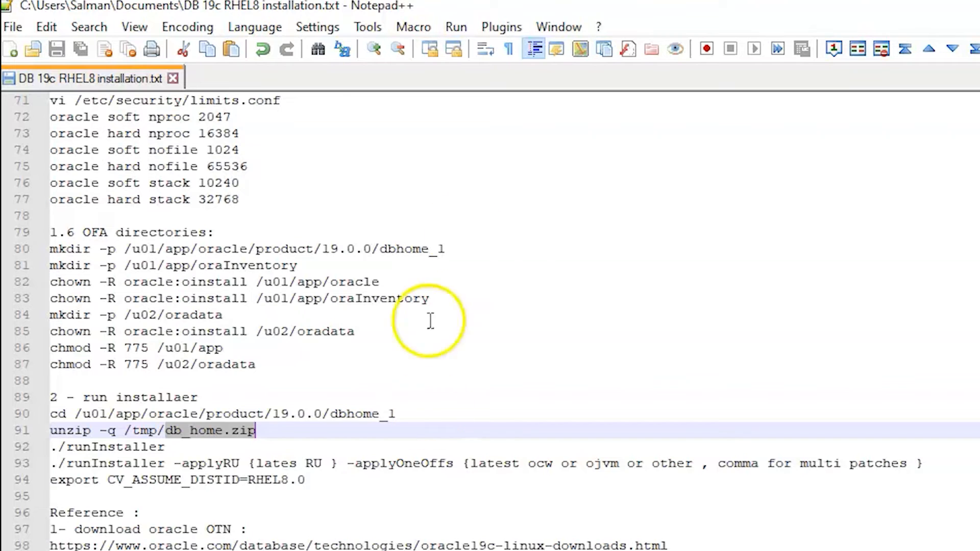
# Scroll the notes to the group/user section with the six groupadd commands.
pyautogui.scroll(3)
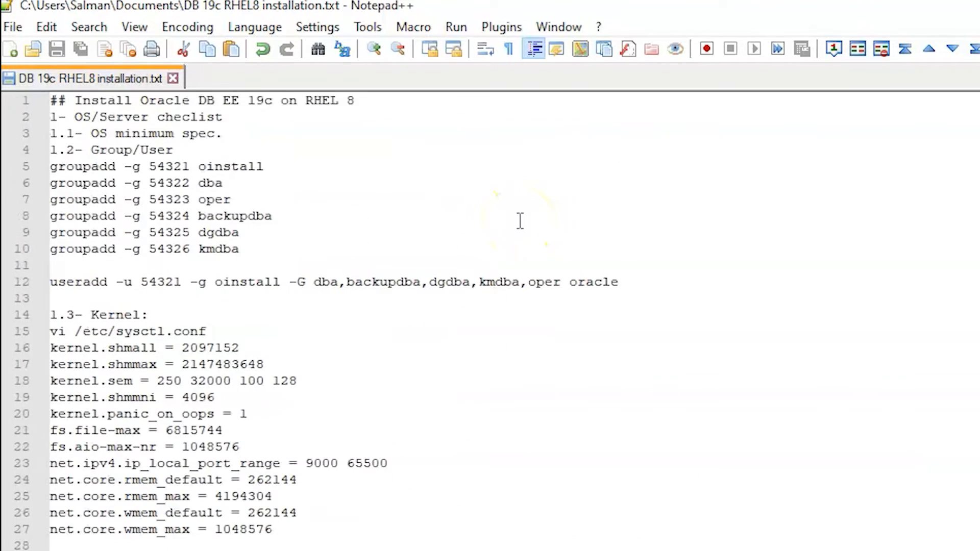
pyautogui.moveTo(531, 231)
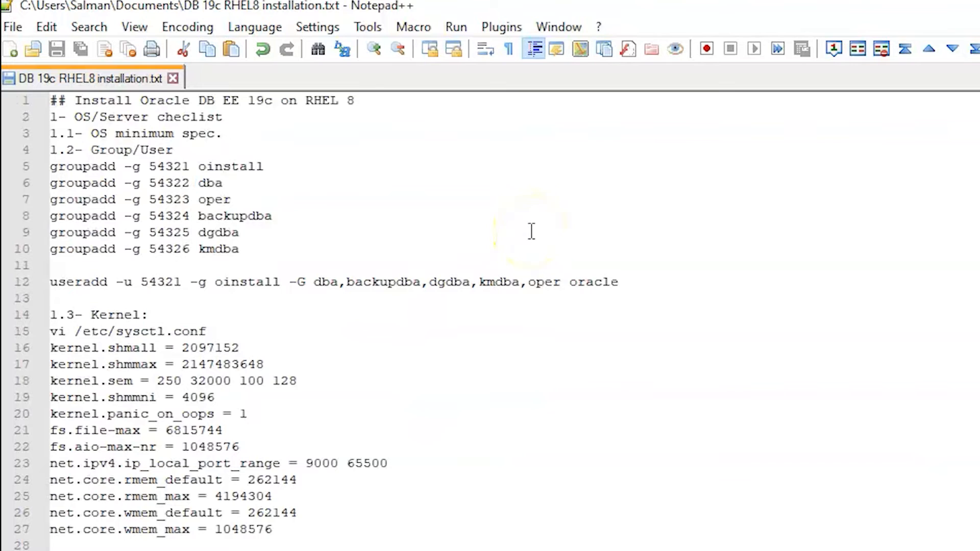
pyautogui.moveTo(306, 206)
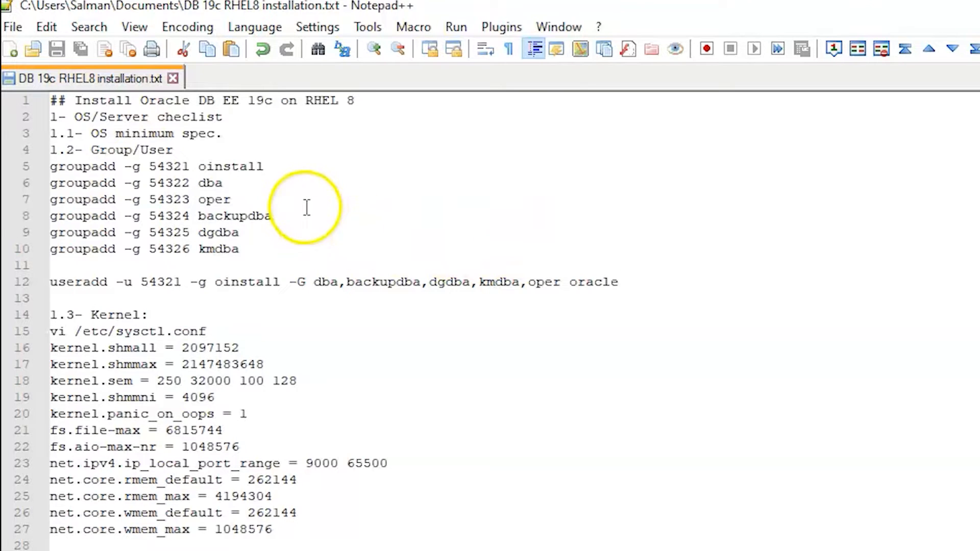
pyautogui.moveTo(244, 112)
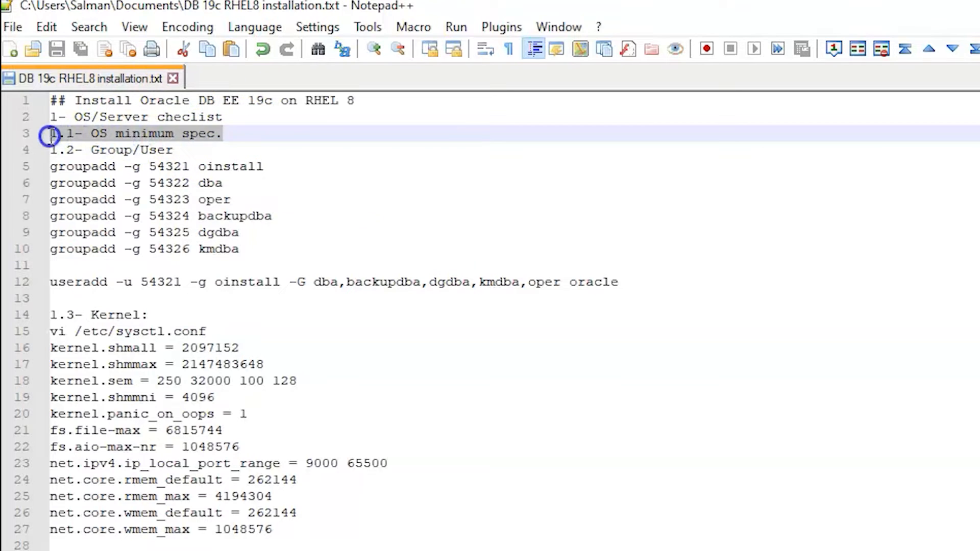
pyautogui.moveTo(344, 138)
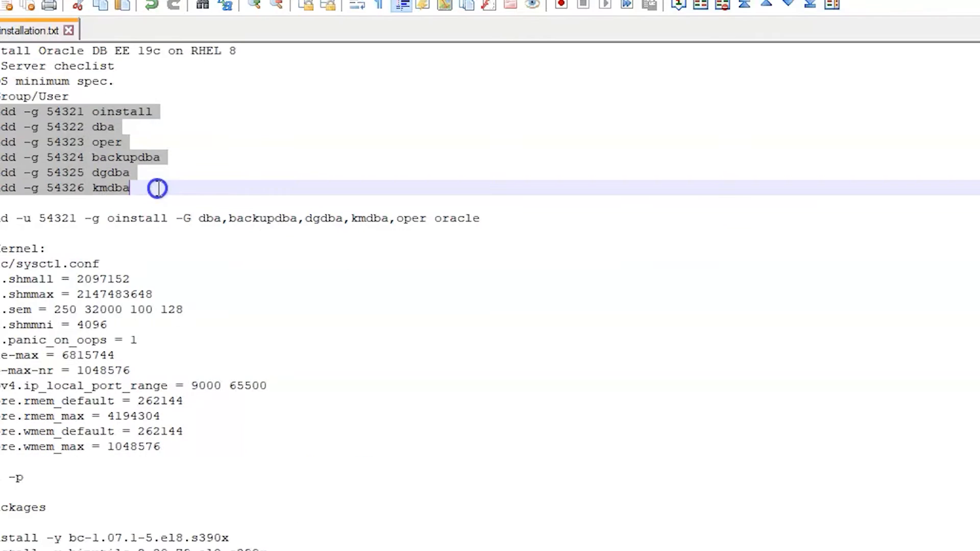
pyautogui.moveTo(157, 188)
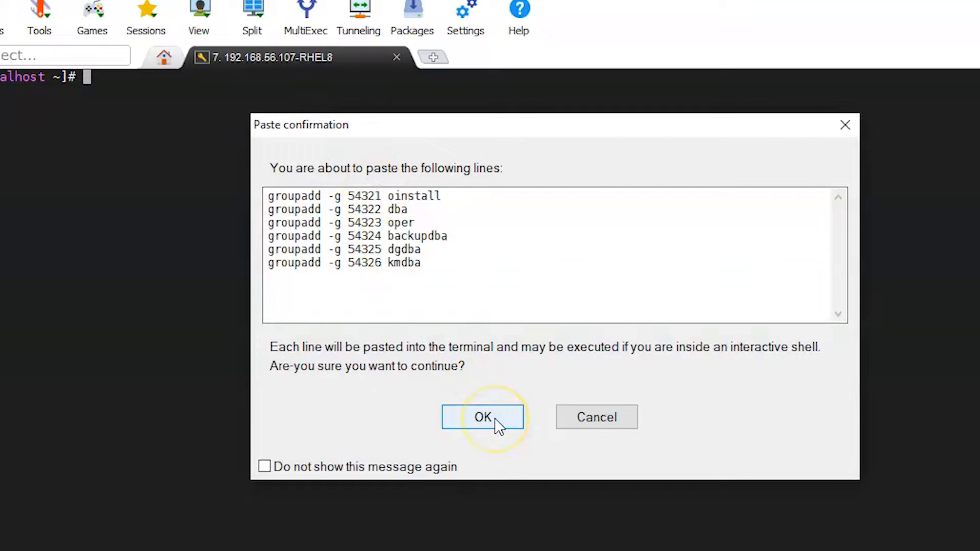
# Run the pasted groupadd commands and the useradd command creating the oracle user.
pyautogui.click(481, 417)
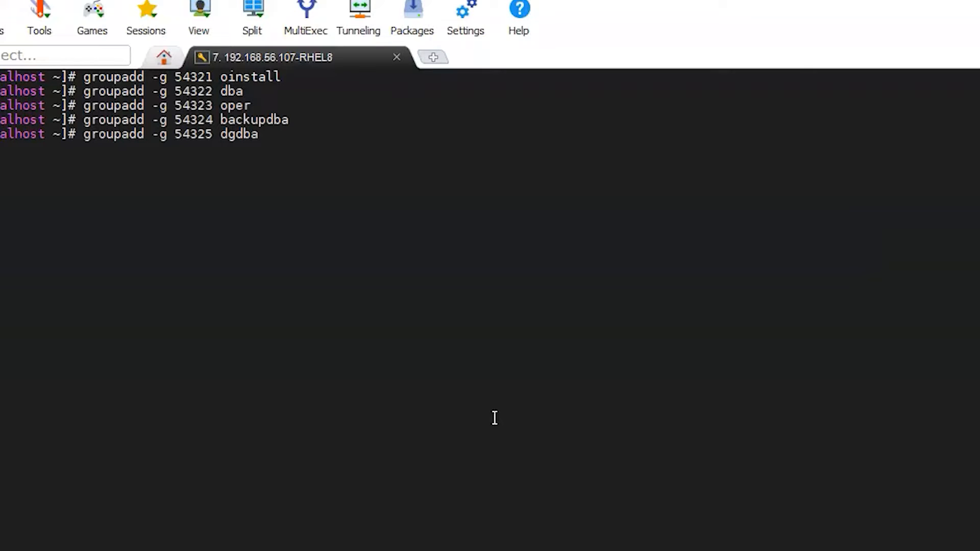
pyautogui.press('Return')
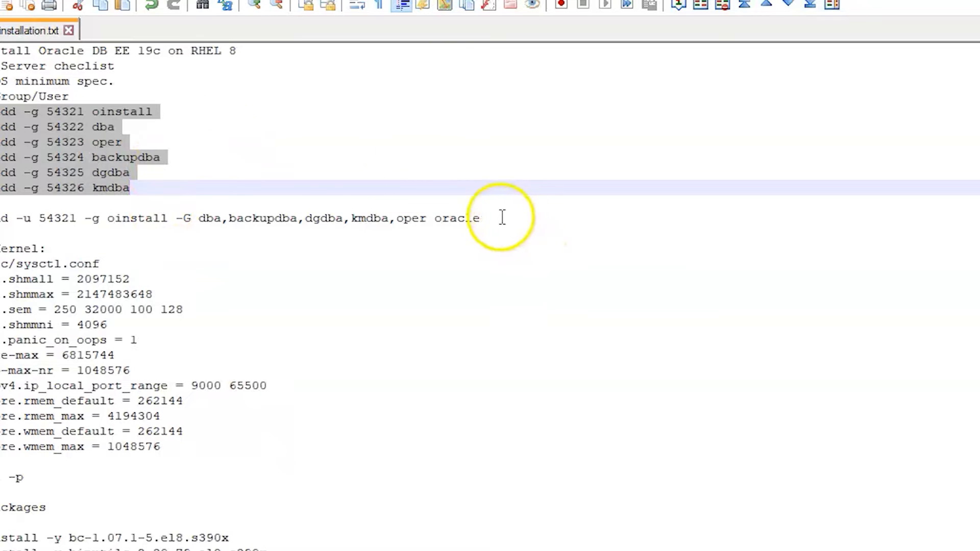
pyautogui.doubleClick(456, 218)
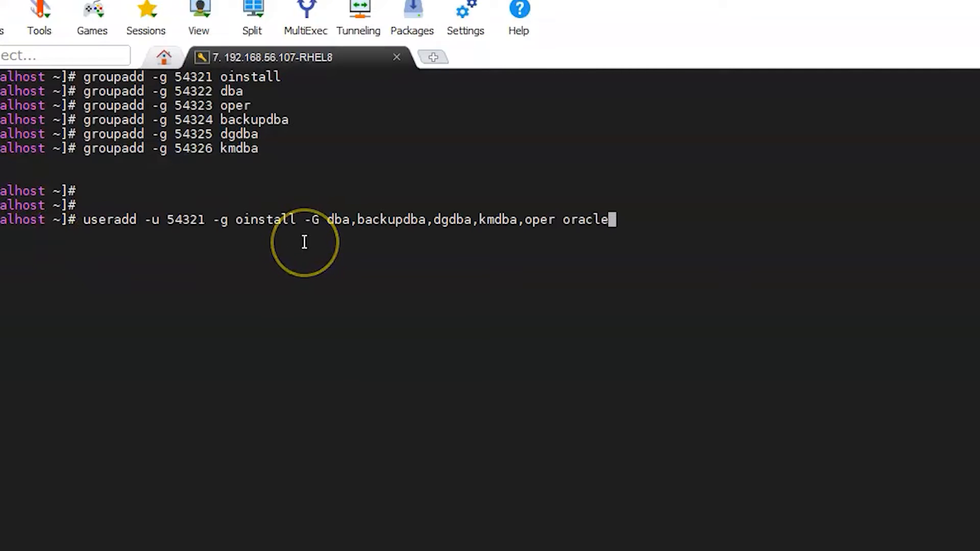
pyautogui.press('Return')
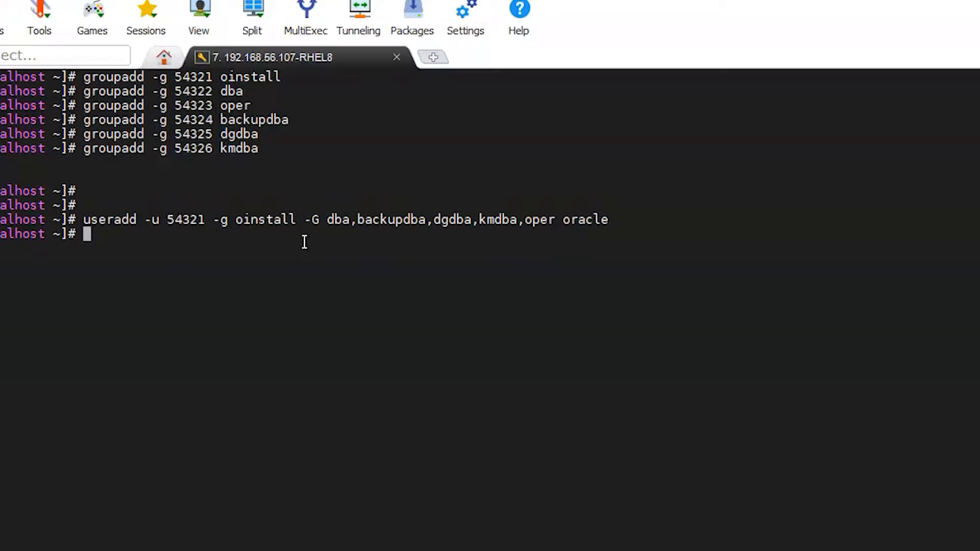
# Start setting the oracle user's password with passwd oracle.
pyautogui.write('passwd or')
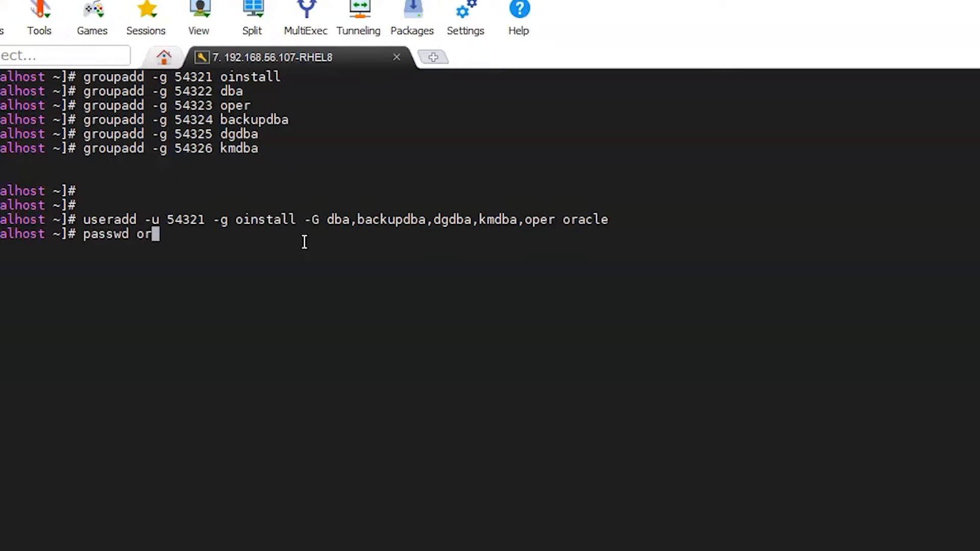
pyautogui.write('acle')
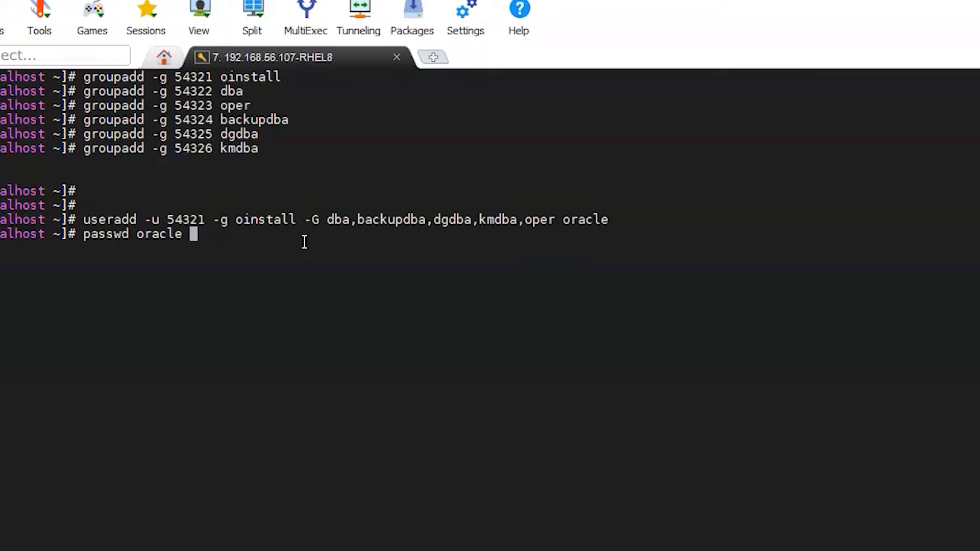
pyautogui.press('Return')
pyautogui.write('id -')
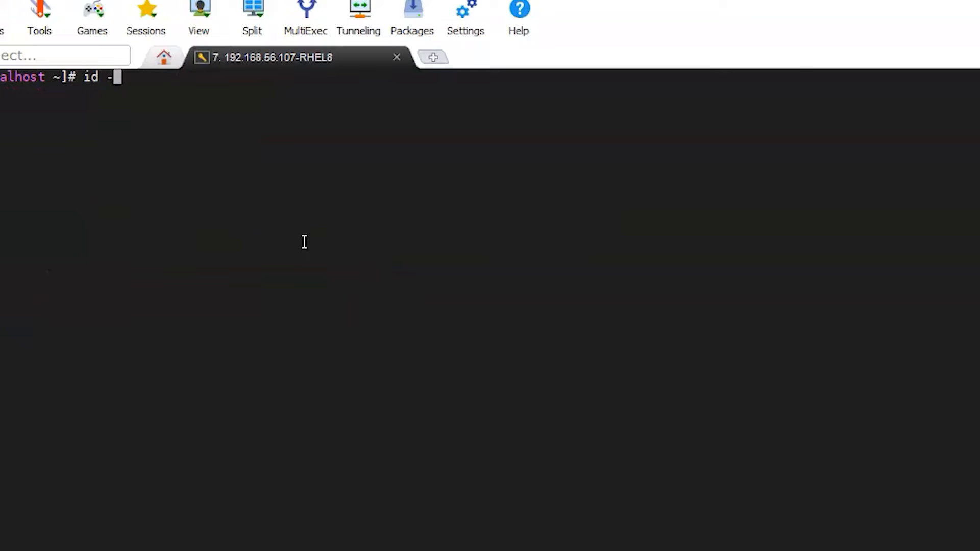
# Run id -a oracle to confirm the user's oinstall, dba, oper, backupdba, dgdba and kmdba groups.
pyautogui.write('o')
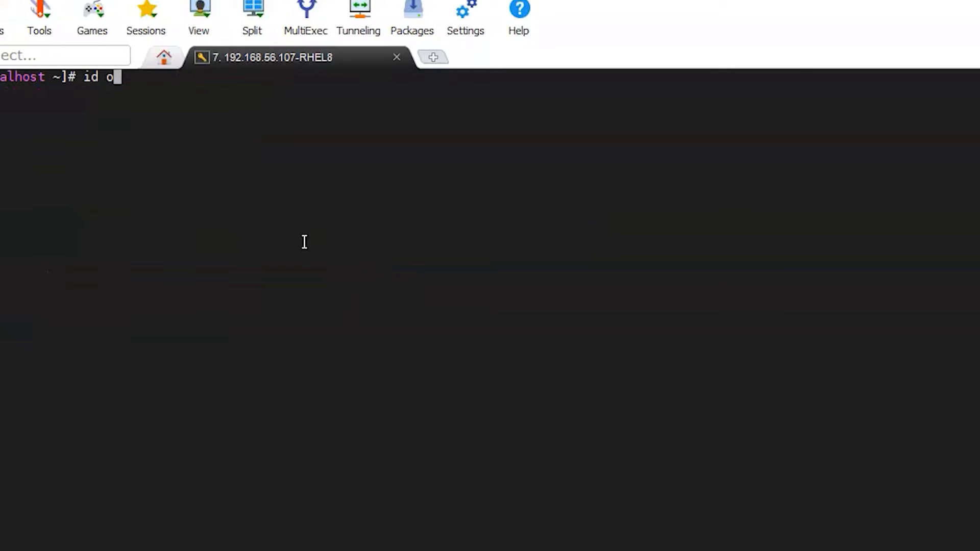
pyautogui.write('-a')
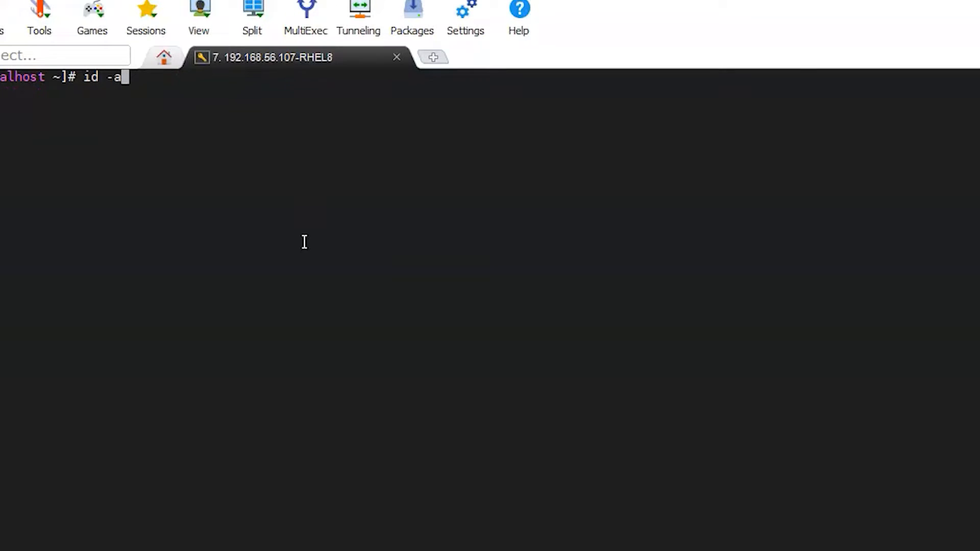
pyautogui.press('Return')
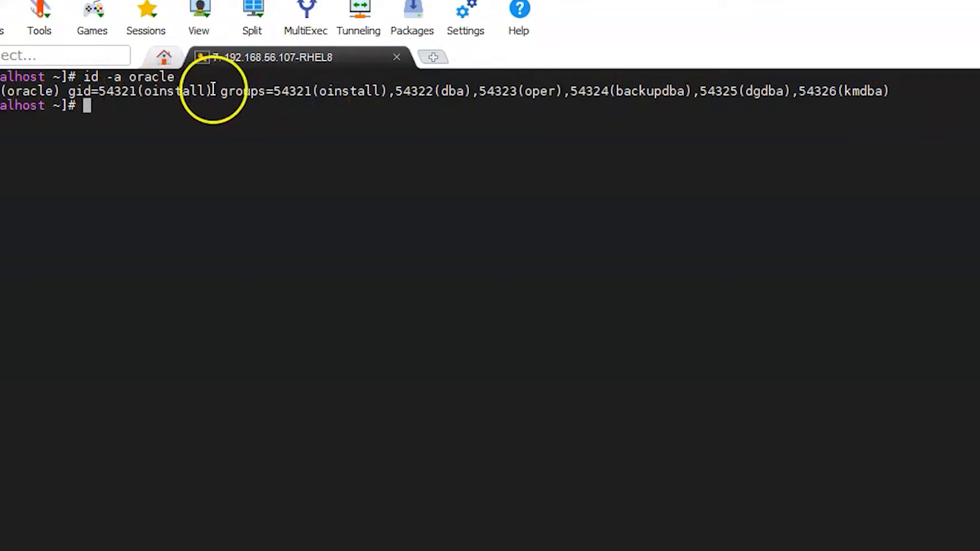
pyautogui.doubleClick(176, 91)
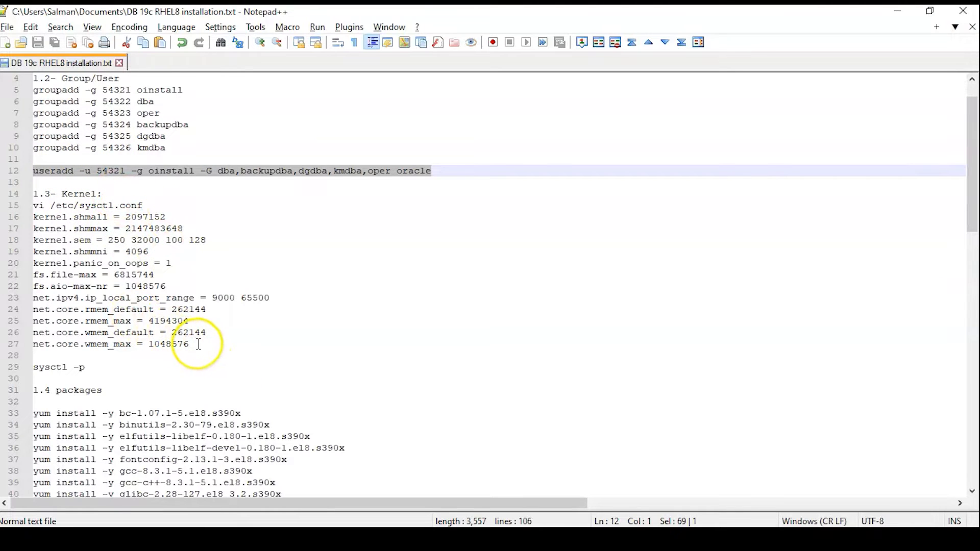
pyautogui.moveTo(59, 205)
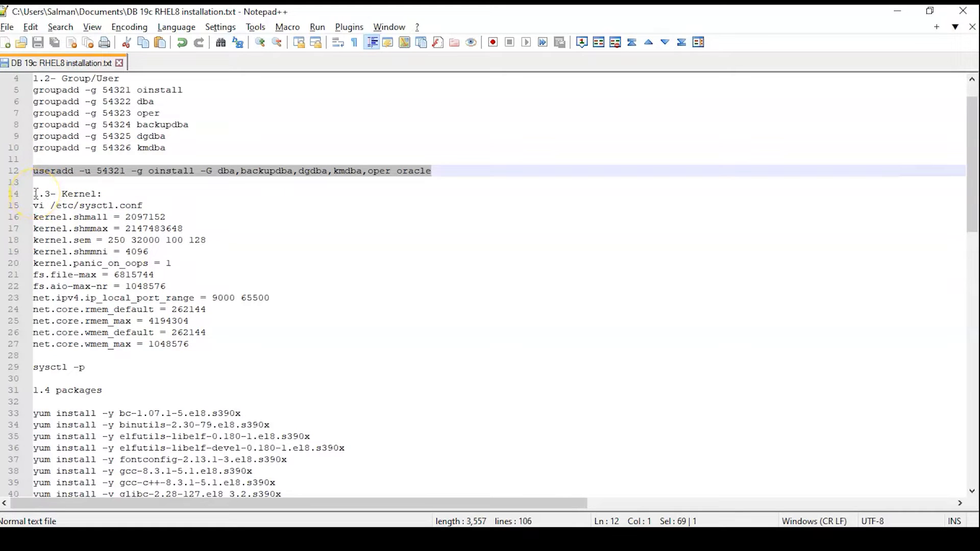
# Select the vi /etc/sysctl.conf line in the kernel section for copying.
pyautogui.doubleClick(91, 206)
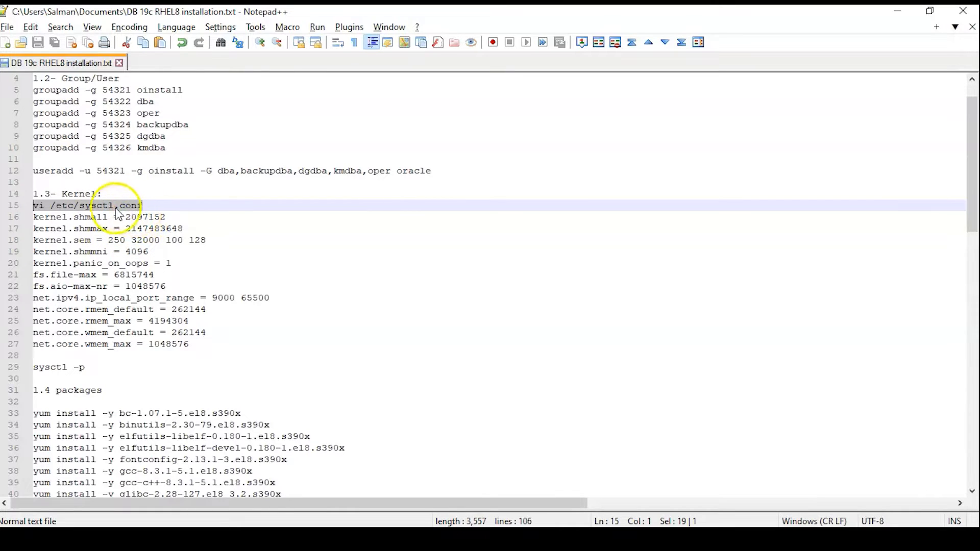
pyautogui.moveTo(82, 212)
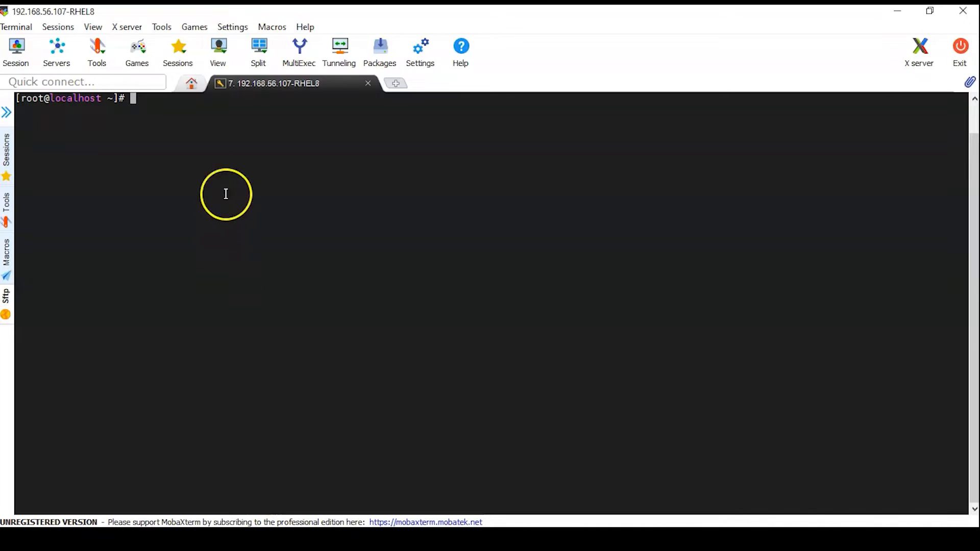
pyautogui.moveTo(200, 165)
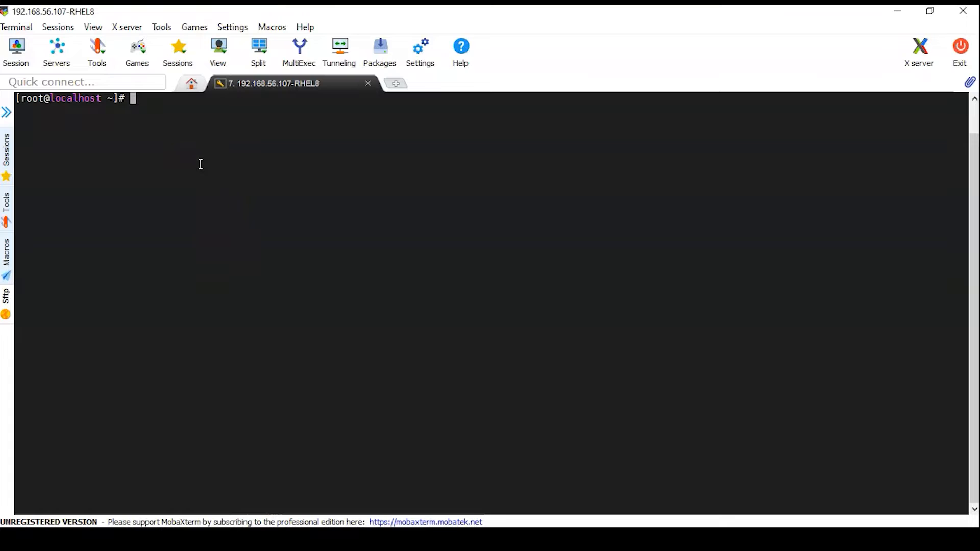
# Paste the Oracle kernel parameters into /etc/sysctl.conf, save it and apply with sysctl -p.
pyautogui.write('vi /etc/sysctl.conf')
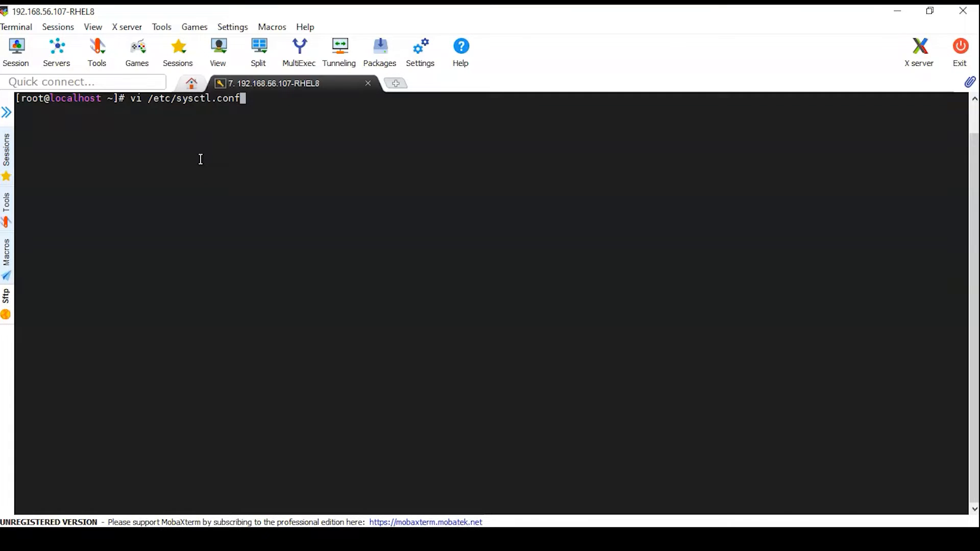
pyautogui.press('Return')
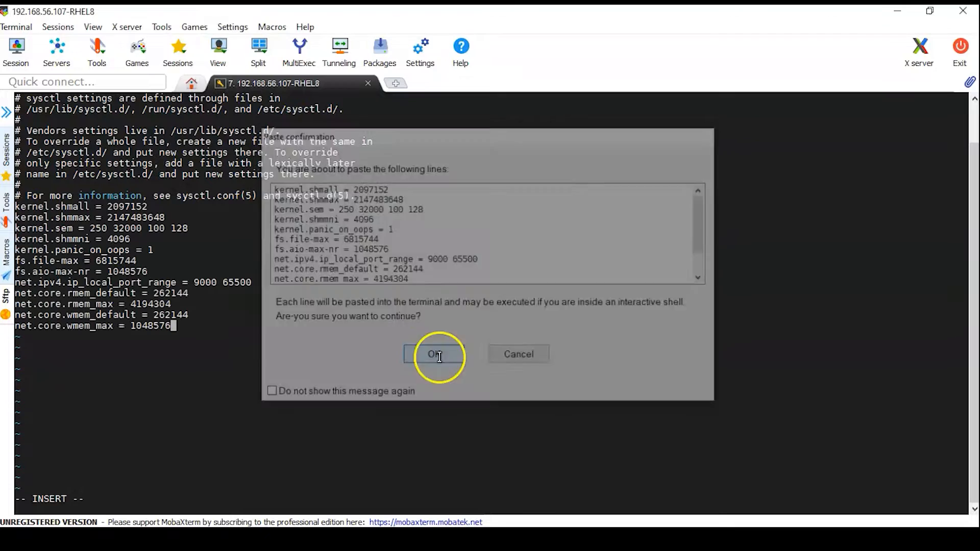
pyautogui.click(436, 355)
pyautogui.write('sysctl -p')
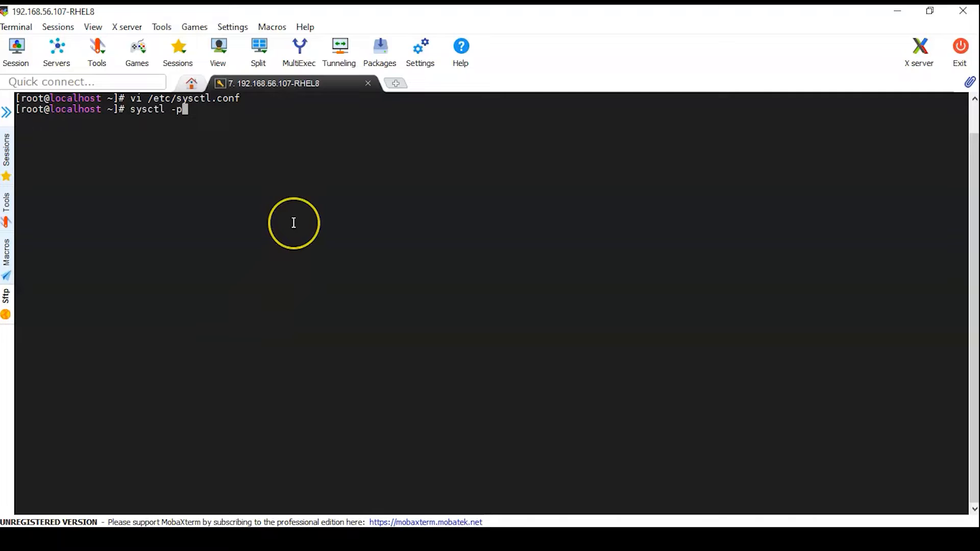
pyautogui.press('Return')
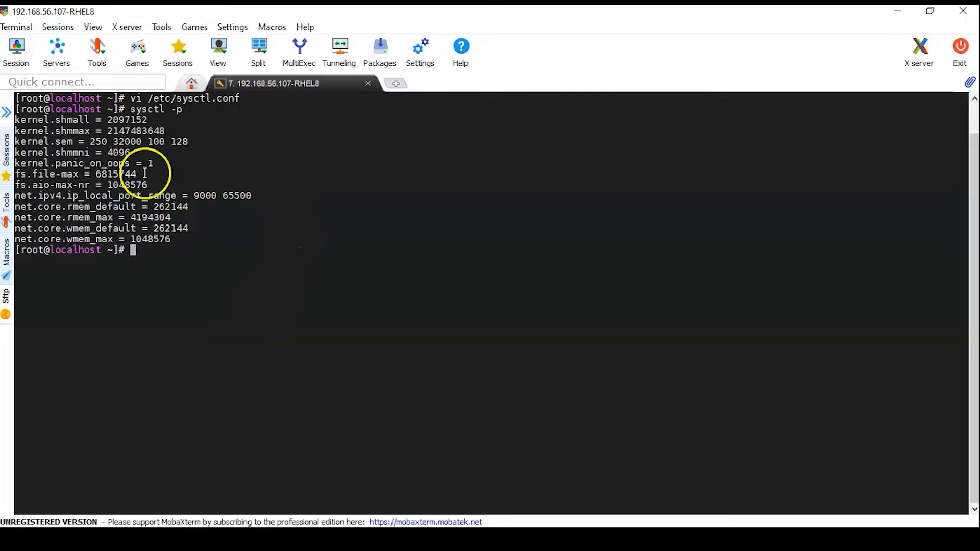
pyautogui.moveTo(283, 277)
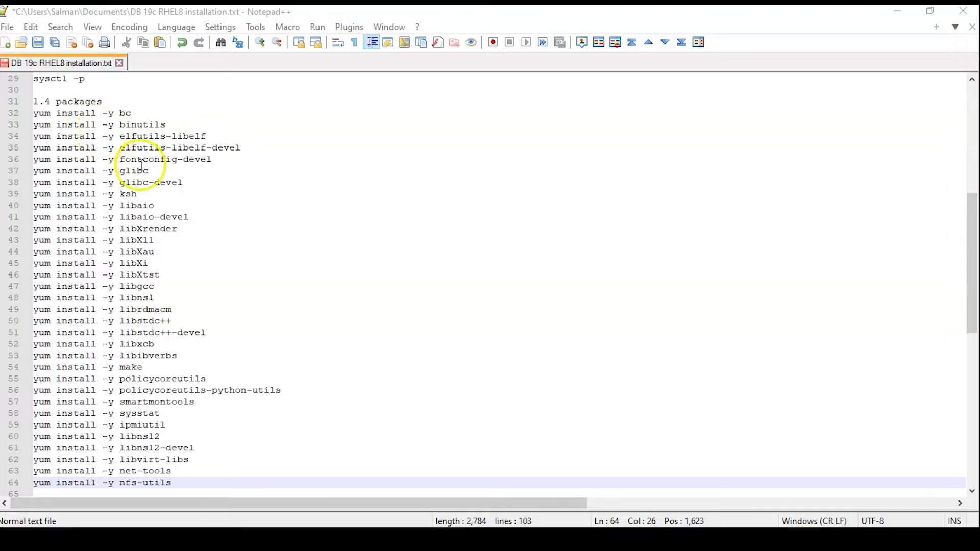
pyautogui.moveTo(225, 385)
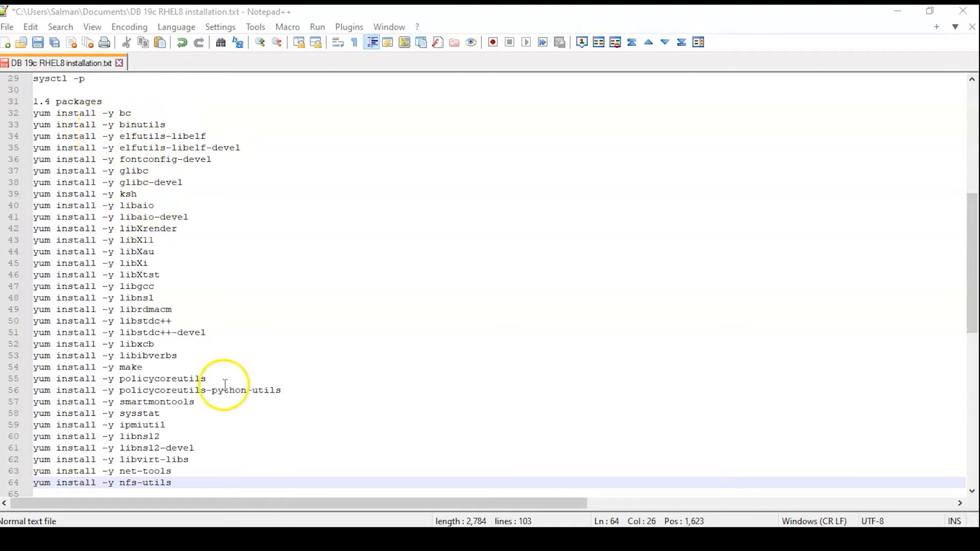
pyautogui.moveTo(29, 119)
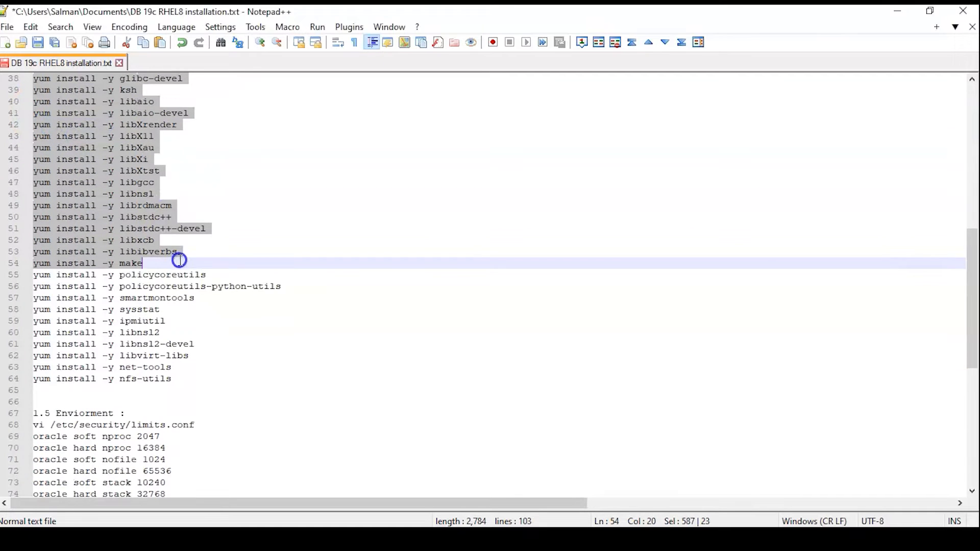
# Extend the selection to the last yum install line (nfs-utils) in section 1.4.
pyautogui.click(196, 377)
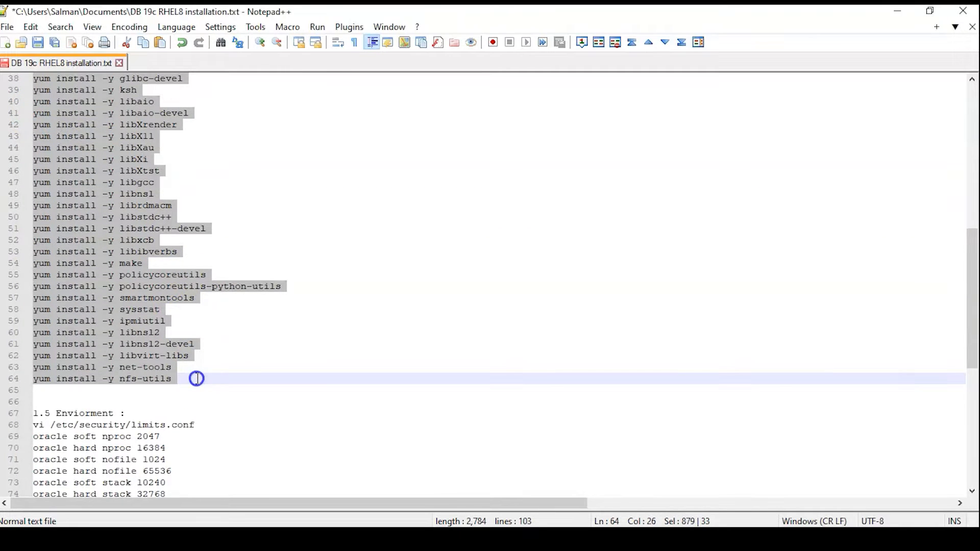
pyautogui.moveTo(185, 344)
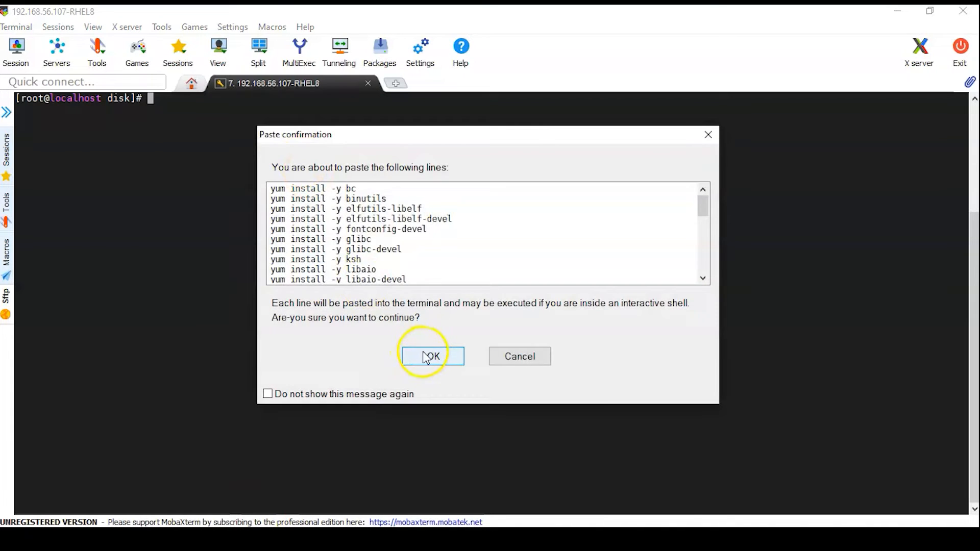
# Paste and run the yum install commands in the terminal.
pyautogui.click(431, 356)
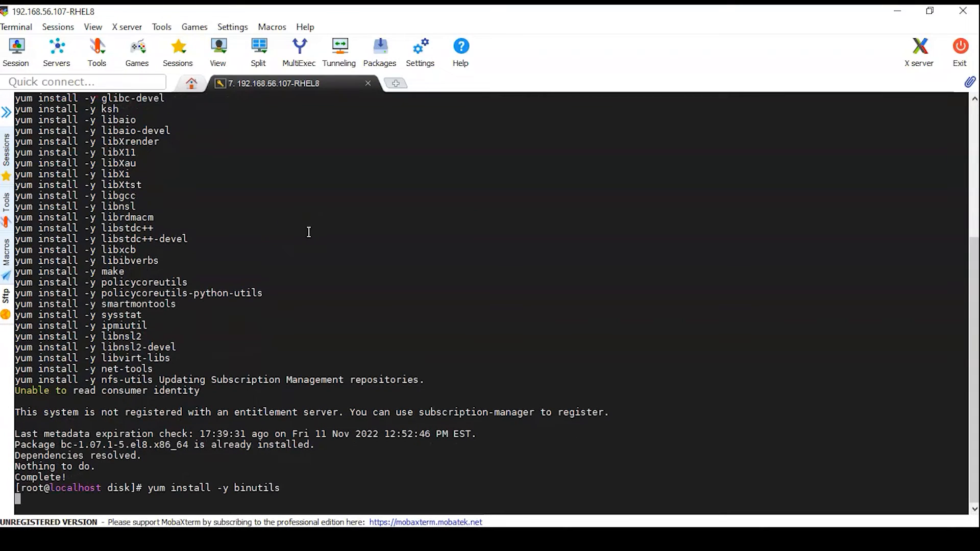
pyautogui.press('Return')
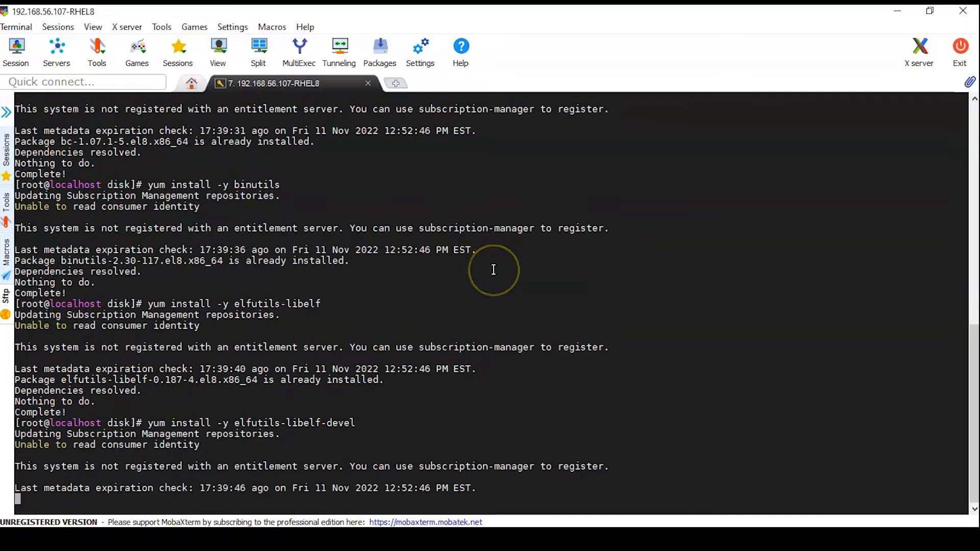
pyautogui.moveTo(494, 269)
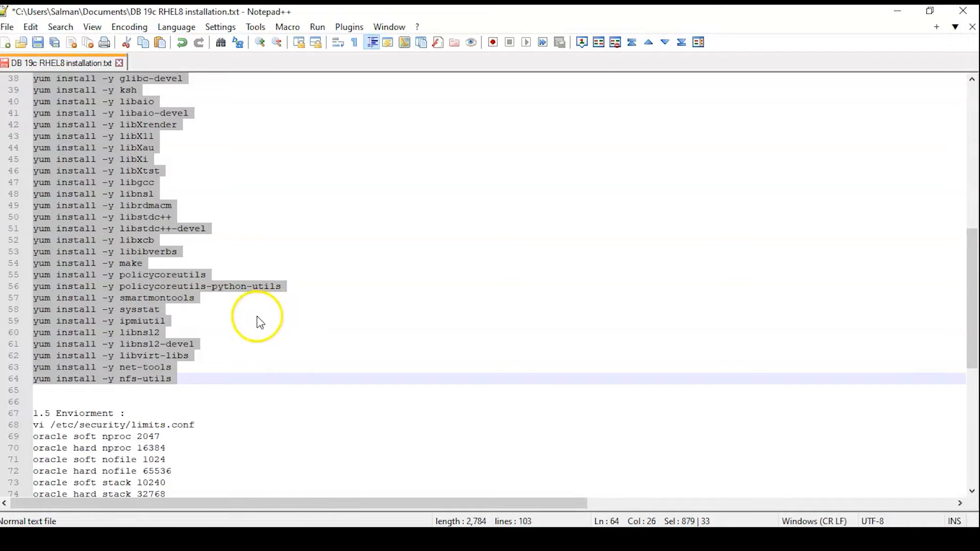
# Copy the six oracle limit lines, paste them into /etc/security/limits.conf in vi and save.
pyautogui.scroll(-3)
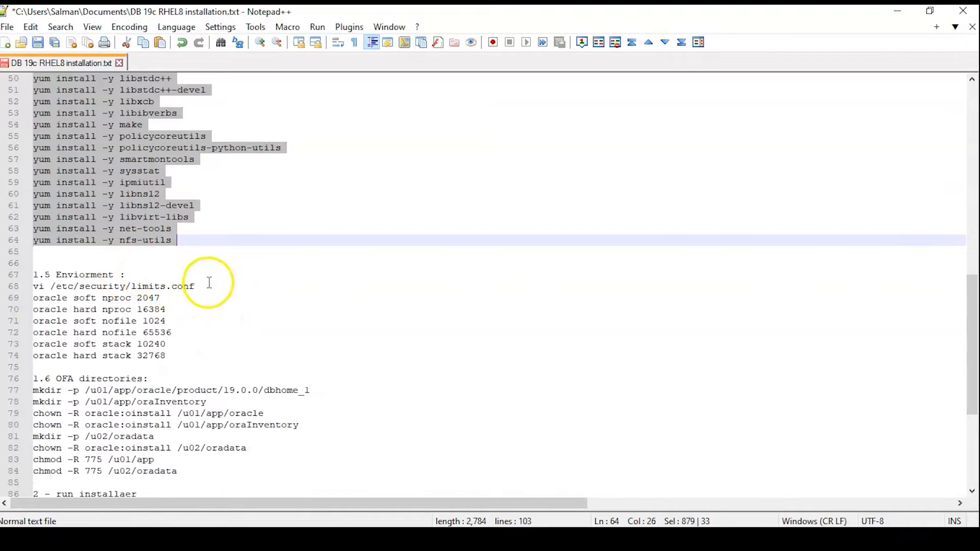
pyautogui.click(40, 286)
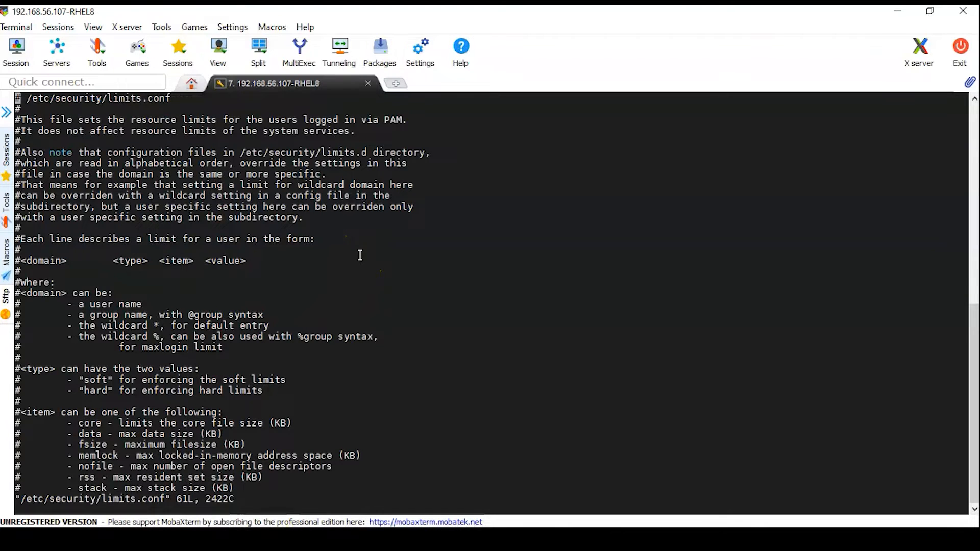
pyautogui.scroll(-3)
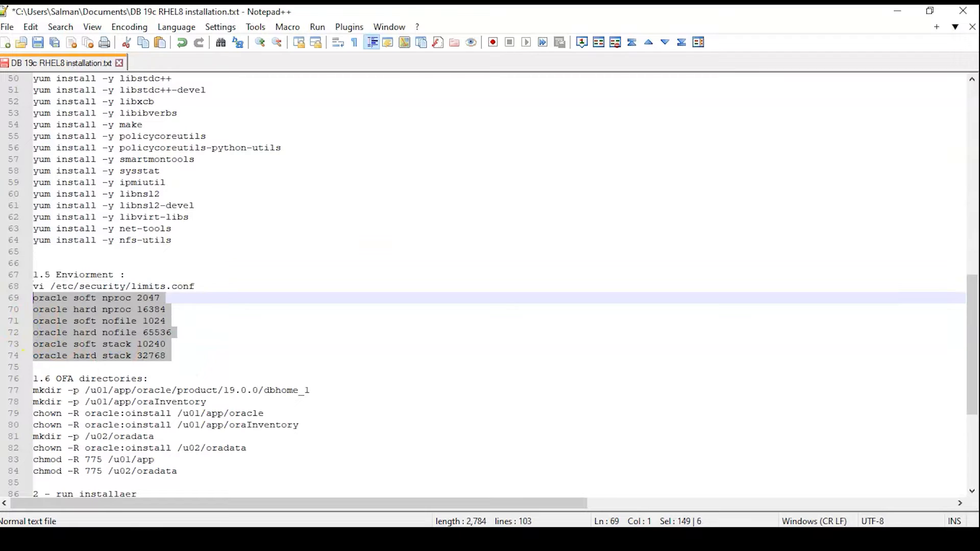
pyautogui.moveTo(100, 338)
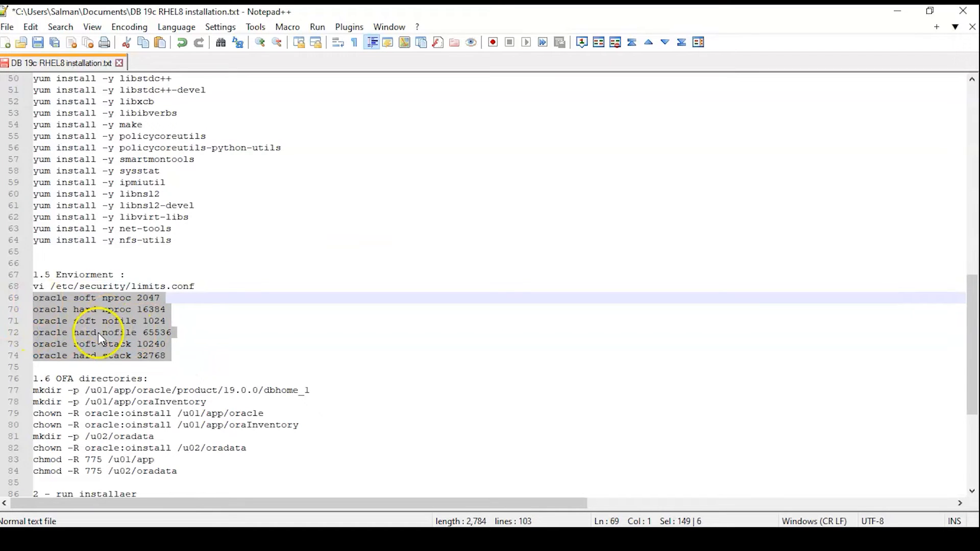
pyautogui.moveTo(93, 308)
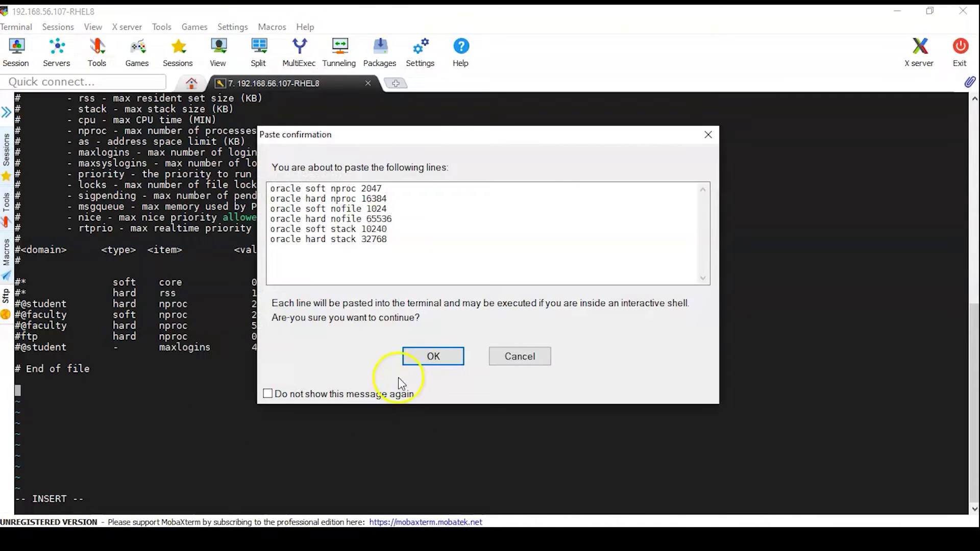
pyautogui.click(433, 355)
pyautogui.write(':wq')
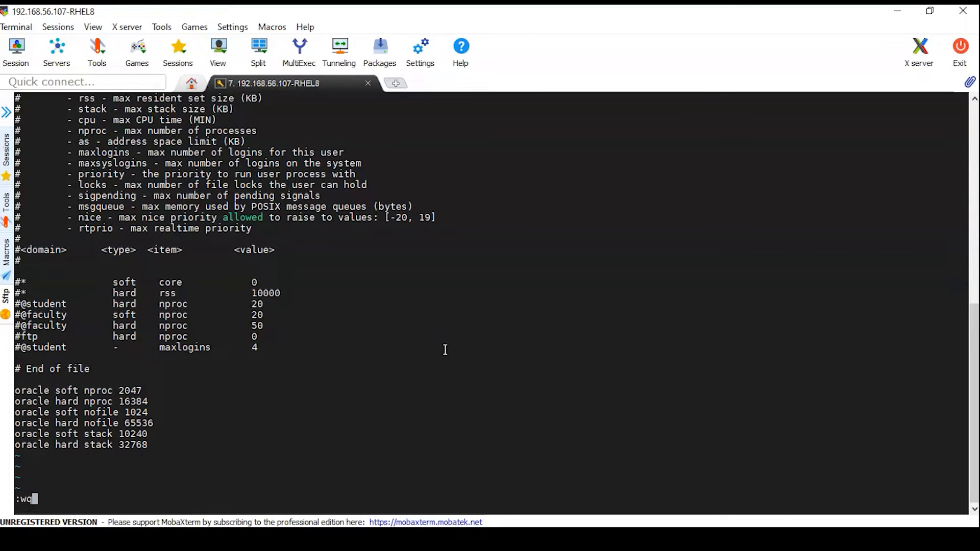
pyautogui.press('Return')
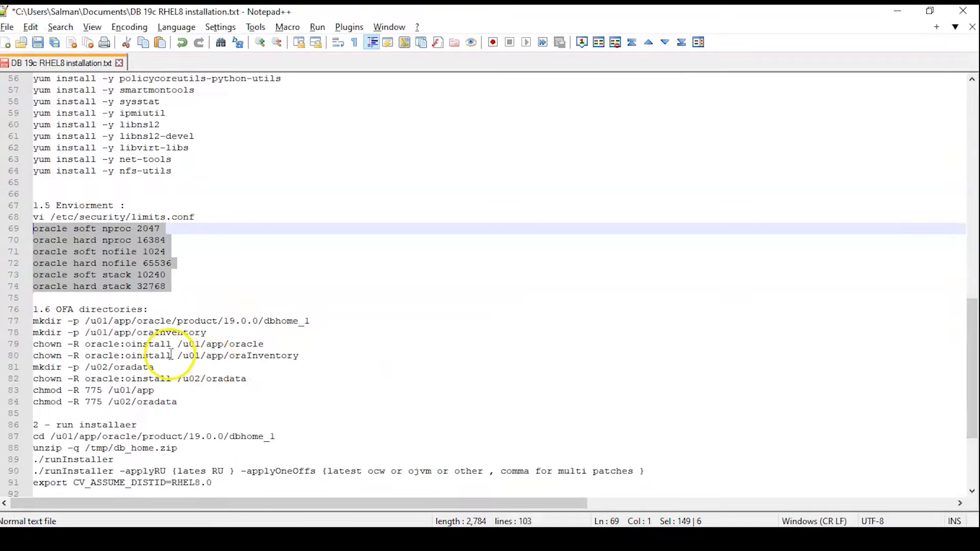
# Paste and run the section 1.6 commands creating /u01 and /u02 directories owned by oracle:oinstall with 775.
pyautogui.scroll(-3)
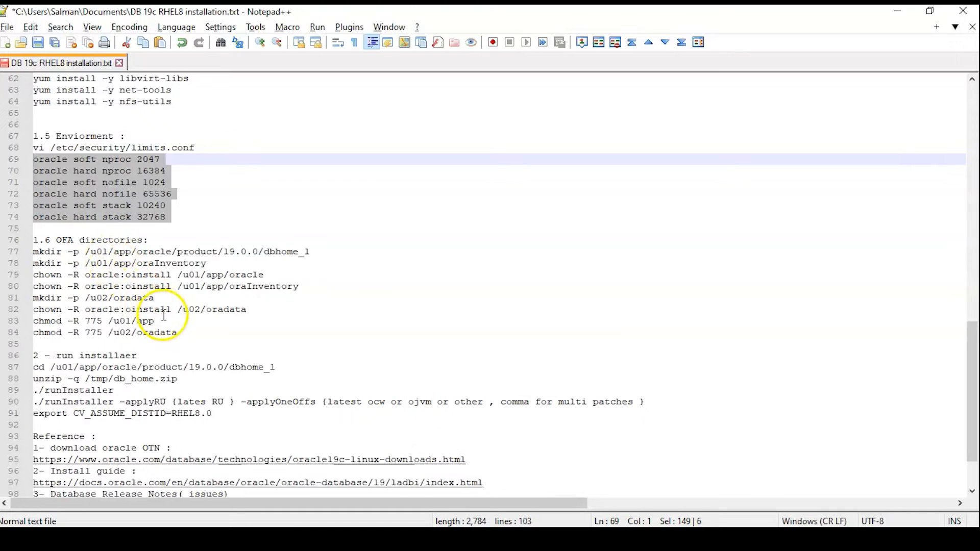
pyautogui.moveTo(188, 338)
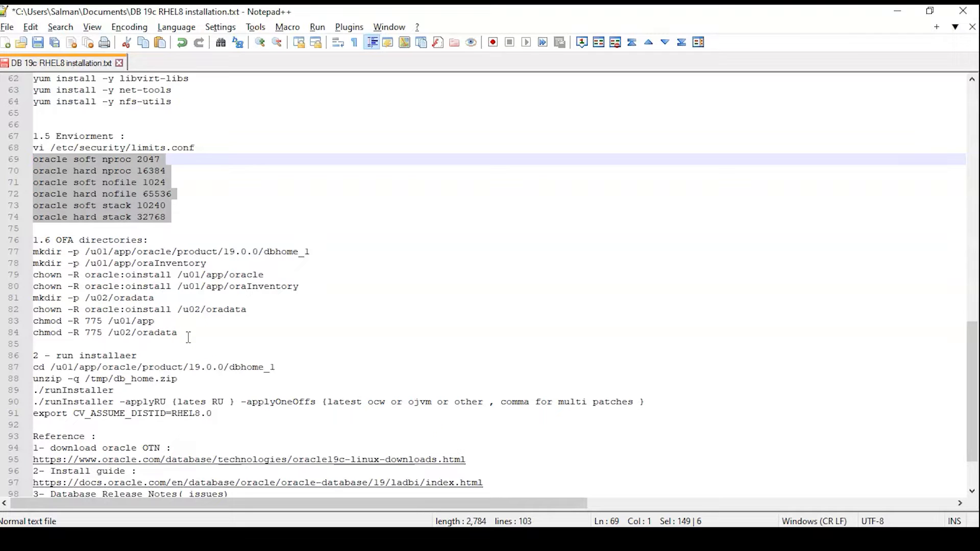
pyautogui.click(167, 333)
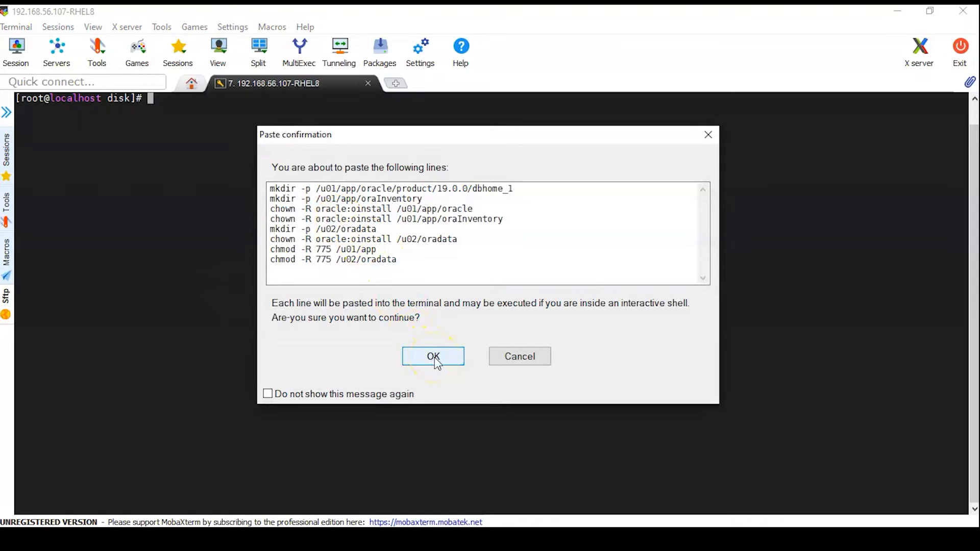
pyautogui.click(433, 356)
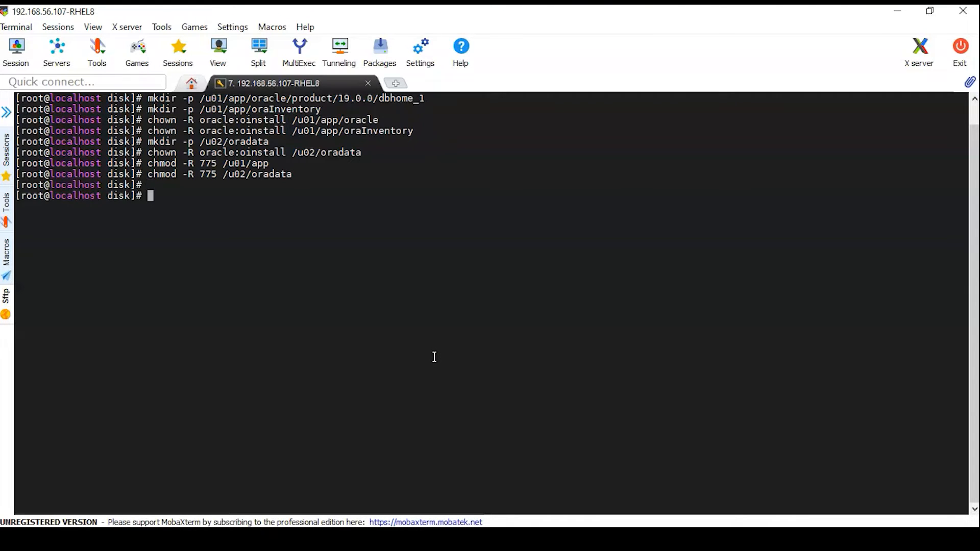
pyautogui.press('Return')
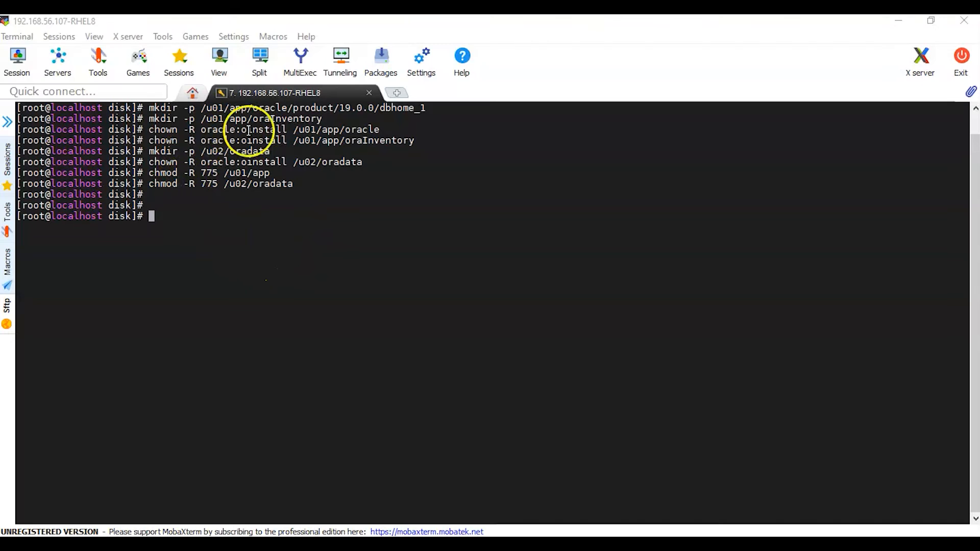
pyautogui.moveTo(412, 225)
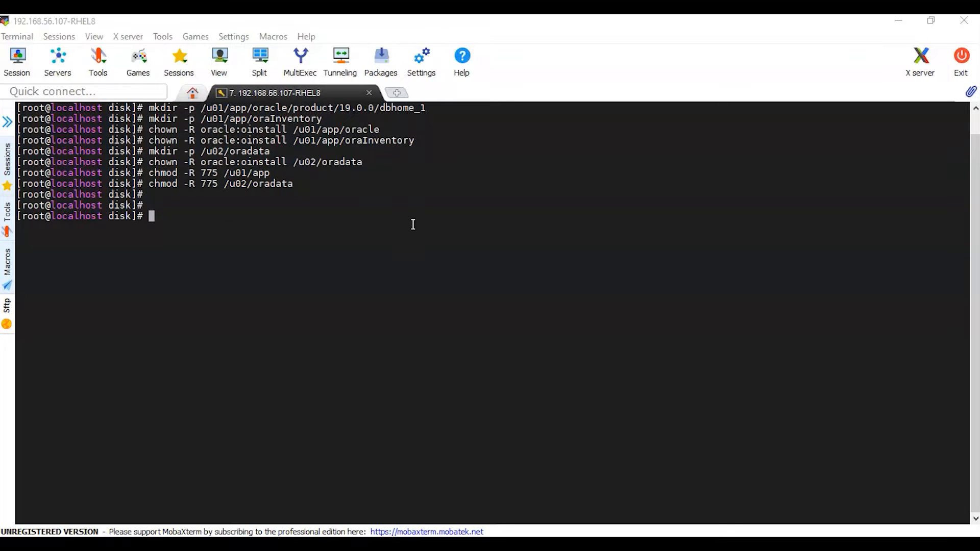
# Clear the root terminal, begin an su - command, and show the saved sessions list.
pyautogui.write('clear')
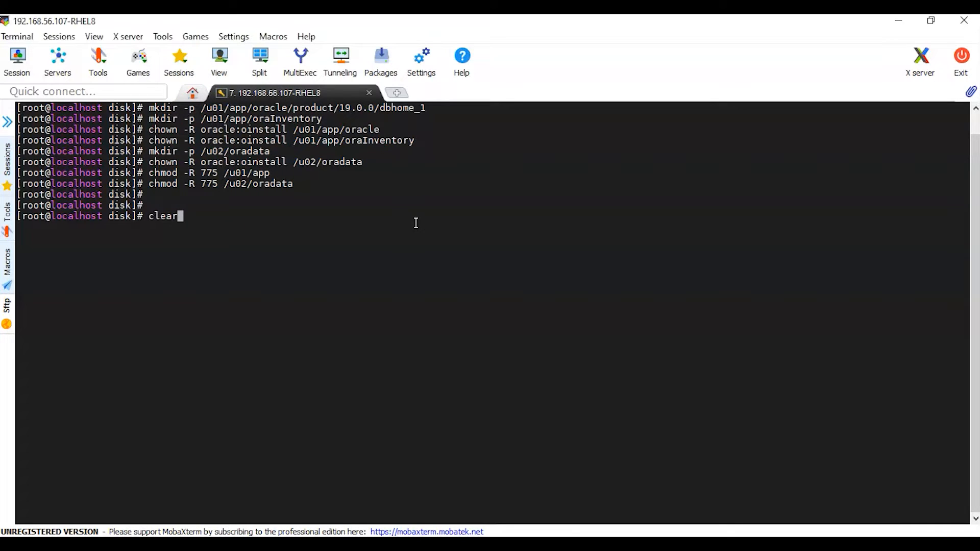
pyautogui.press('Return')
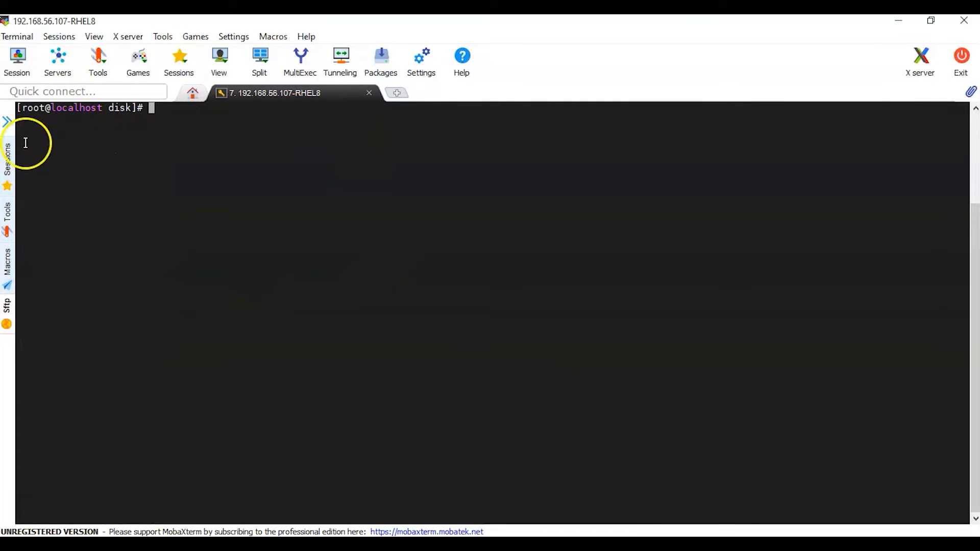
pyautogui.moveTo(233, 156)
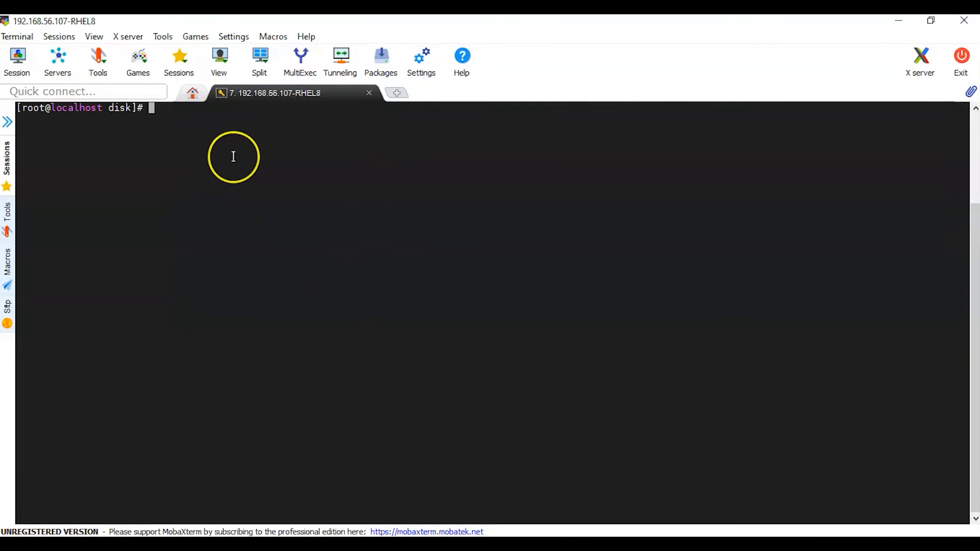
pyautogui.write('su -')
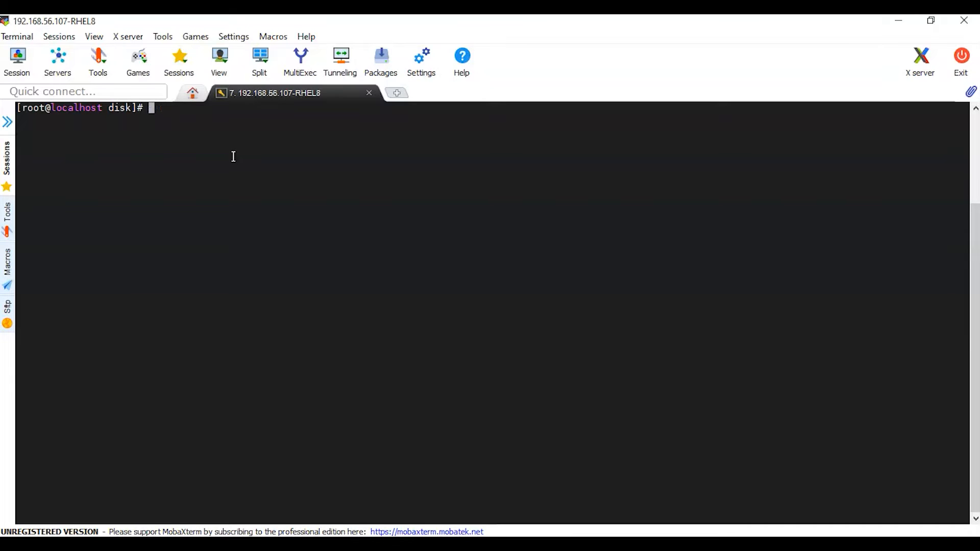
pyautogui.moveTo(129, 202)
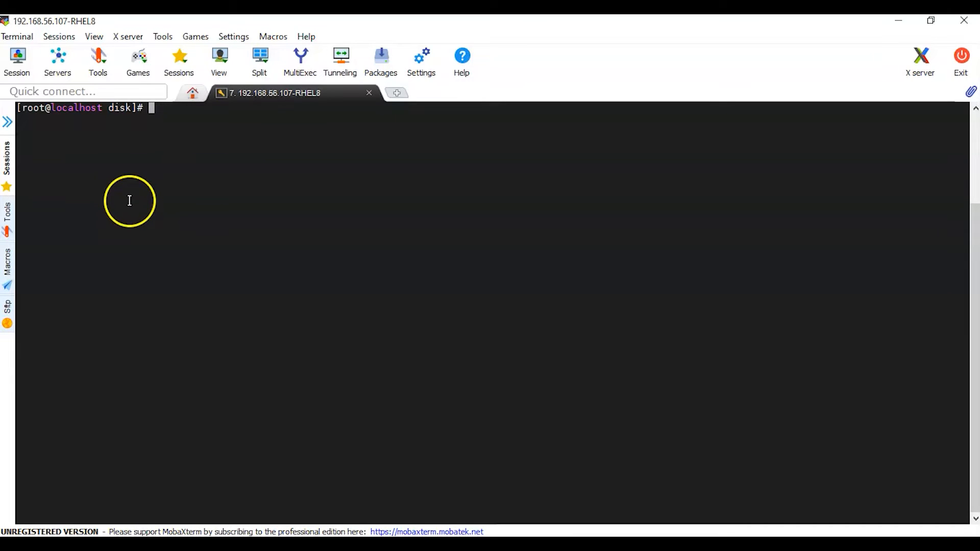
pyautogui.moveTo(125, 205)
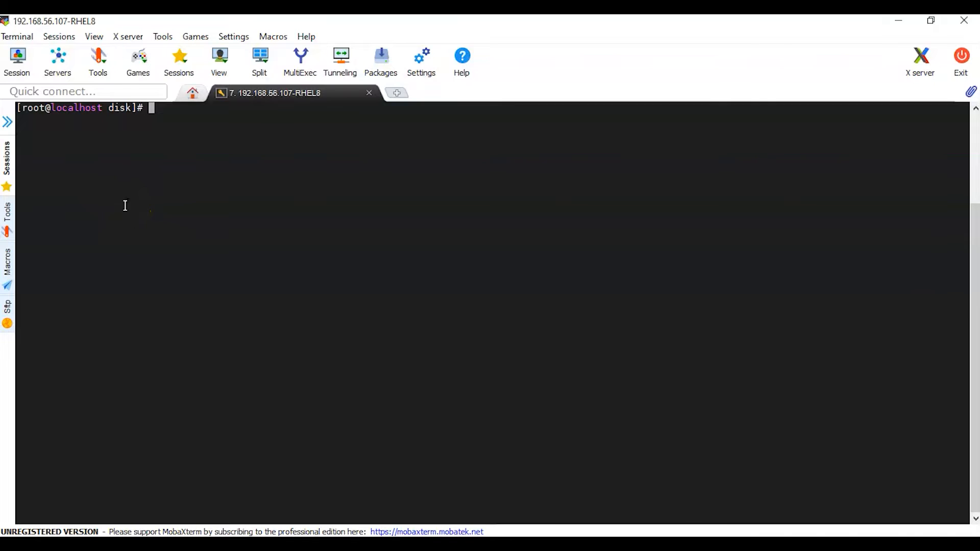
pyautogui.moveTo(8, 157)
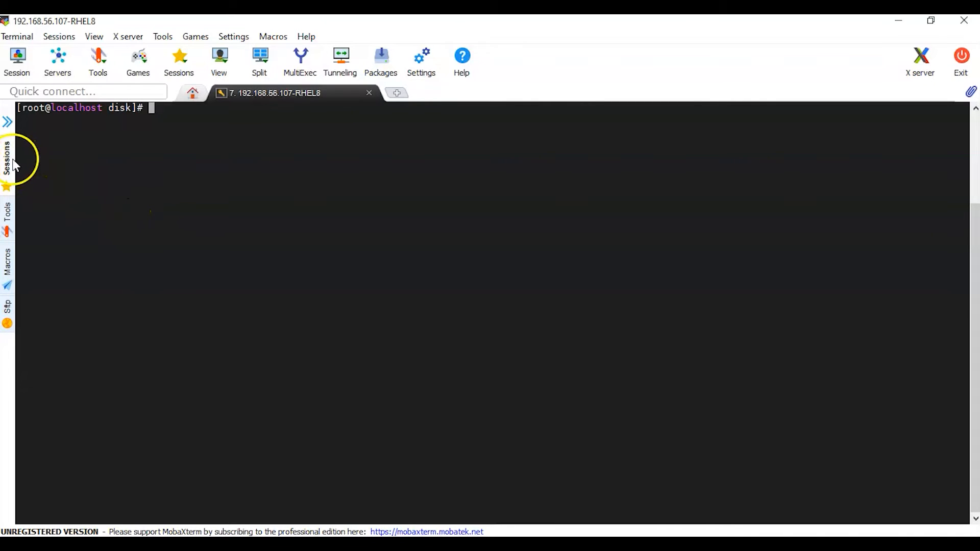
pyautogui.click(7, 153)
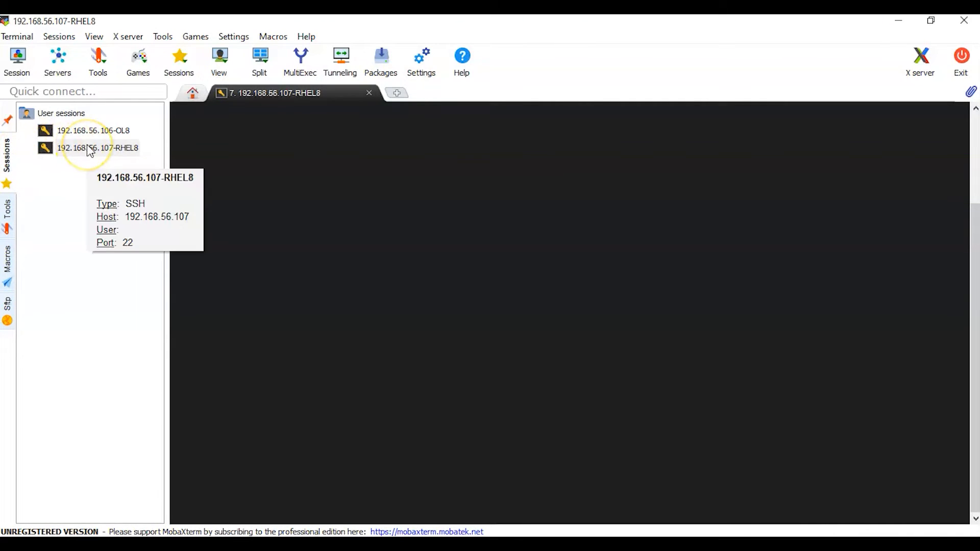
# Start a second RHEL8 SSH session as oracle and clear its login banner.
pyautogui.doubleClick(98, 147)
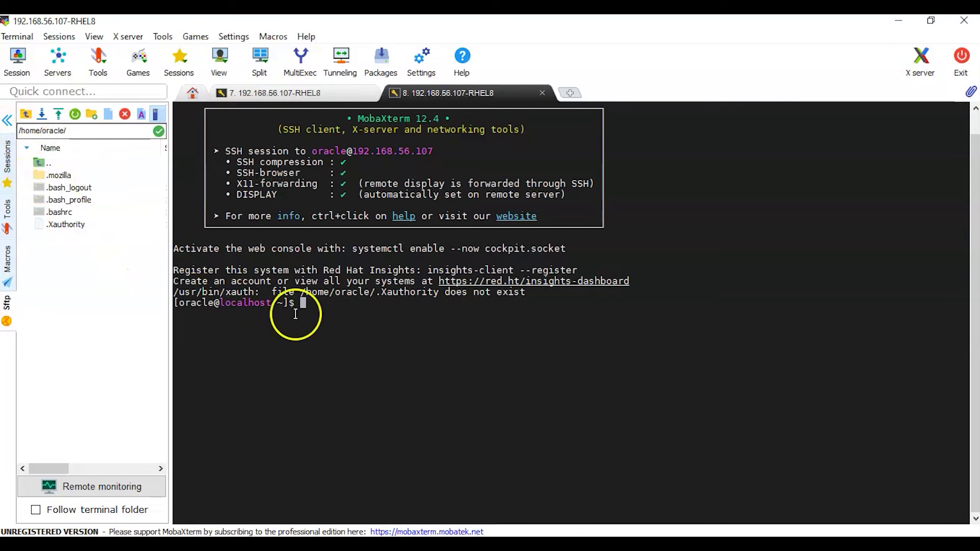
pyautogui.moveTo(59, 168)
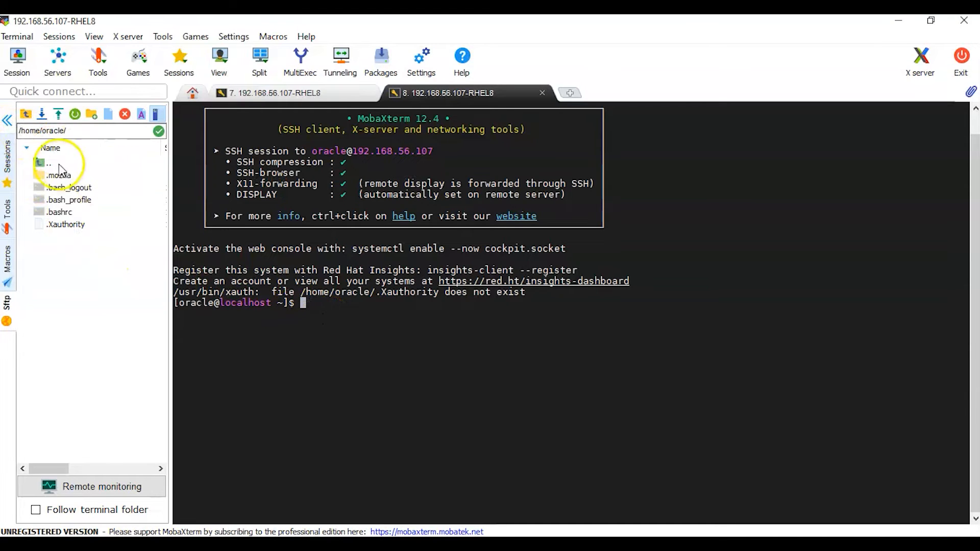
pyautogui.click(7, 120)
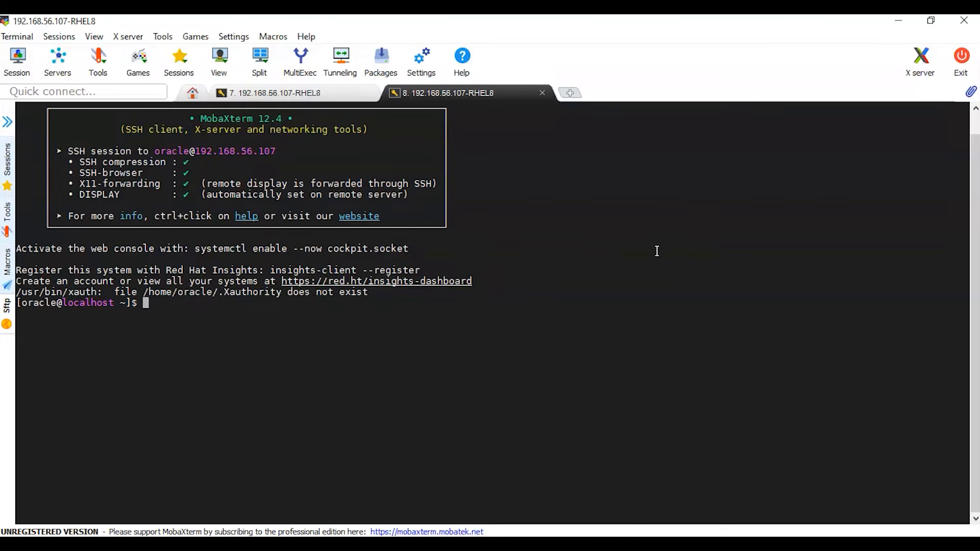
pyautogui.write('clear')
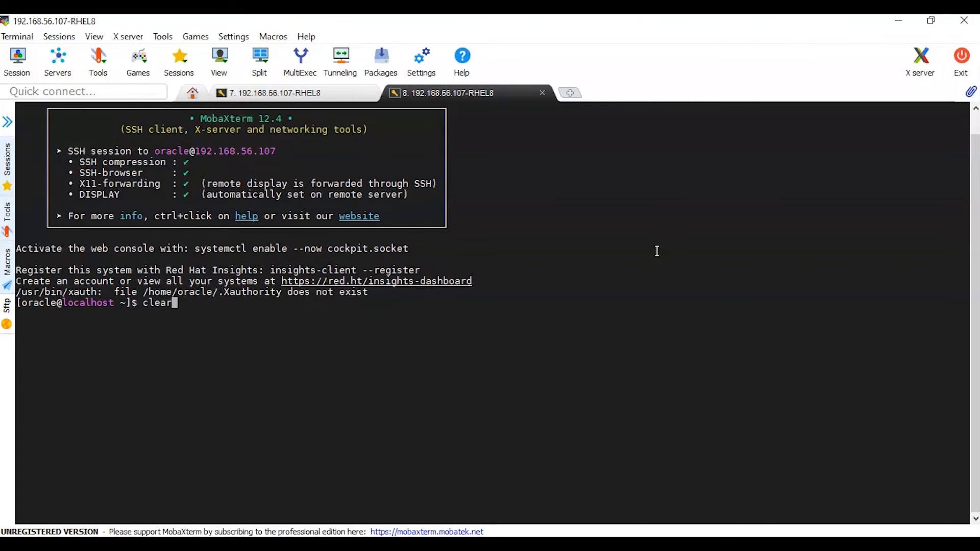
pyautogui.press('Return')
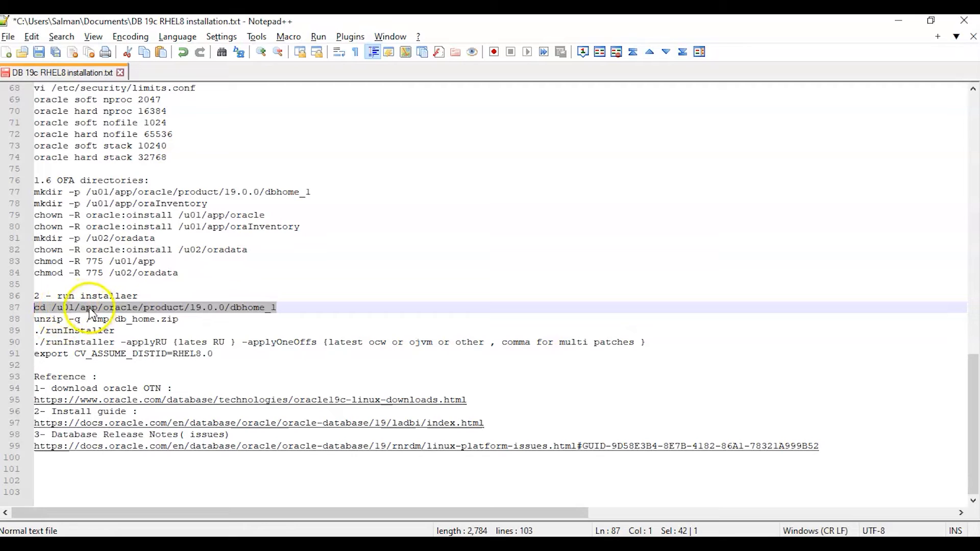
pyautogui.moveTo(225, 317)
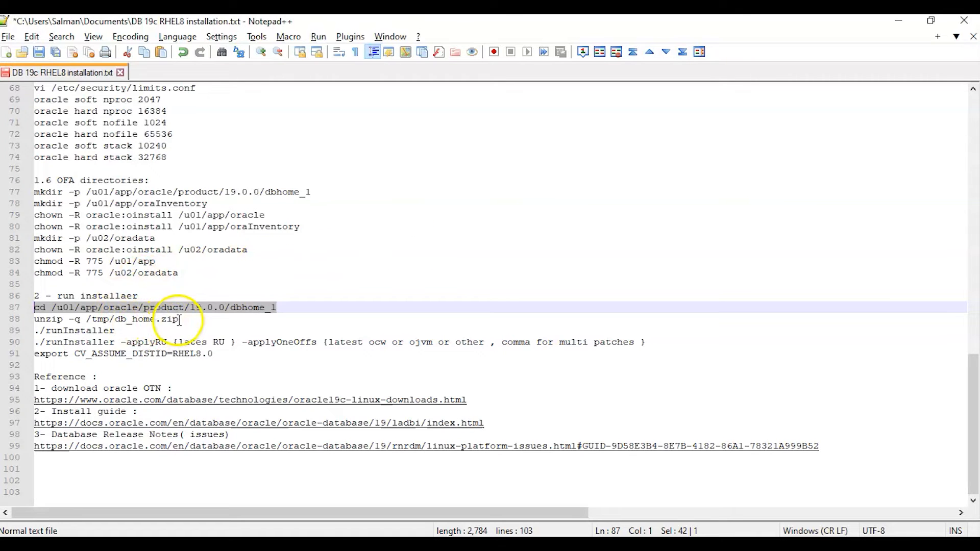
# Run unzip -q /tmp/db_home.zip in dbhome_1 and list the extracted files, including runInstaller.
pyautogui.click(37, 320)
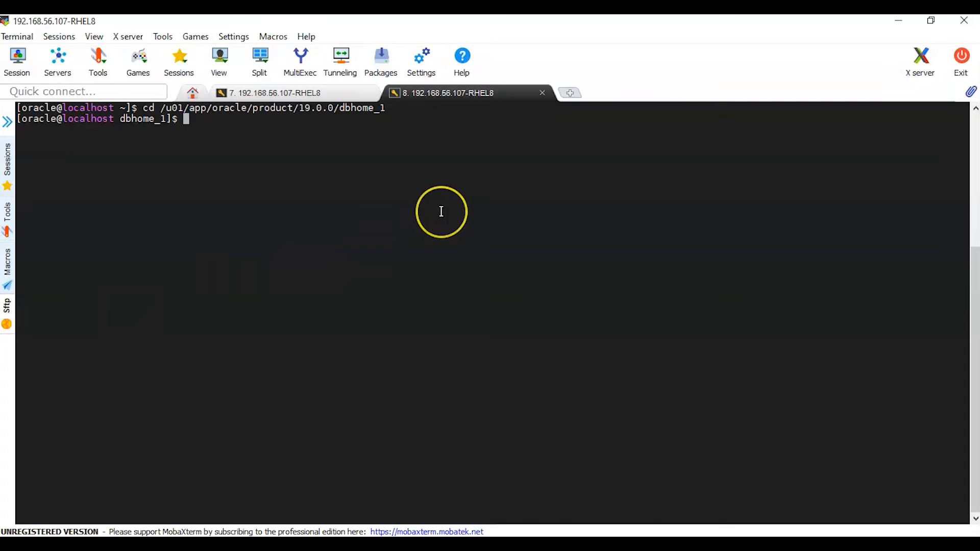
pyautogui.write('unzip -q /tmp/db_home.zip')
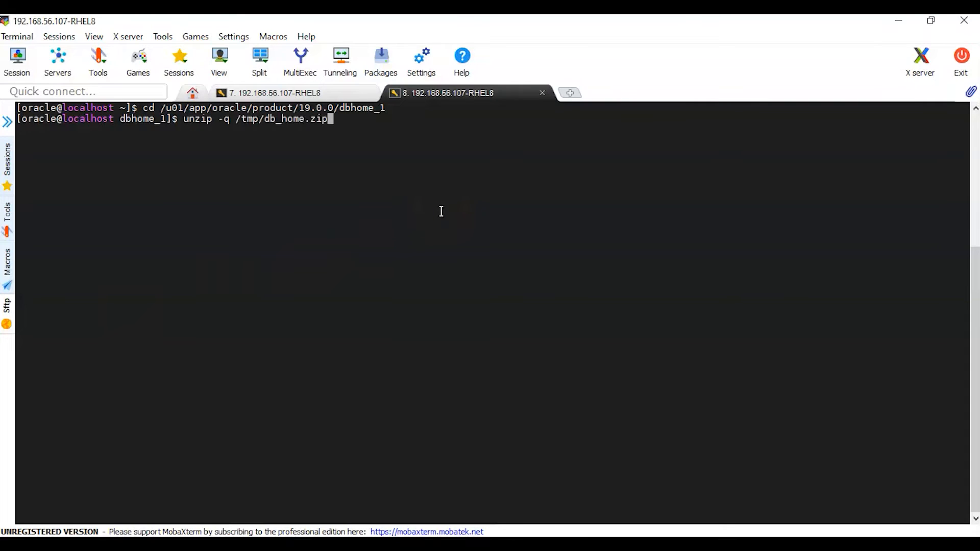
pyautogui.press('Return')
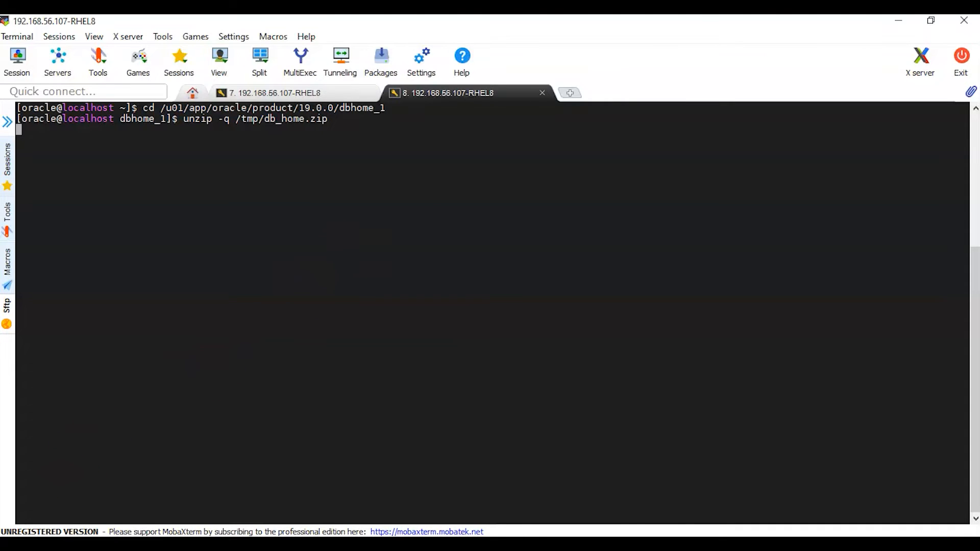
pyautogui.press('Return')
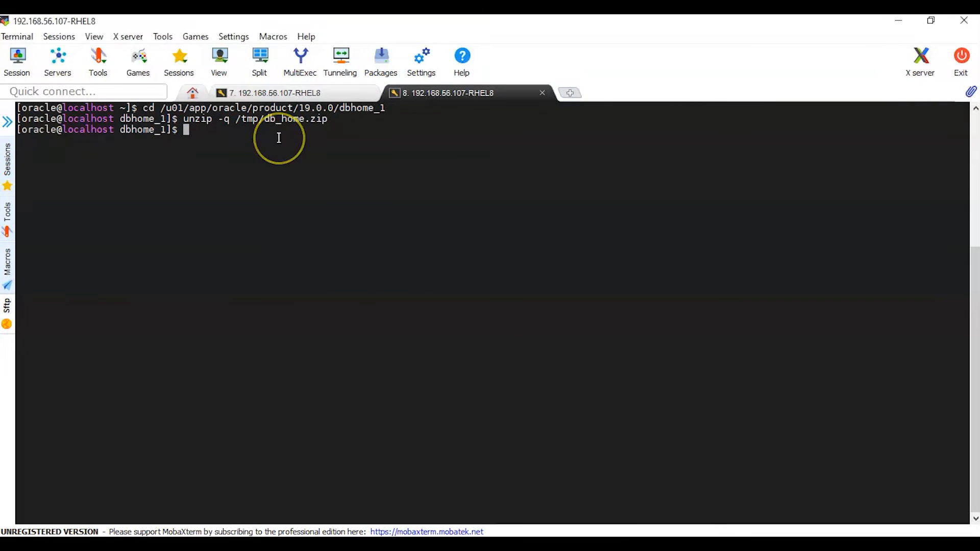
pyautogui.press('Return')
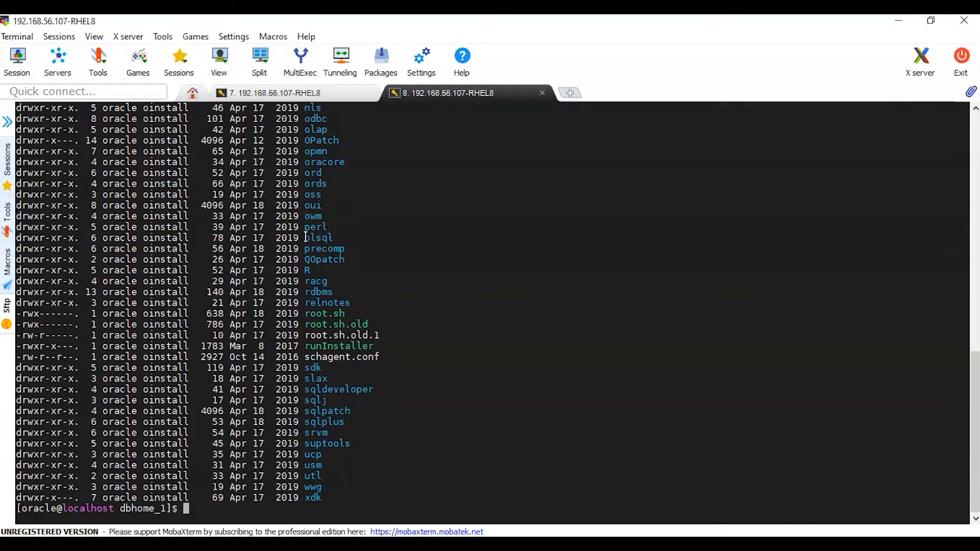
pyautogui.write('clear')
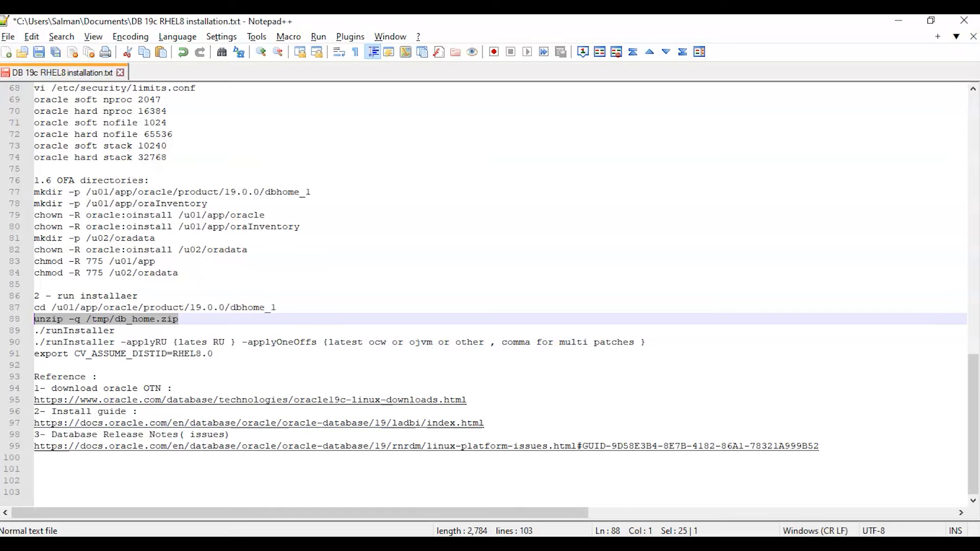
pyautogui.moveTo(119, 330)
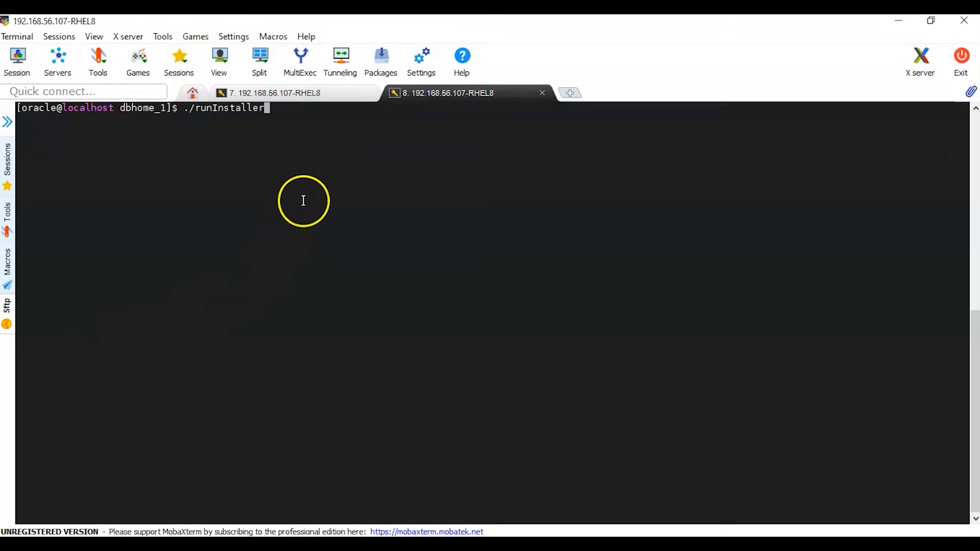
pyautogui.moveTo(303, 201)
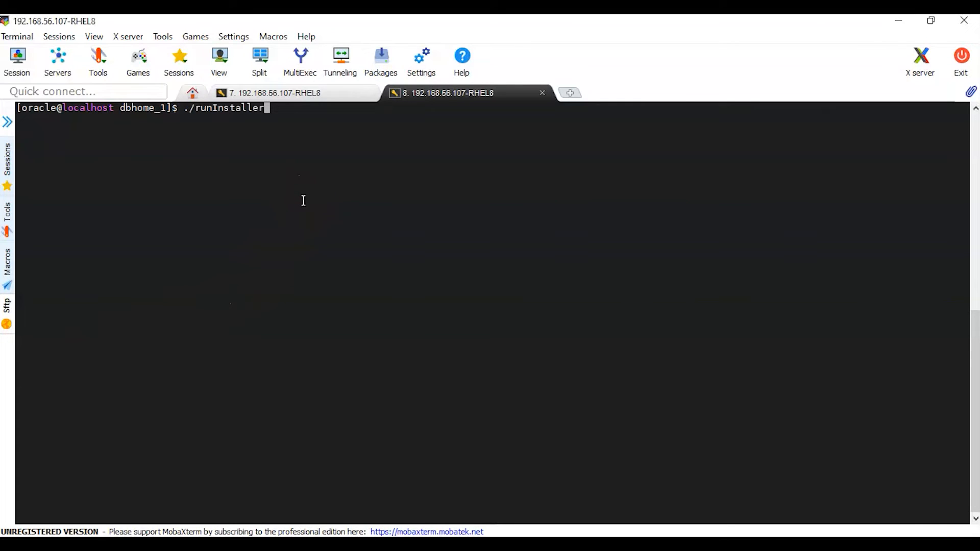
# Run ./runInstaller from dbhome_1 to launch the Oracle 19c setup wizard.
pyautogui.press('Return')
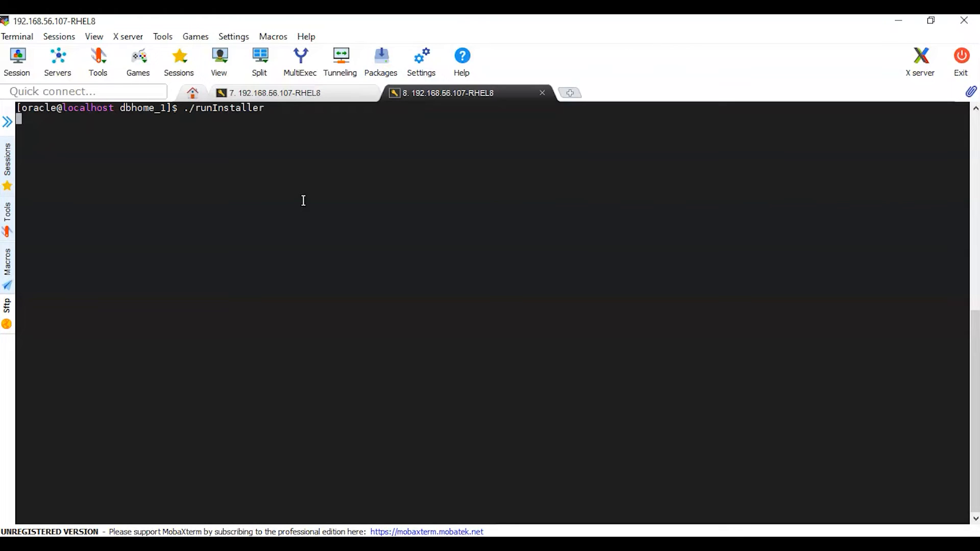
pyautogui.press('Return')
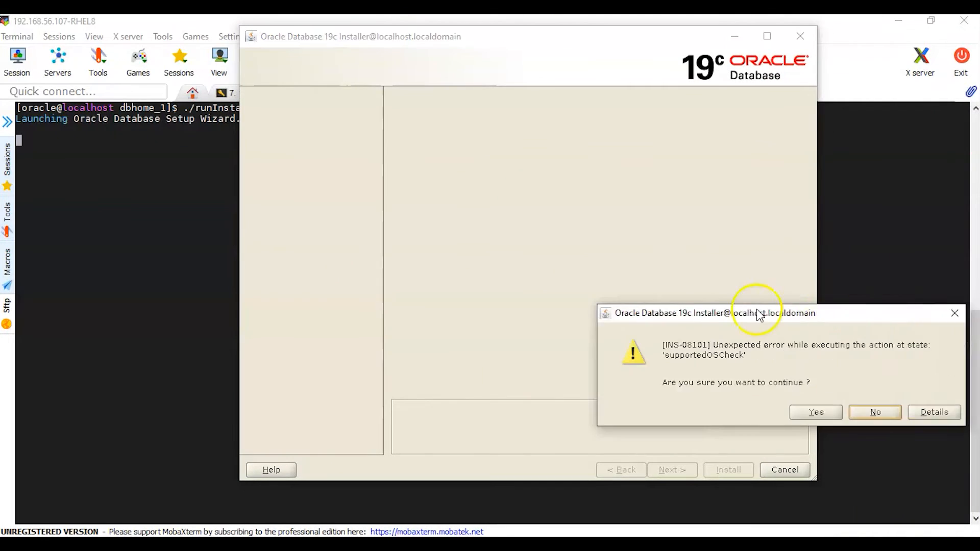
# Read the INS-08101 supportedOSCheck warning and answer No to quit the installer.
pyautogui.click(816, 412)
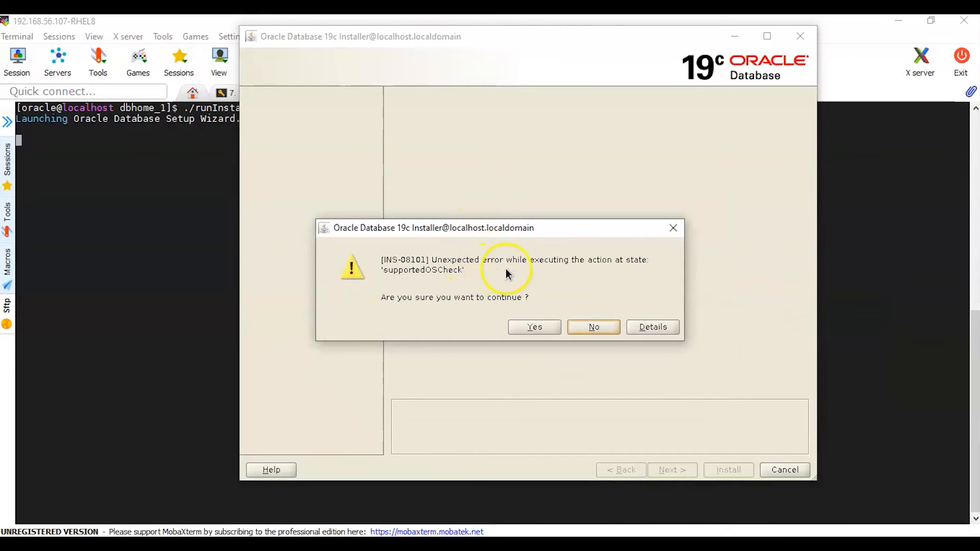
pyautogui.moveTo(420, 285)
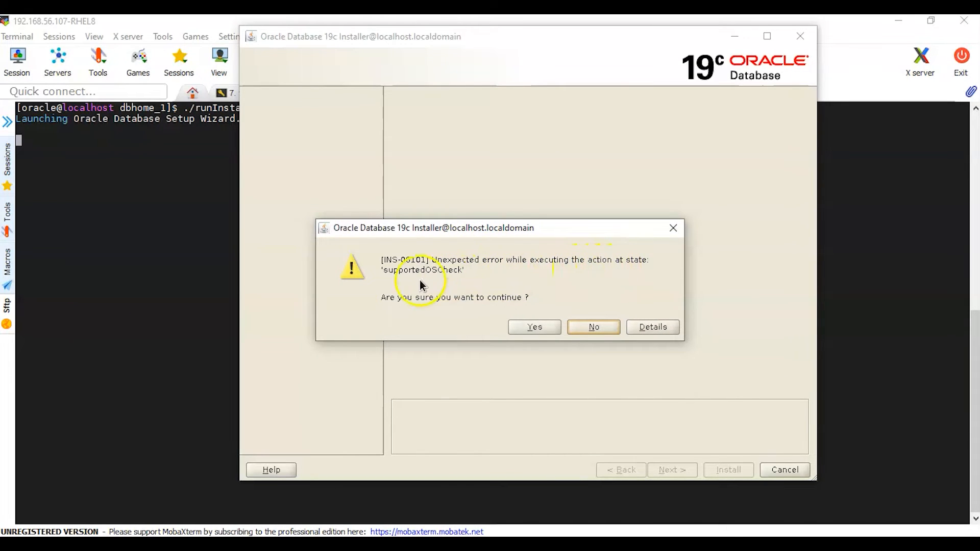
pyautogui.moveTo(430, 306)
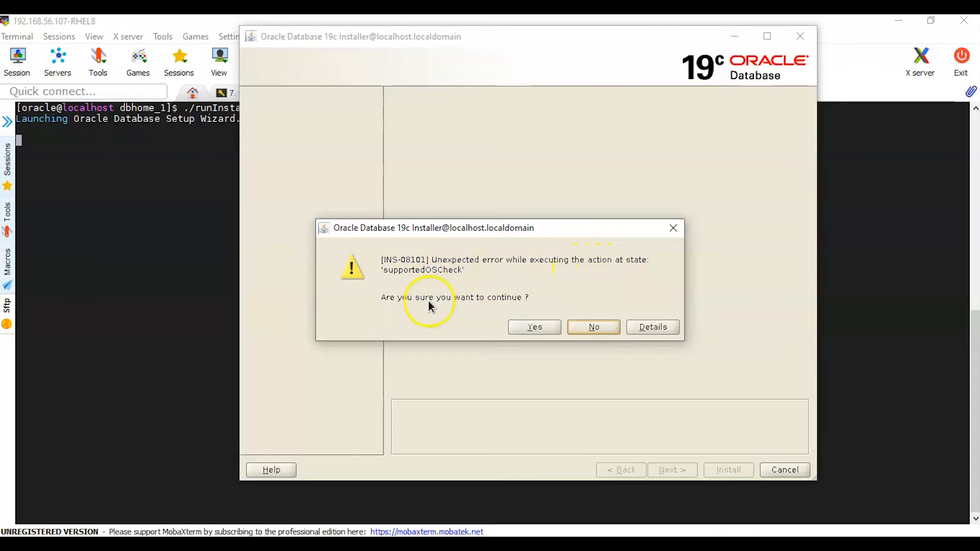
pyautogui.moveTo(486, 303)
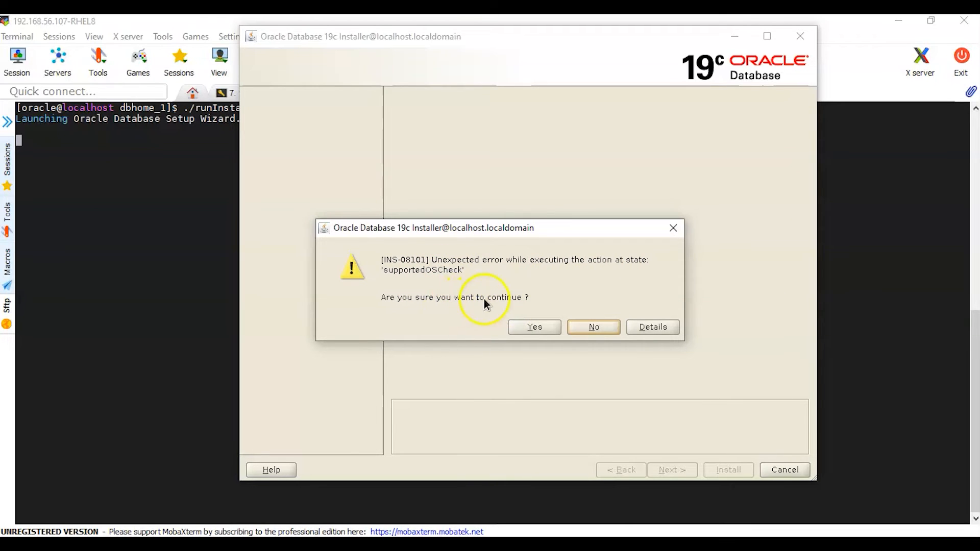
pyautogui.moveTo(436, 242)
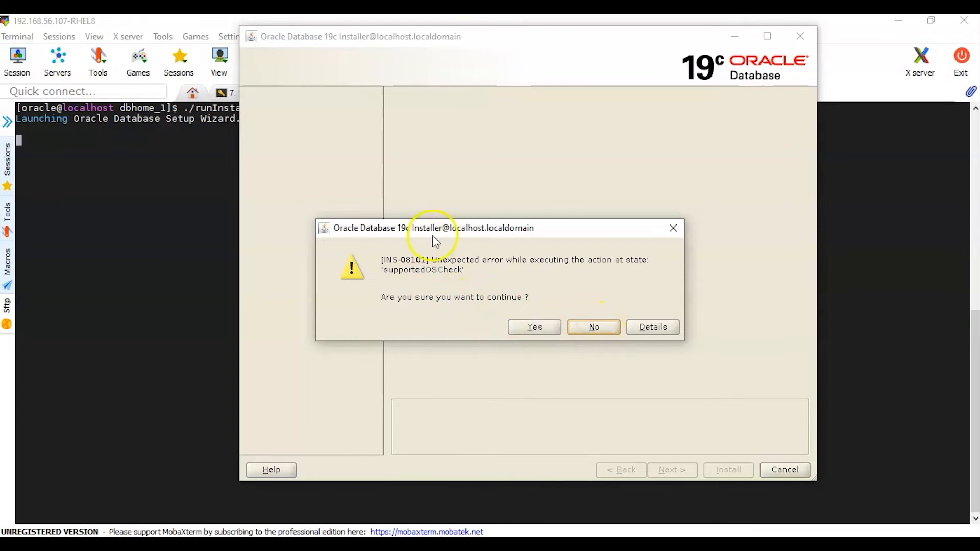
pyautogui.moveTo(498, 338)
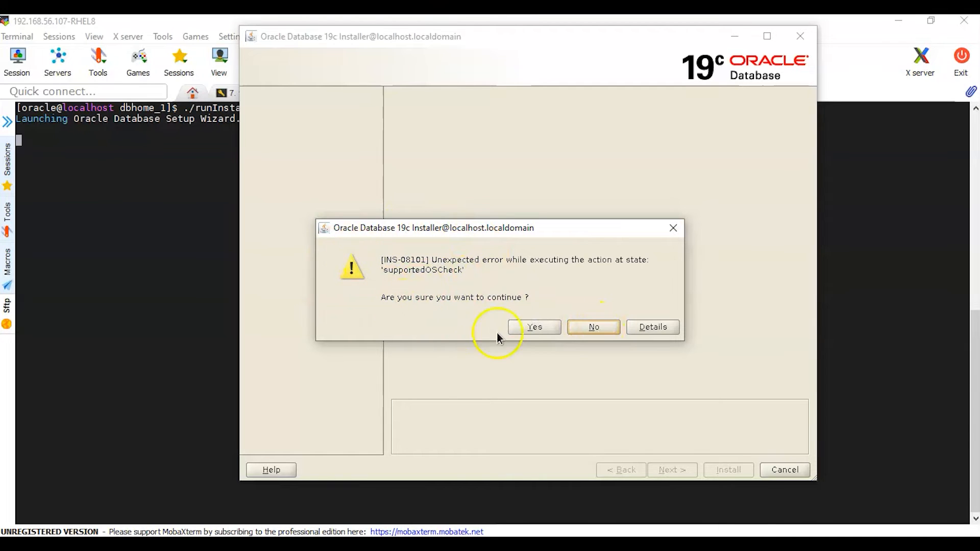
pyautogui.click(592, 327)
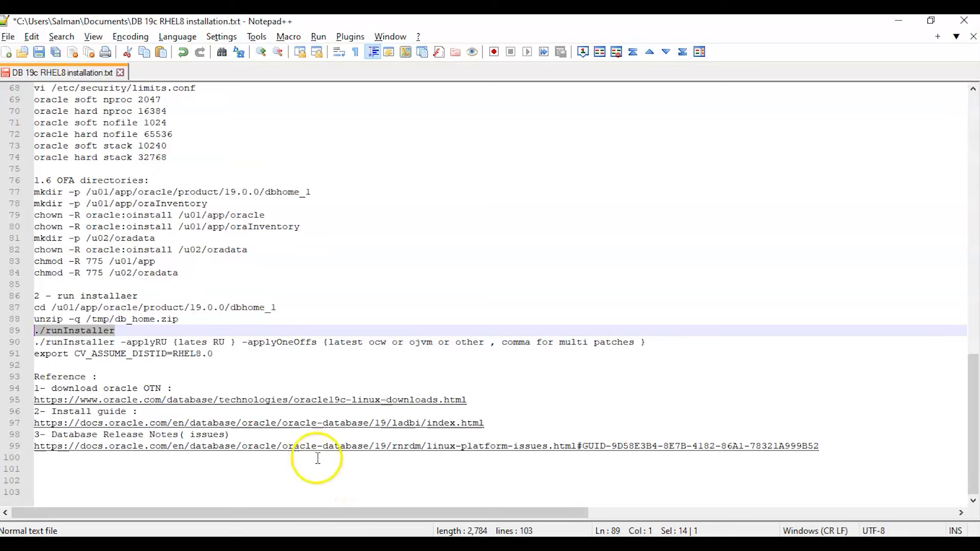
pyautogui.moveTo(199, 447)
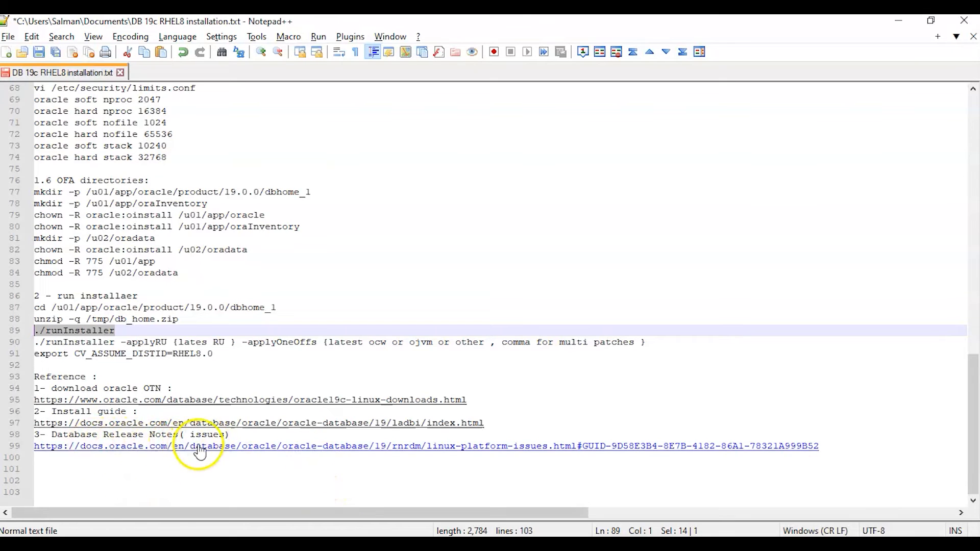
pyautogui.moveTo(200, 366)
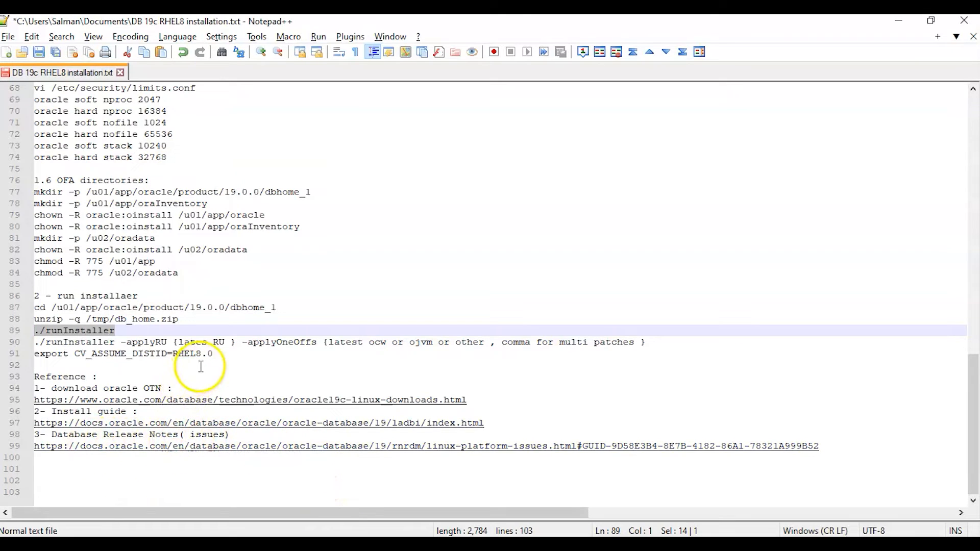
# Select the export CV_ASSUME_DISTID=RHEL8.0 line in the Notepad++ notes to copy it.
pyautogui.click(112, 354)
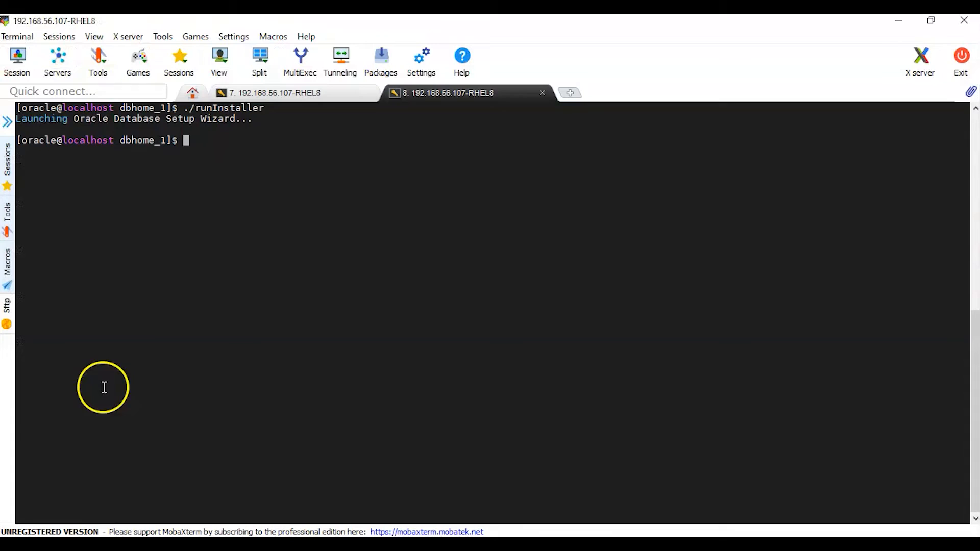
# Run export CV_ASSUME_DISTID=RHEL8.0 in the oracle session and relaunch ./runInstaller.
pyautogui.write('export CV_ASSUME_DISTID=RHEL8.0')
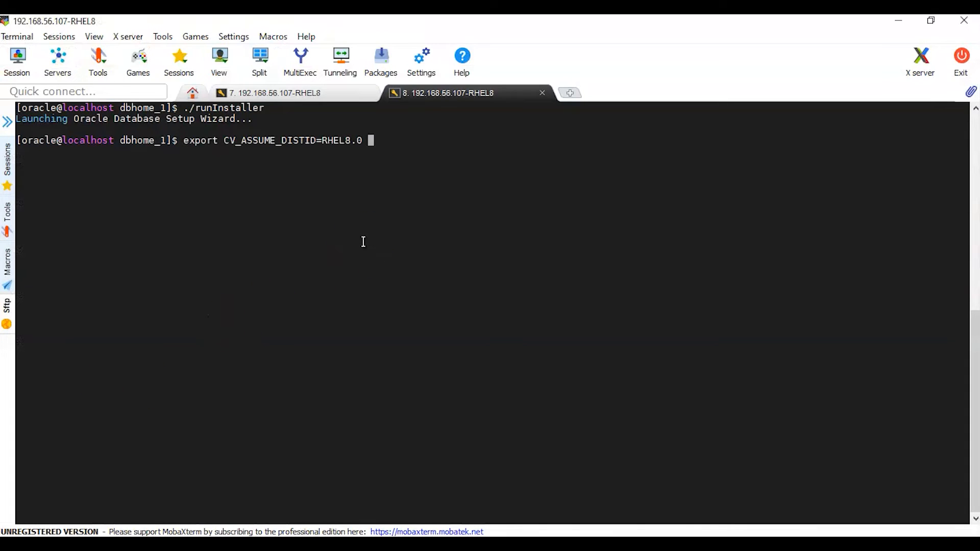
pyautogui.press('Return')
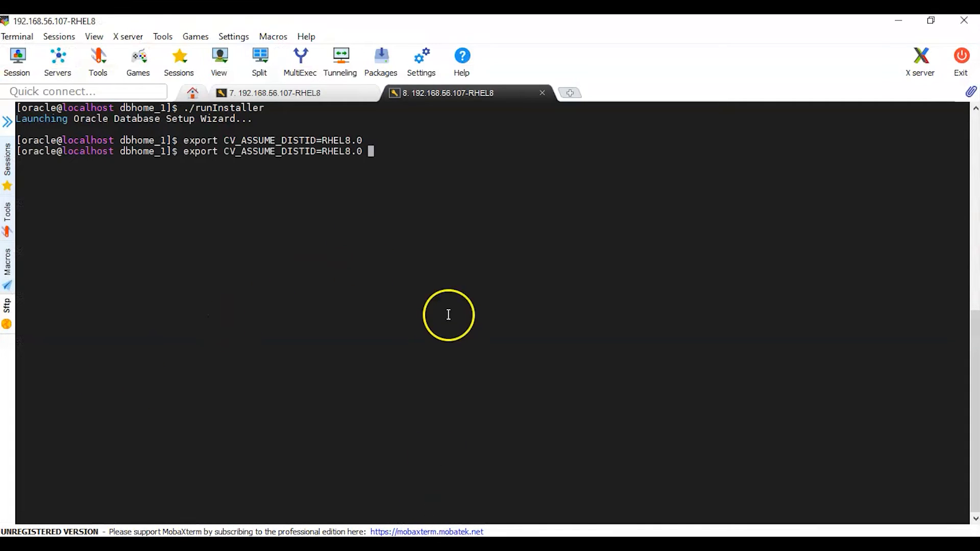
pyautogui.press('Return')
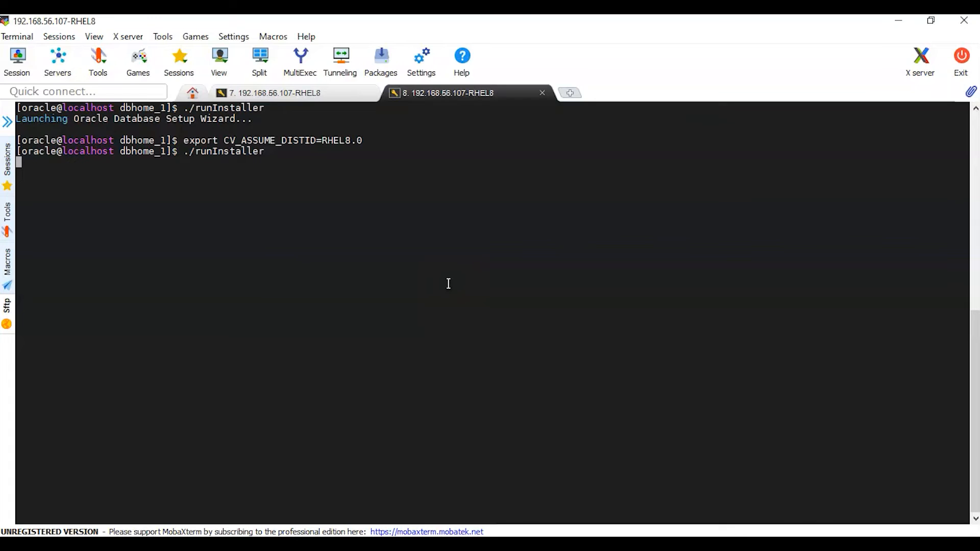
pyautogui.moveTo(316, 166)
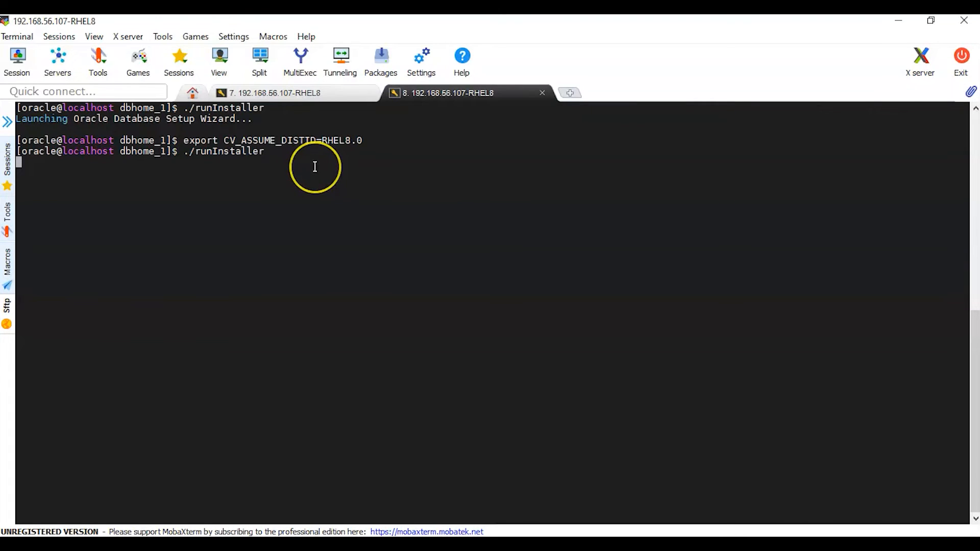
pyautogui.moveTo(315, 167)
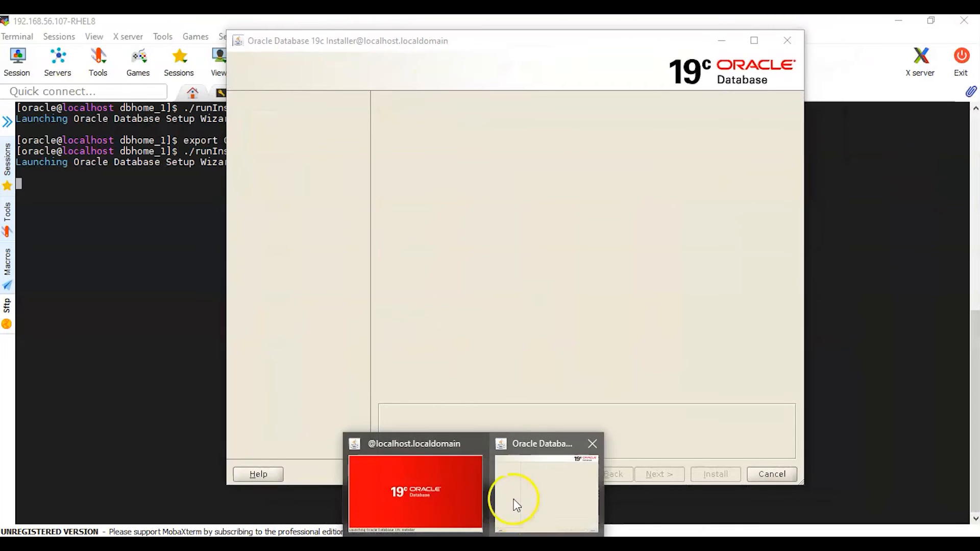
# Bring the installer wizard forward, now at Step 1 Select Configuration Option with no OS error.
pyautogui.click(542, 495)
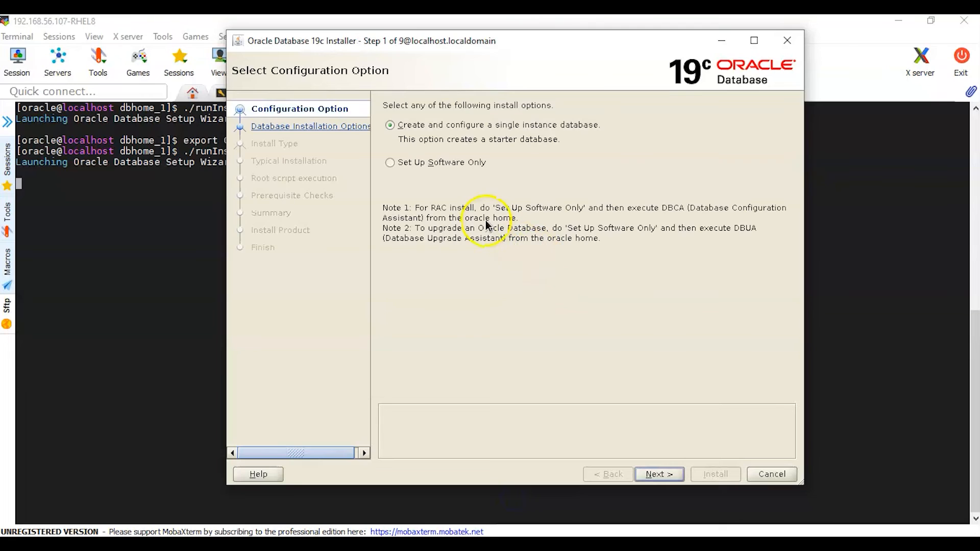
pyautogui.moveTo(408, 224)
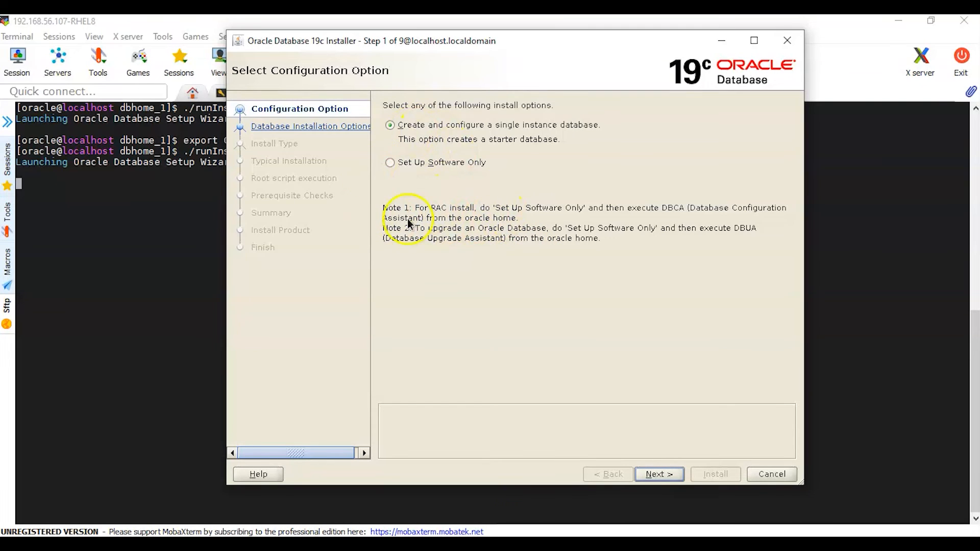
pyautogui.moveTo(221, 153)
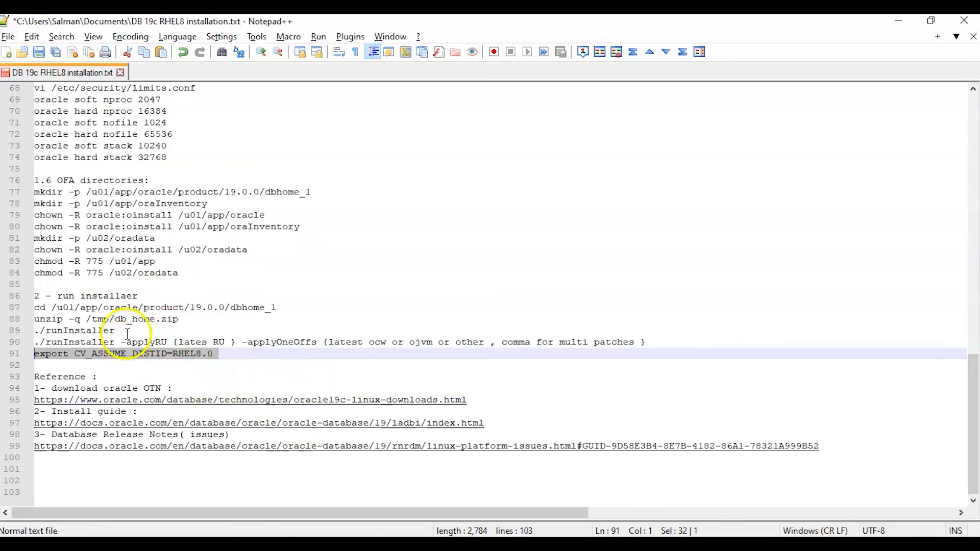
pyautogui.doubleClick(143, 342)
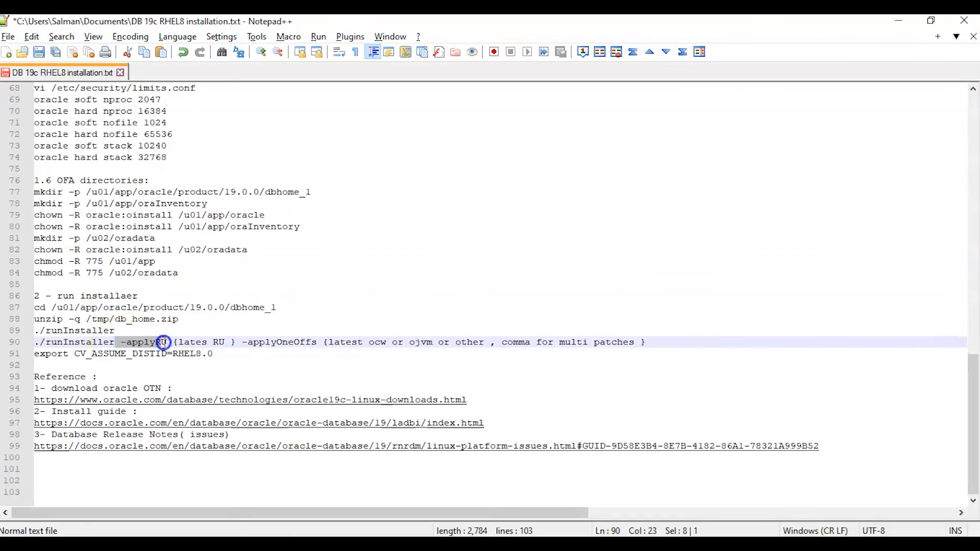
pyautogui.press('shift+right')
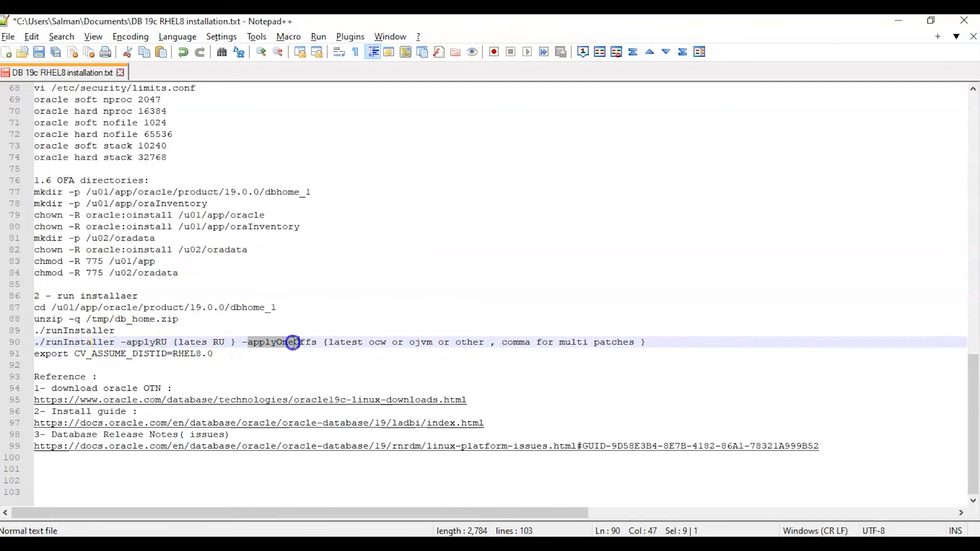
pyautogui.click(368, 342)
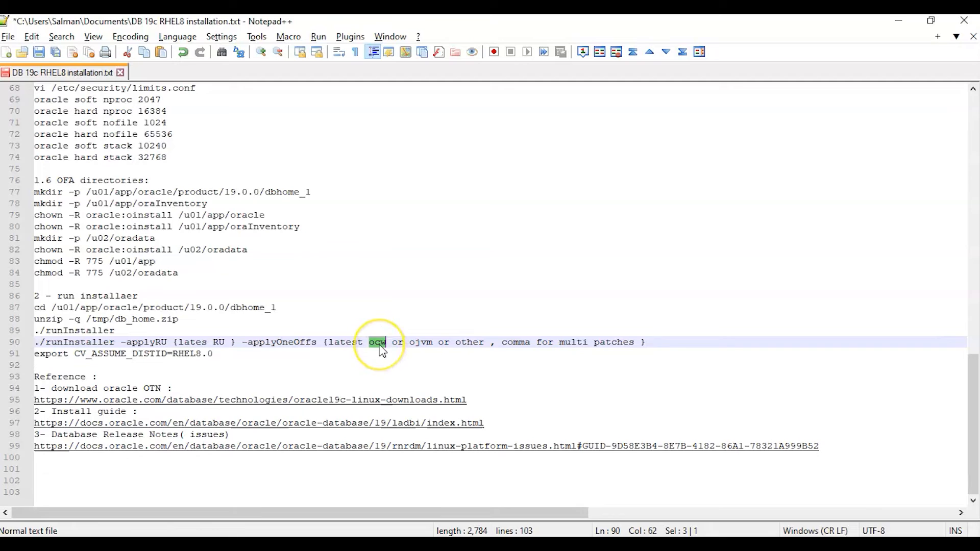
pyautogui.moveTo(219, 353)
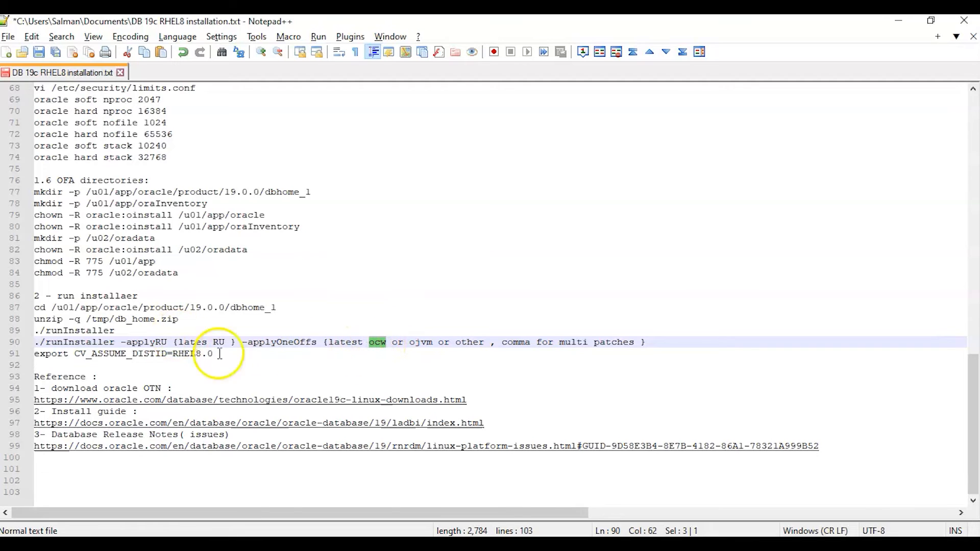
pyautogui.moveTo(65, 342)
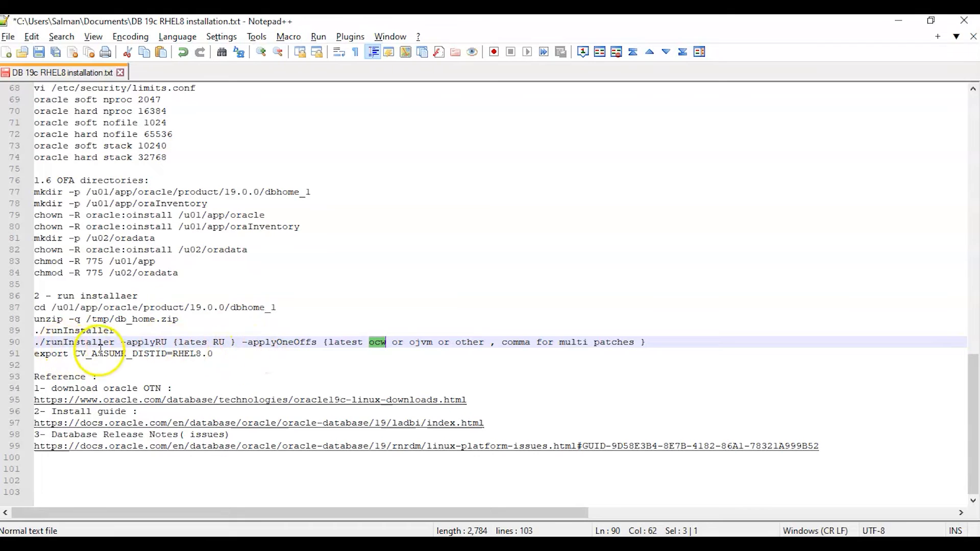
pyautogui.moveTo(282, 342)
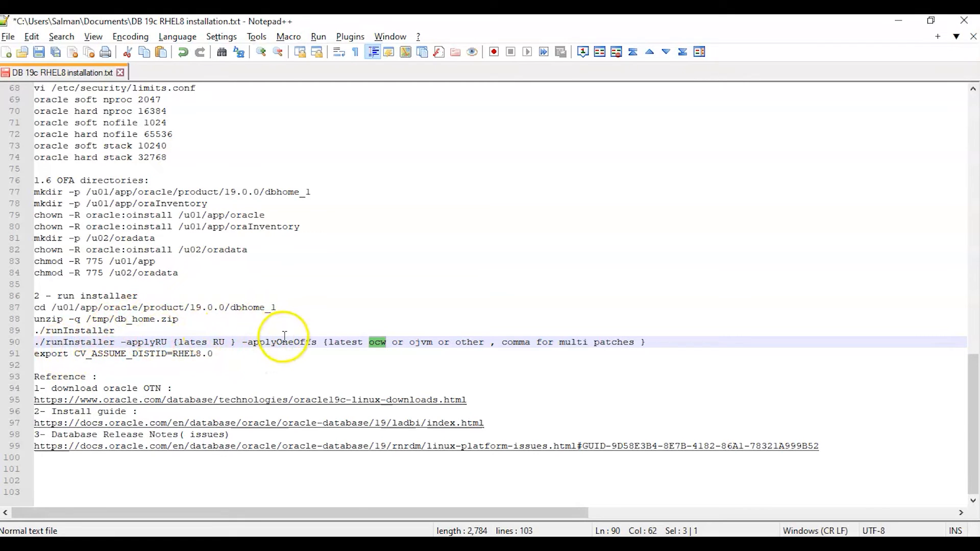
pyautogui.moveTo(878, 53)
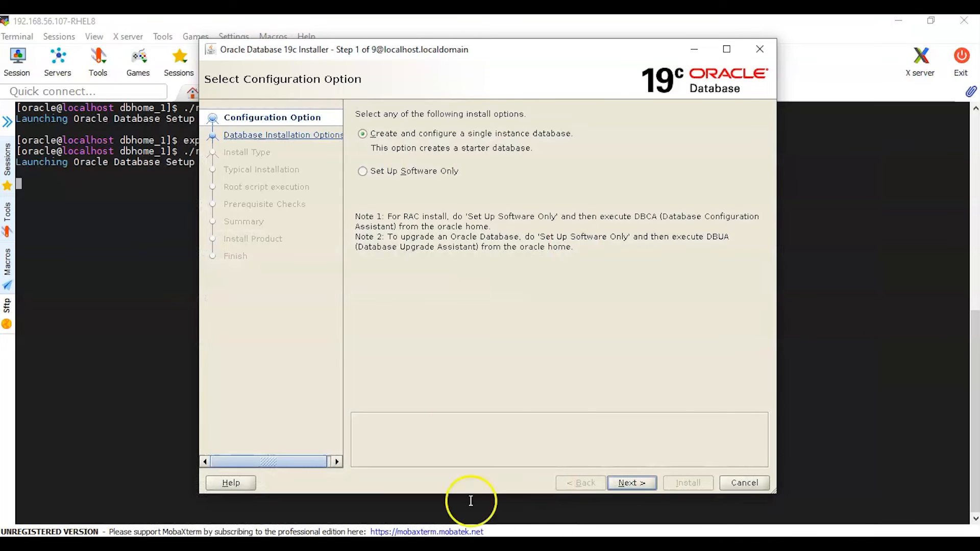
pyautogui.moveTo(405, 182)
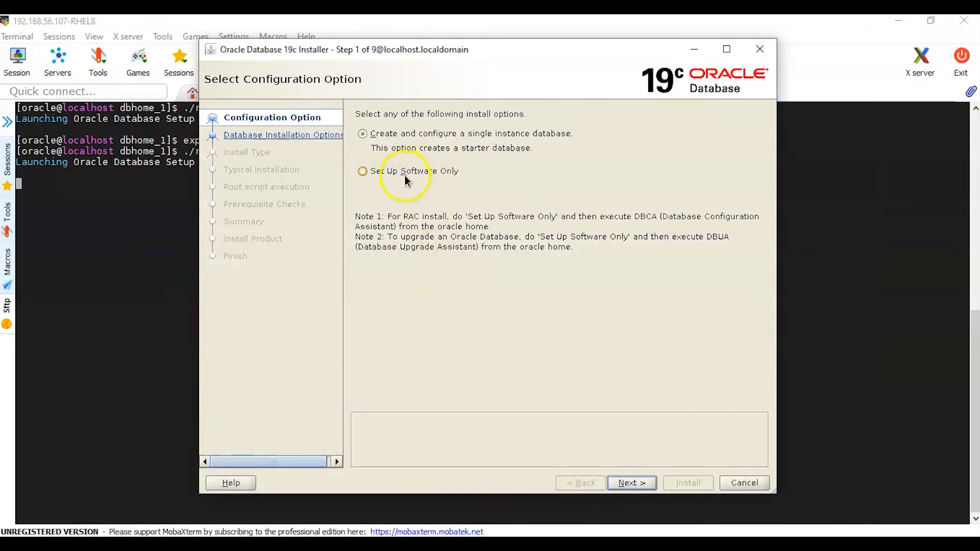
# Choose Set Up Software Only as the installer's configuration option.
pyautogui.click(361, 170)
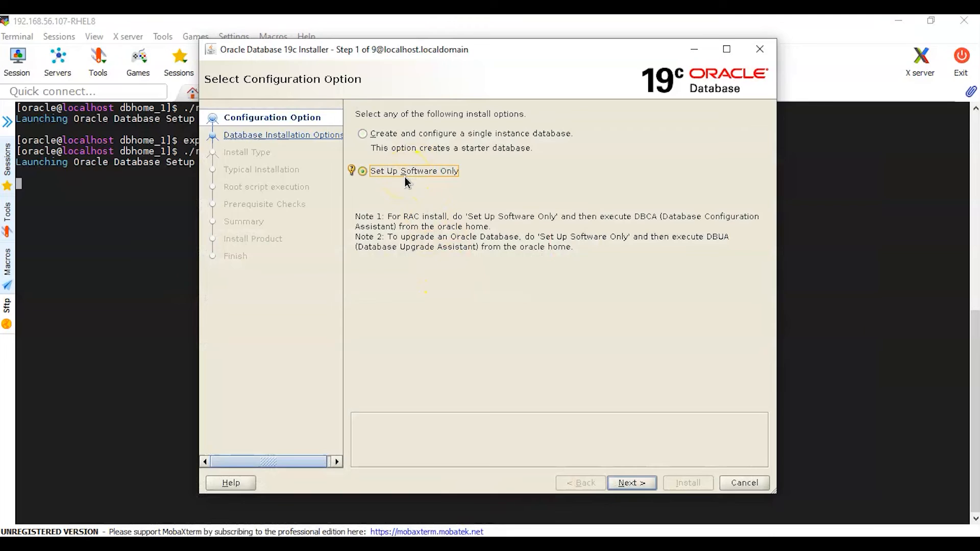
pyautogui.moveTo(559, 270)
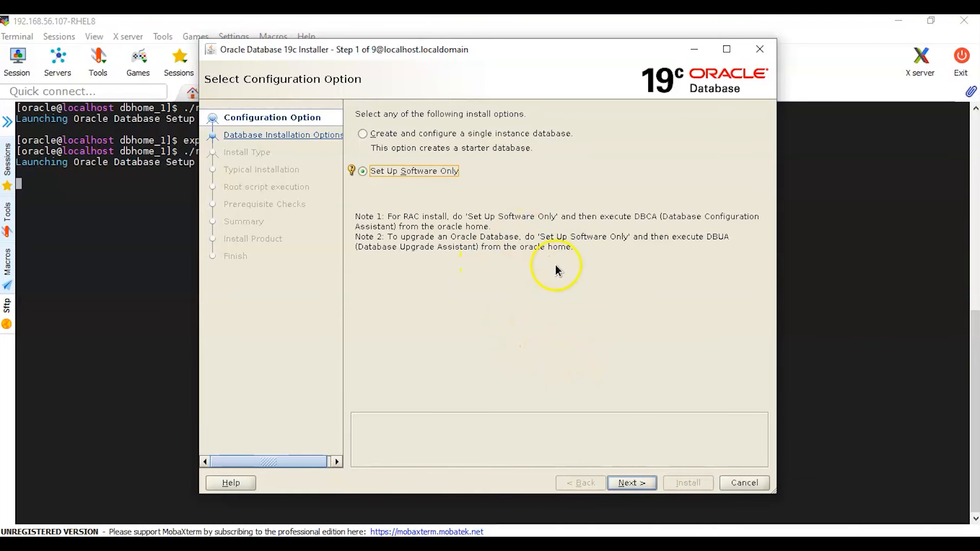
pyautogui.moveTo(404, 147)
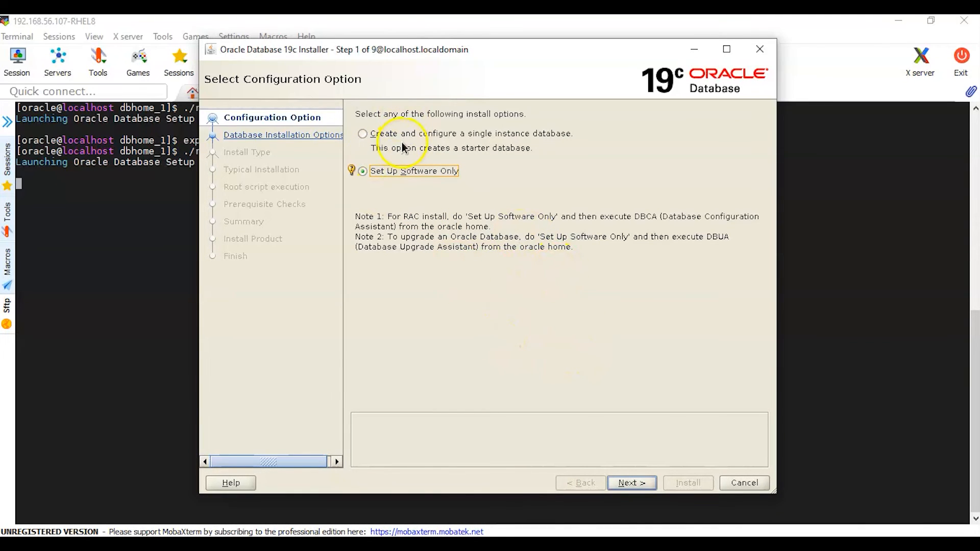
pyautogui.moveTo(627, 483)
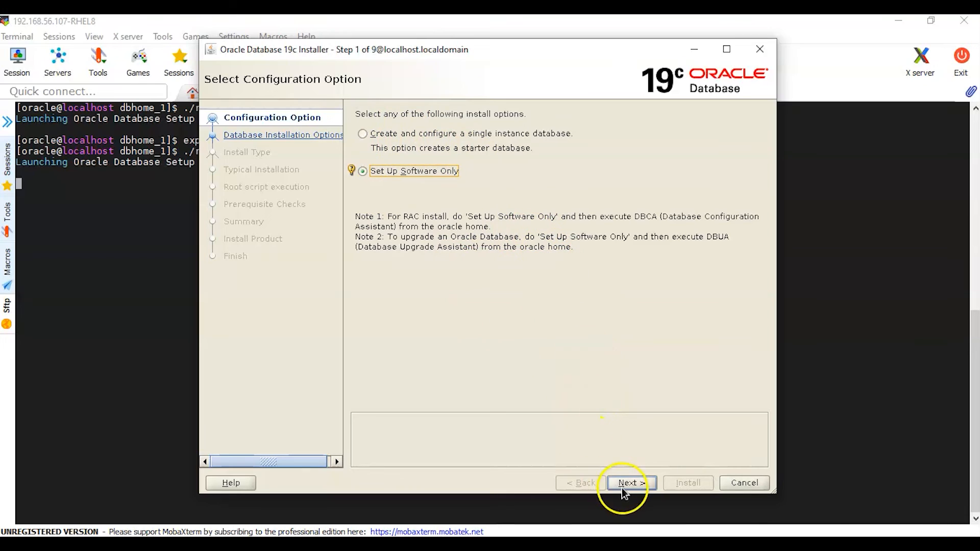
pyautogui.moveTo(653, 488)
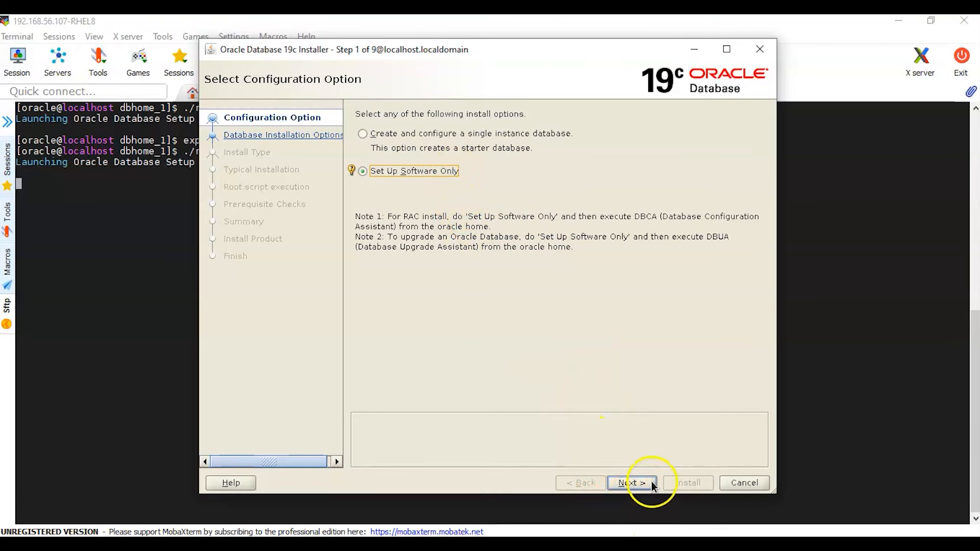
# Accept defaults for single instance, Enterprise Edition, Oracle base, inventory and OS groups, leaving automatic root scripts off.
pyautogui.click(631, 483)
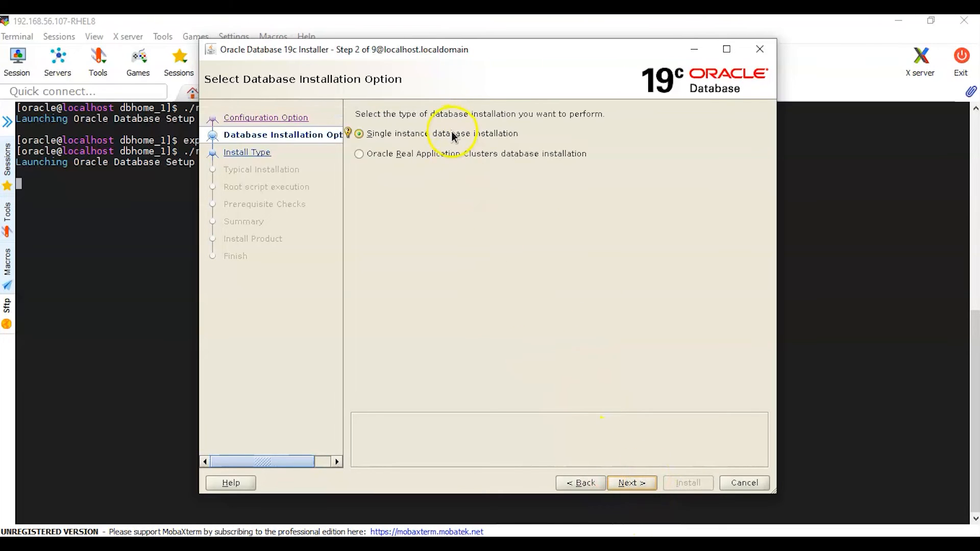
pyautogui.click(631, 483)
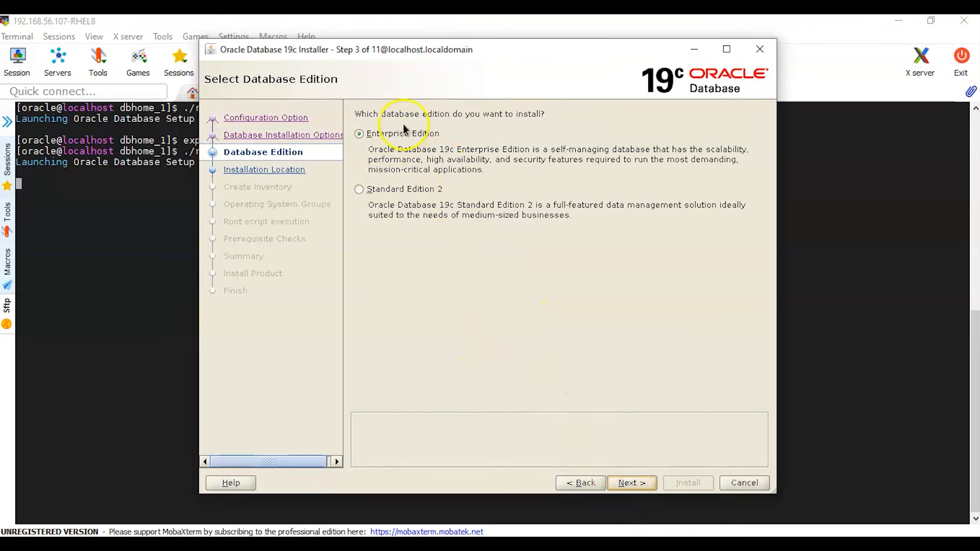
pyautogui.moveTo(405, 163)
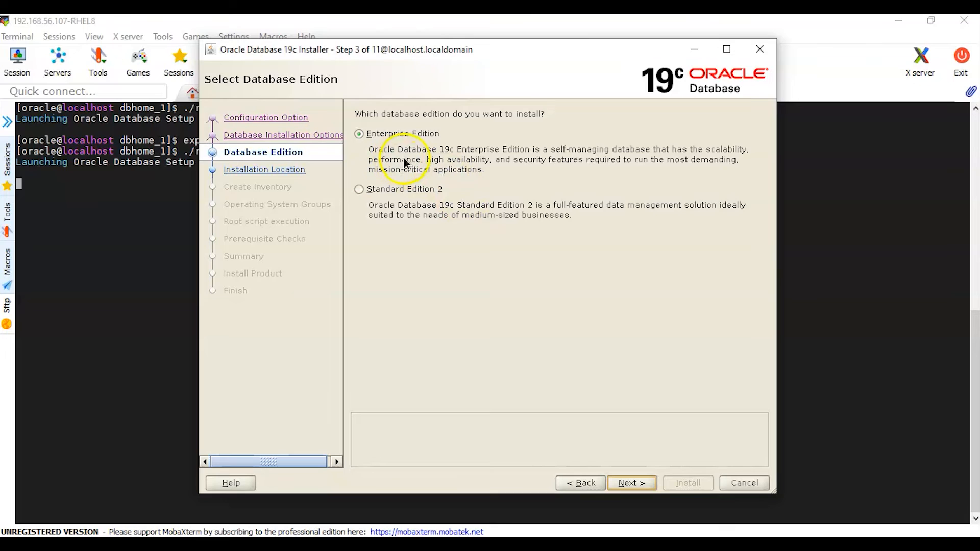
pyautogui.moveTo(633, 483)
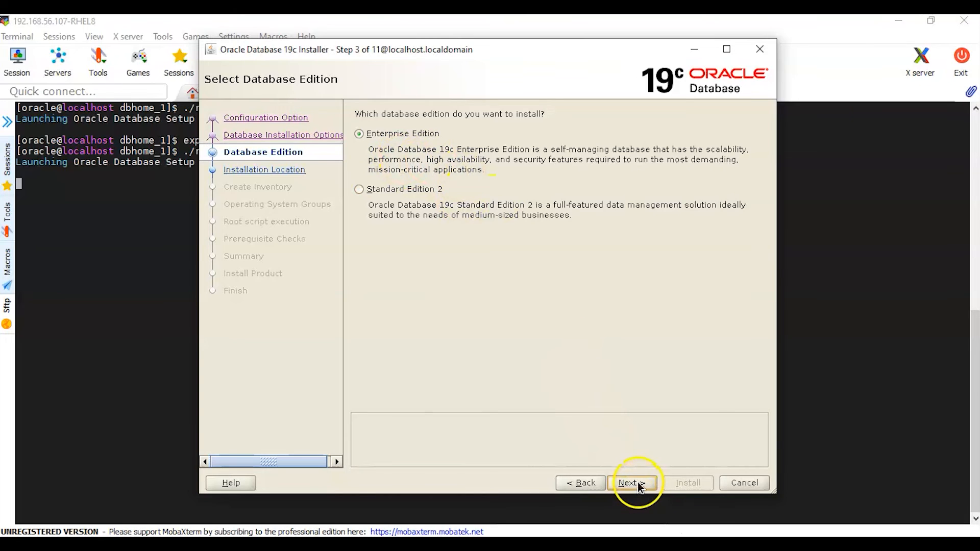
pyautogui.click(631, 483)
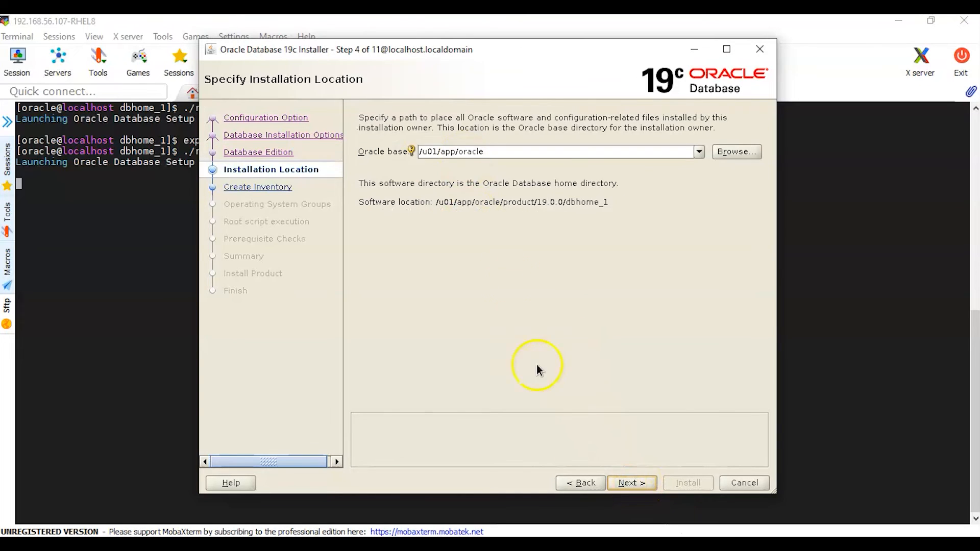
pyautogui.click(631, 483)
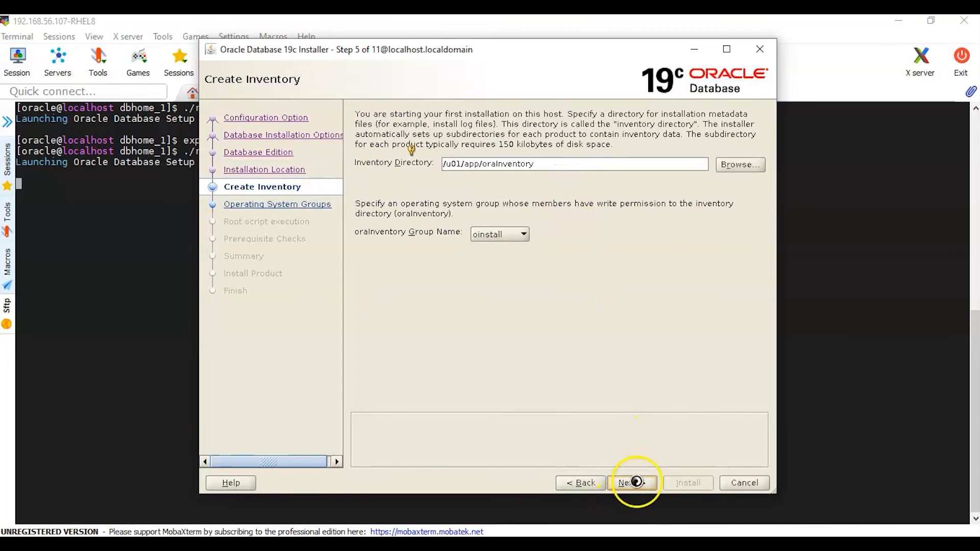
pyautogui.click(632, 483)
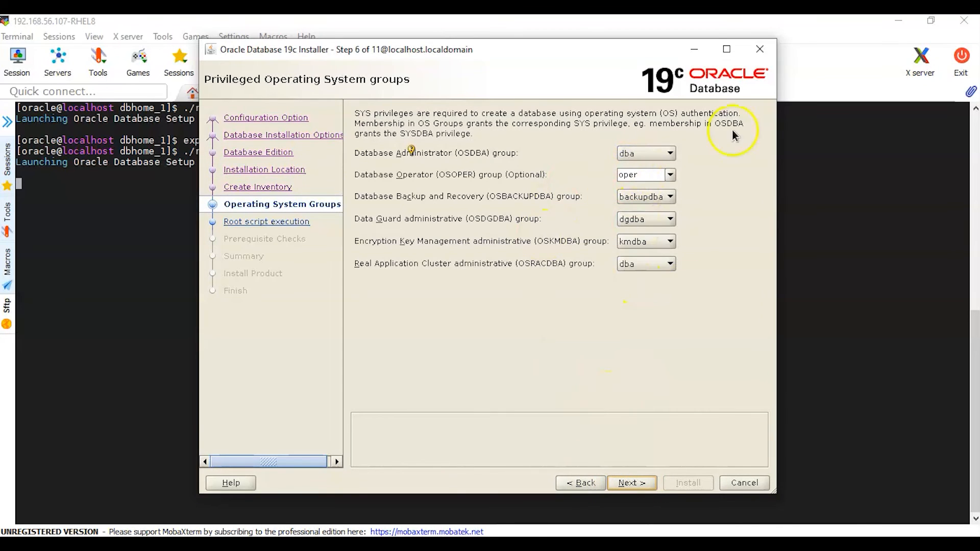
pyautogui.moveTo(424, 174)
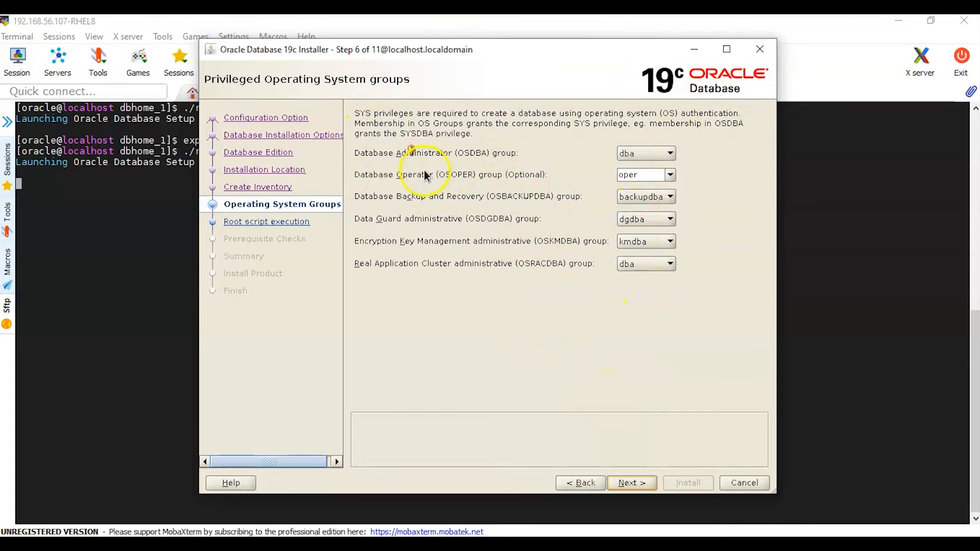
pyautogui.moveTo(651, 350)
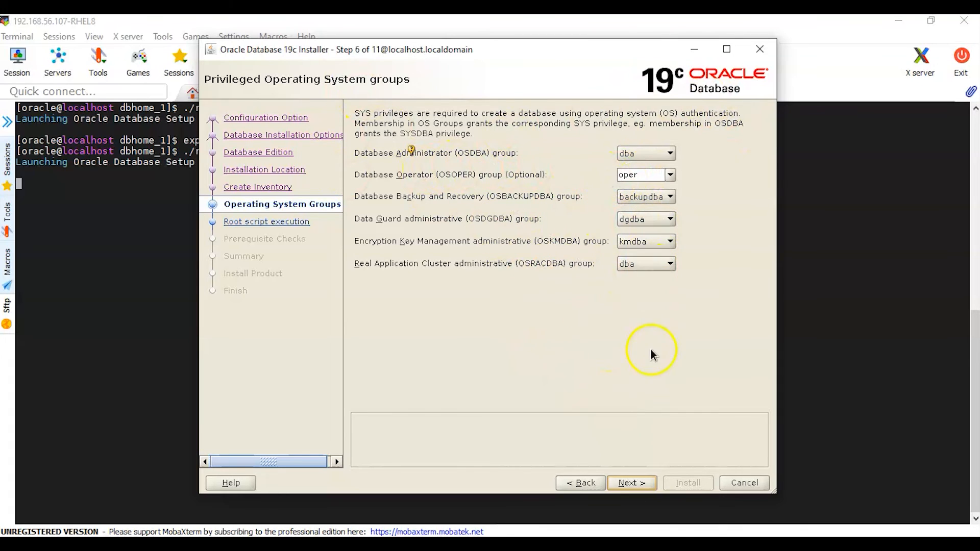
pyautogui.moveTo(599, 81)
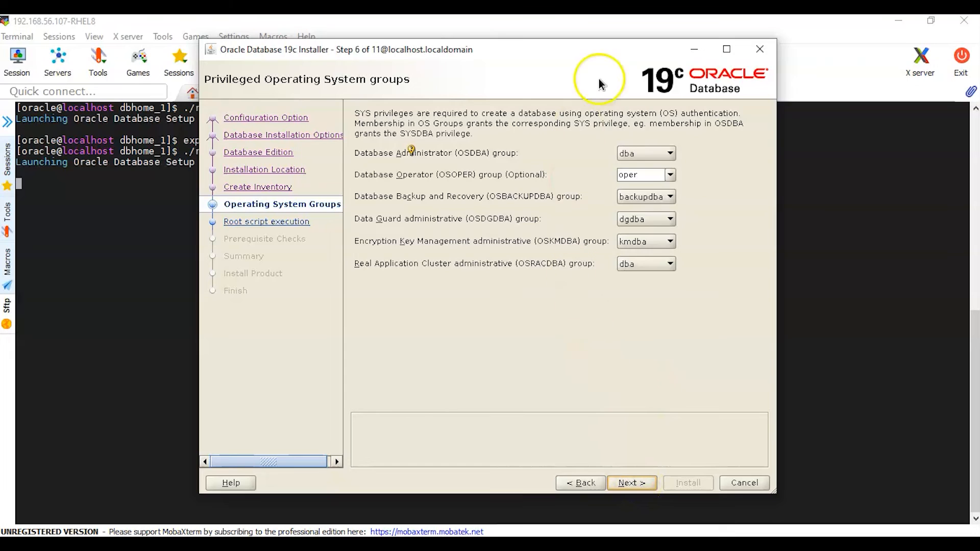
pyautogui.moveTo(631, 483)
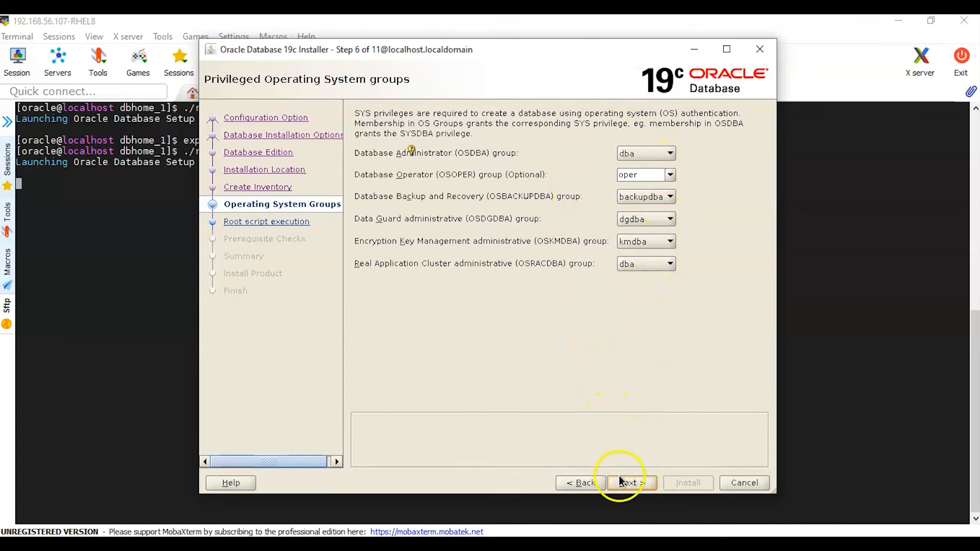
pyautogui.click(628, 483)
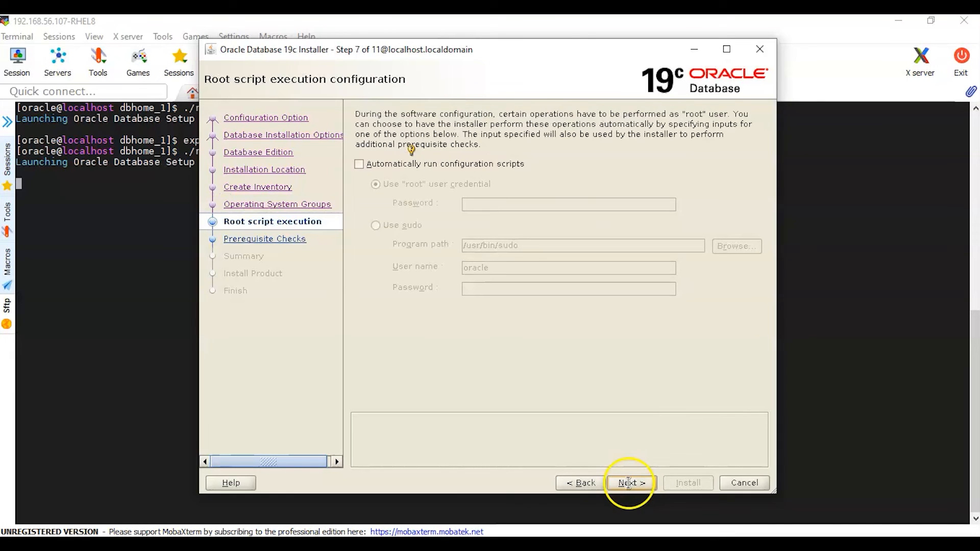
pyautogui.moveTo(484, 172)
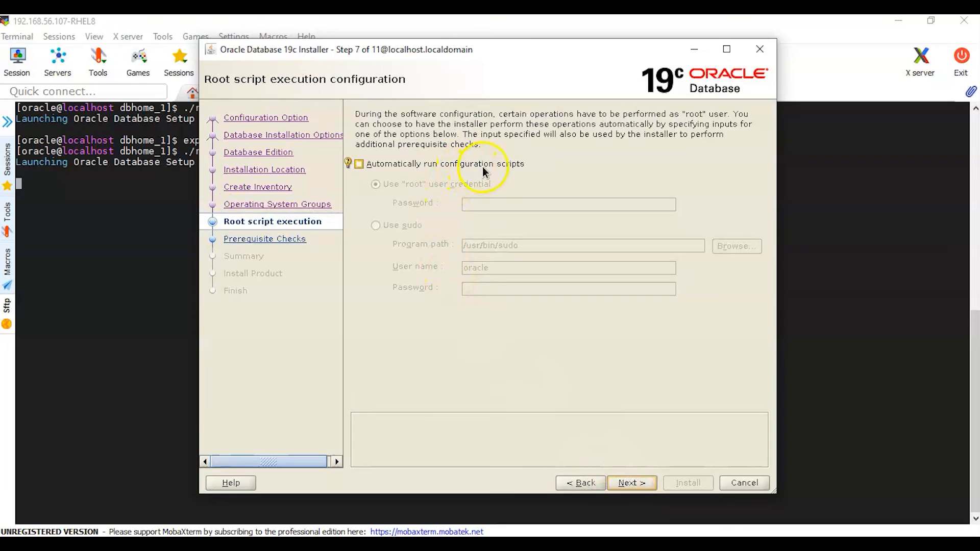
pyautogui.moveTo(491, 265)
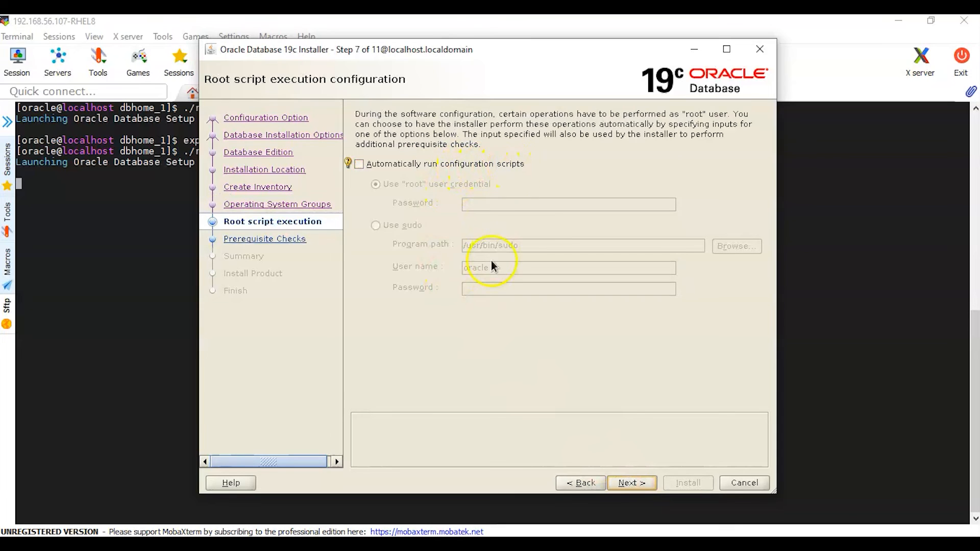
pyautogui.moveTo(481, 174)
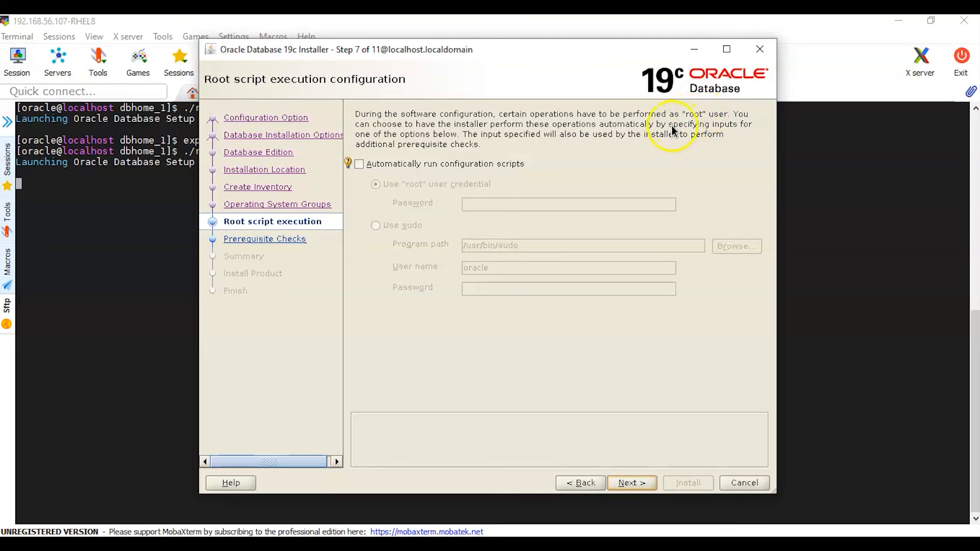
pyautogui.moveTo(183, 135)
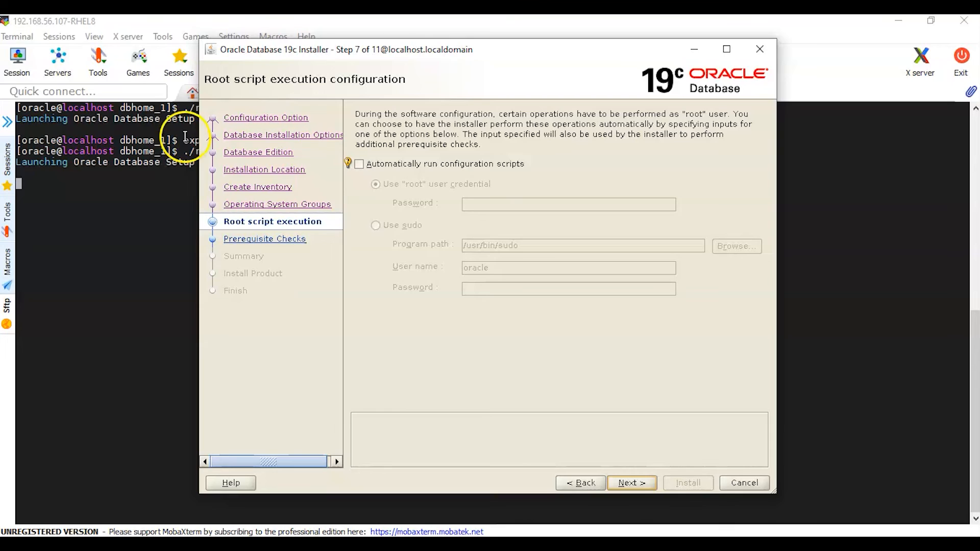
pyautogui.moveTo(488, 207)
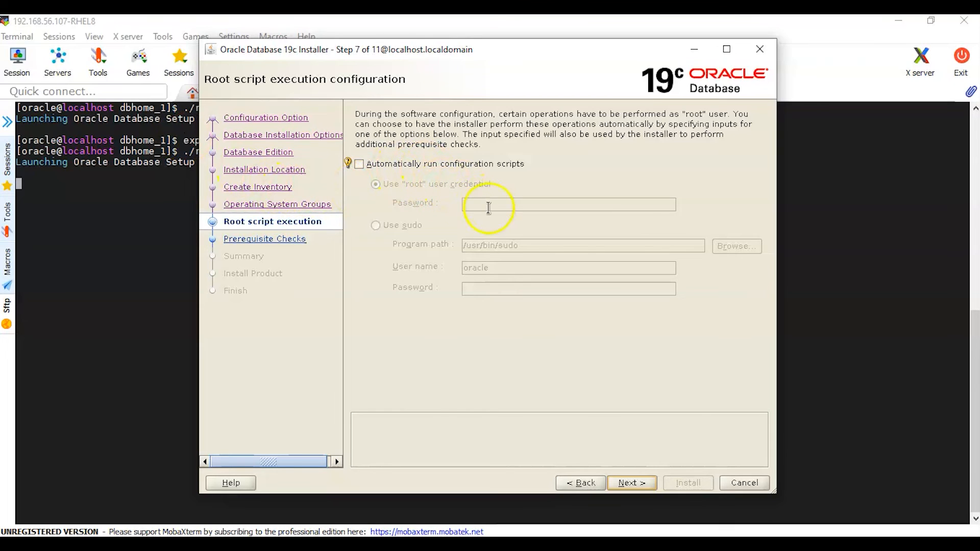
pyautogui.moveTo(558, 377)
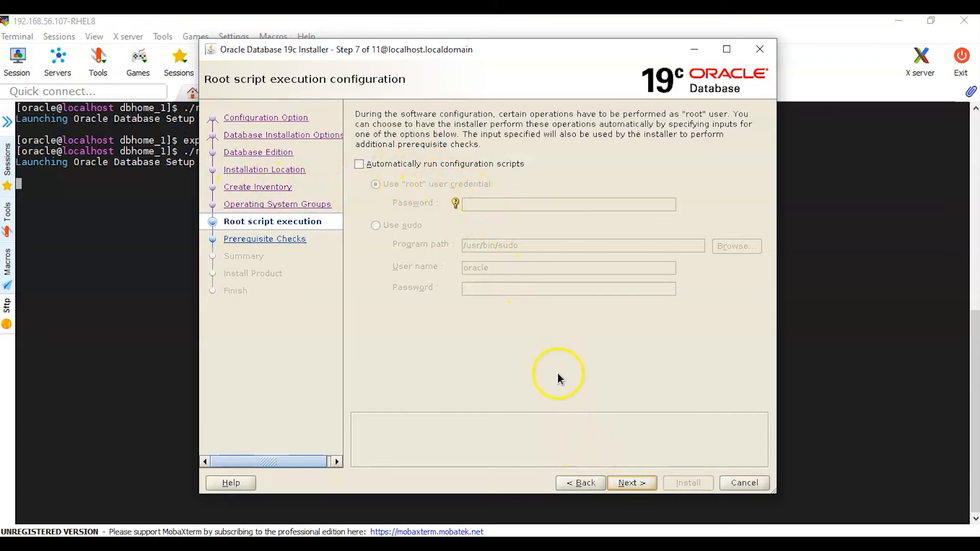
pyautogui.moveTo(631, 483)
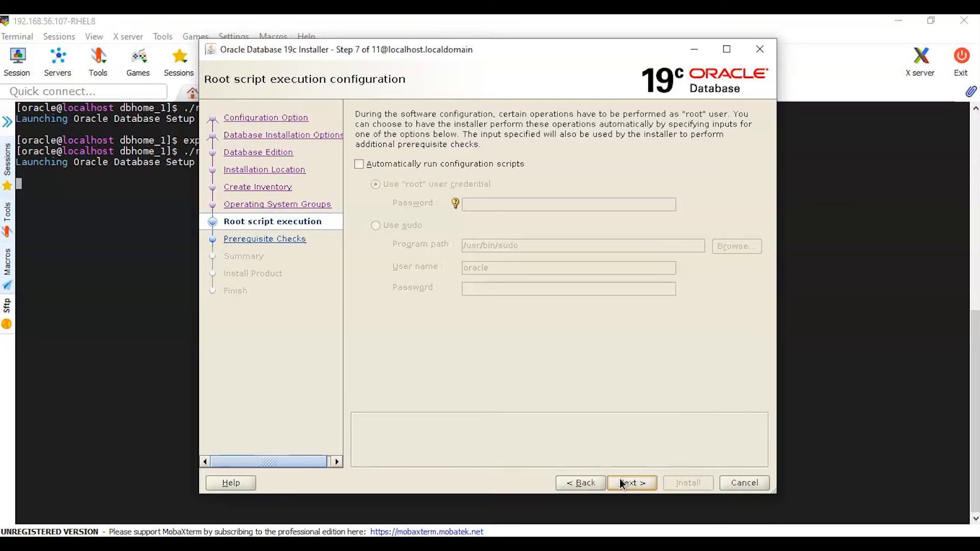
pyautogui.click(631, 483)
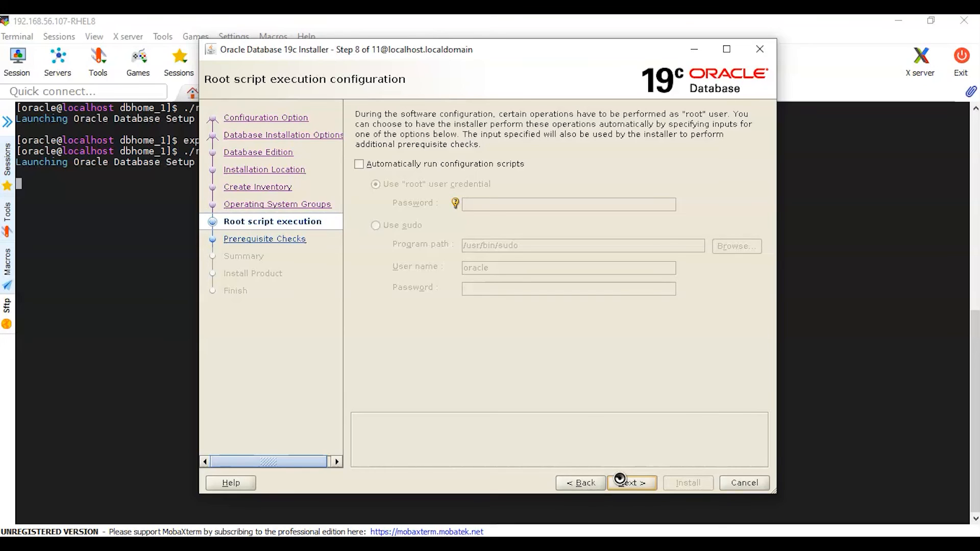
# Advance past prerequisite checks to the Summary page and start the software-only install.
pyautogui.click(631, 483)
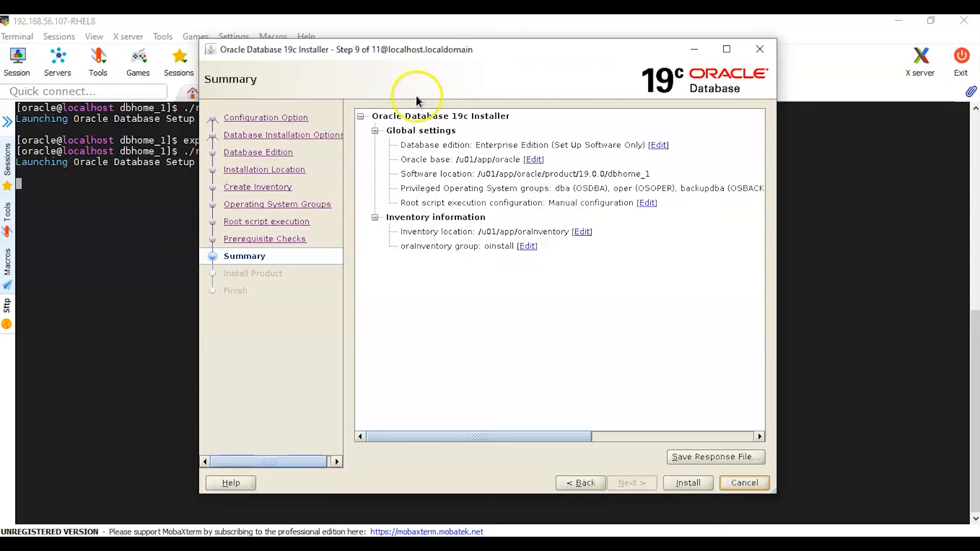
pyautogui.moveTo(469, 143)
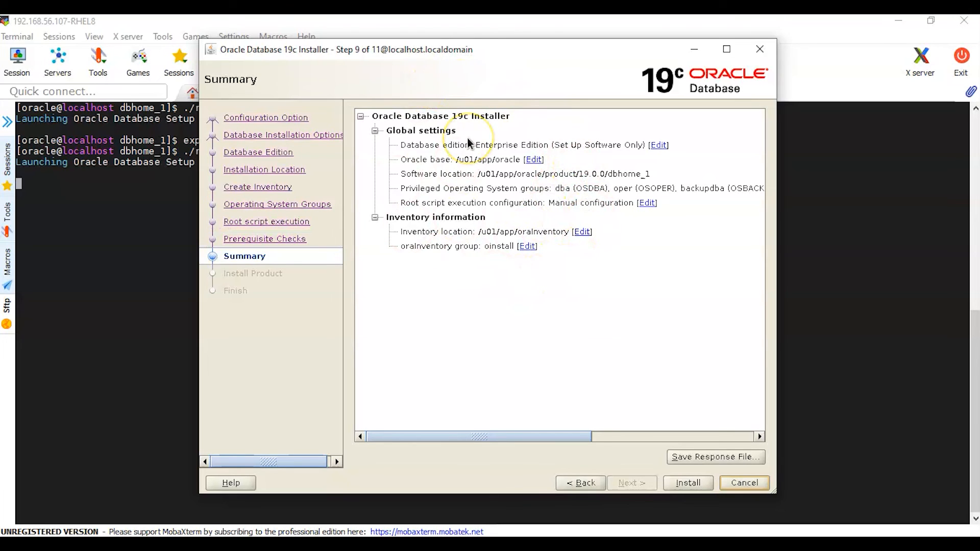
pyautogui.moveTo(566, 259)
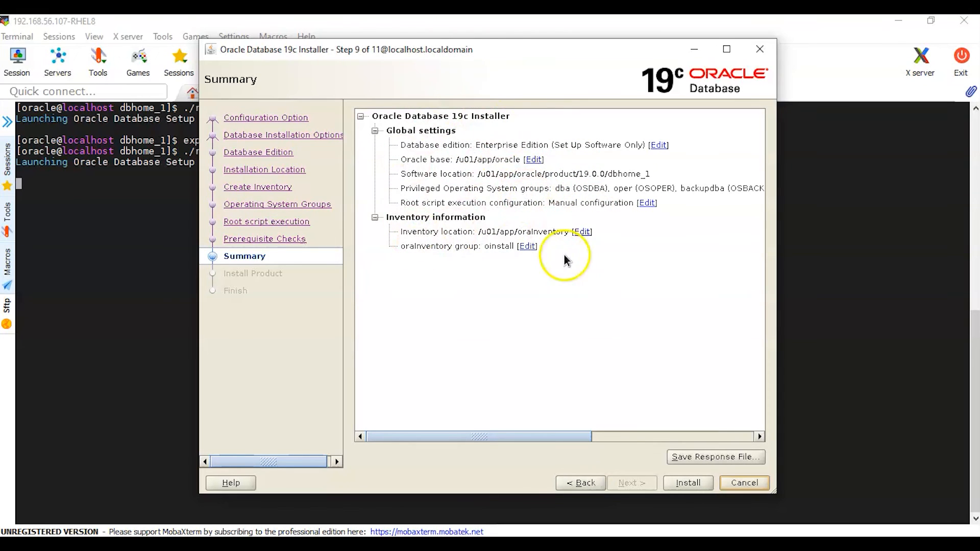
pyautogui.moveTo(593, 271)
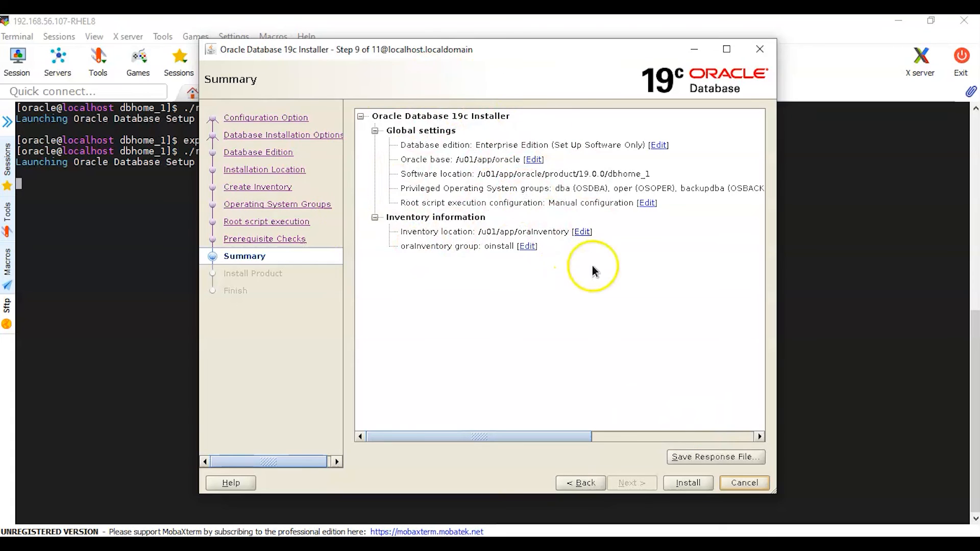
pyautogui.click(687, 483)
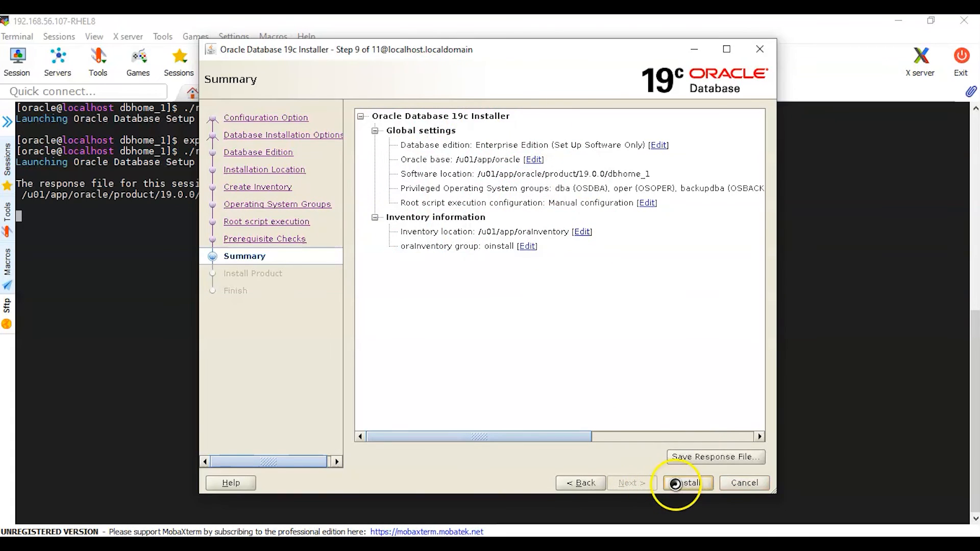
# Let the Install Product step copy files until the root scripts dialog appears.
pyautogui.click(687, 483)
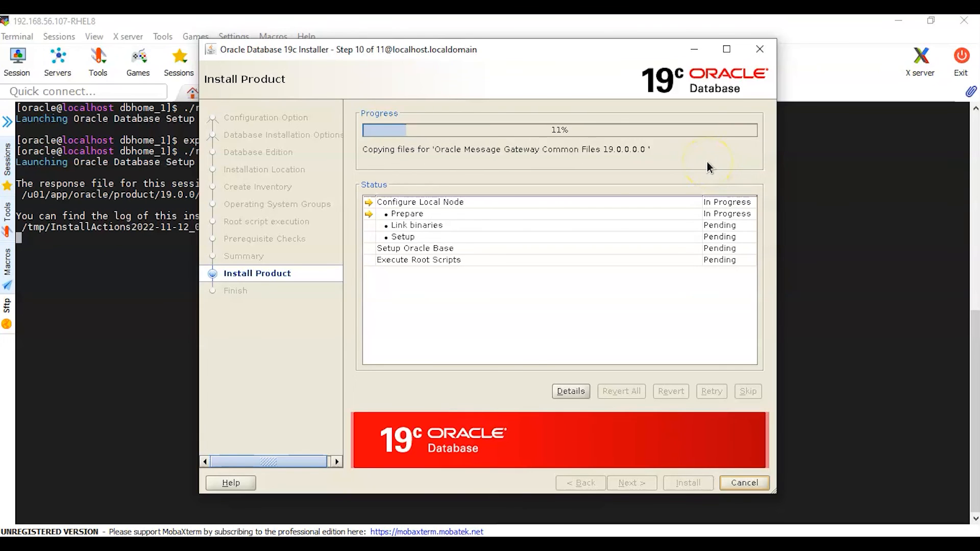
pyautogui.moveTo(473, 226)
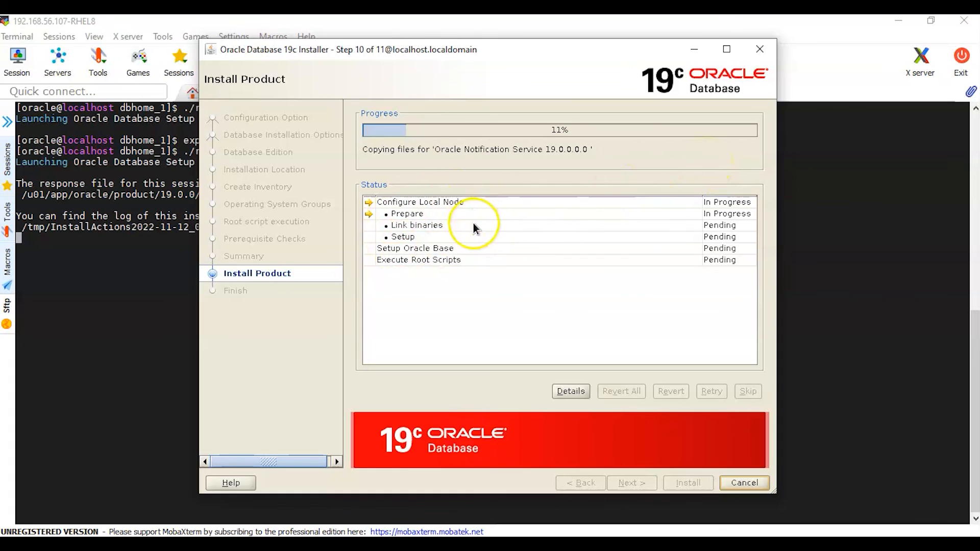
pyautogui.moveTo(474, 228)
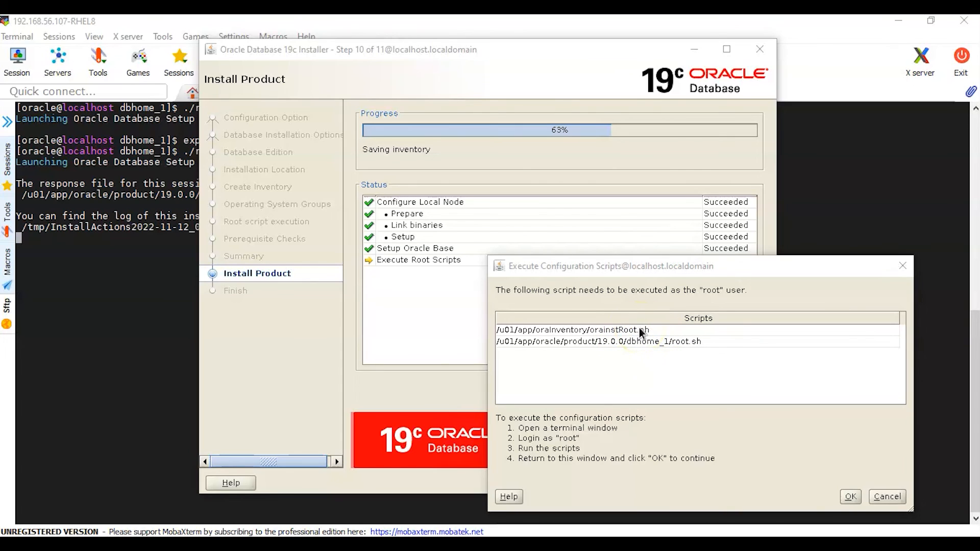
# Select the orainstRoot.sh path in the Execute Configuration Scripts dialog for copying.
pyautogui.click(572, 330)
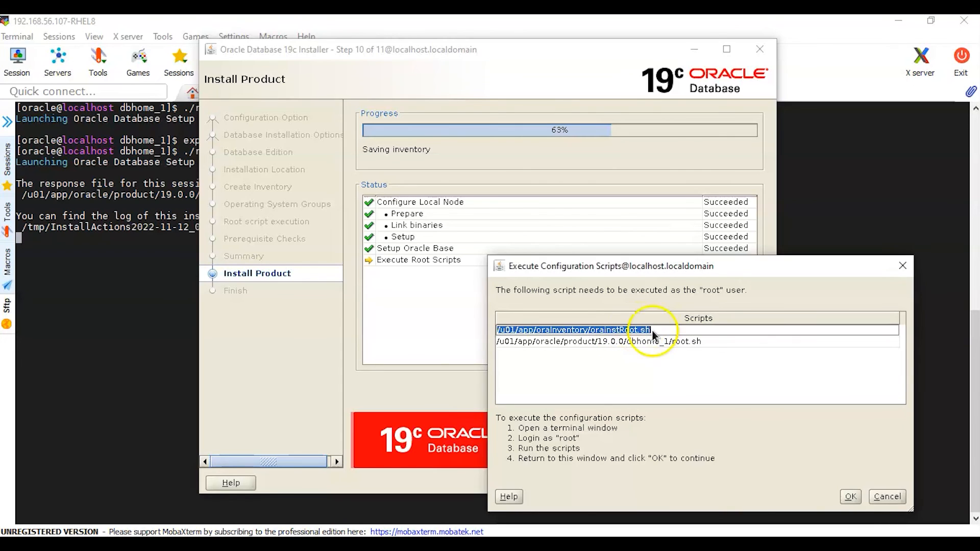
pyautogui.moveTo(760, 310)
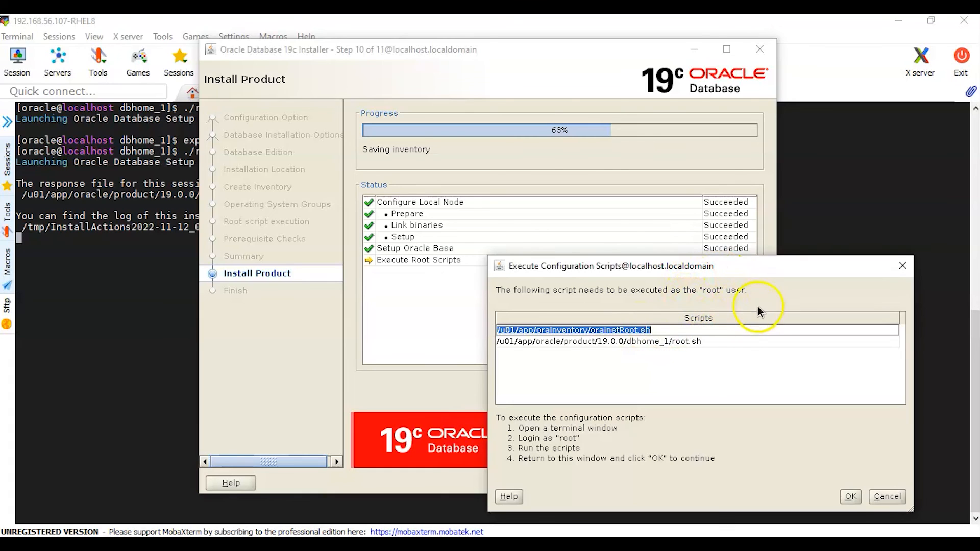
pyautogui.moveTo(660, 353)
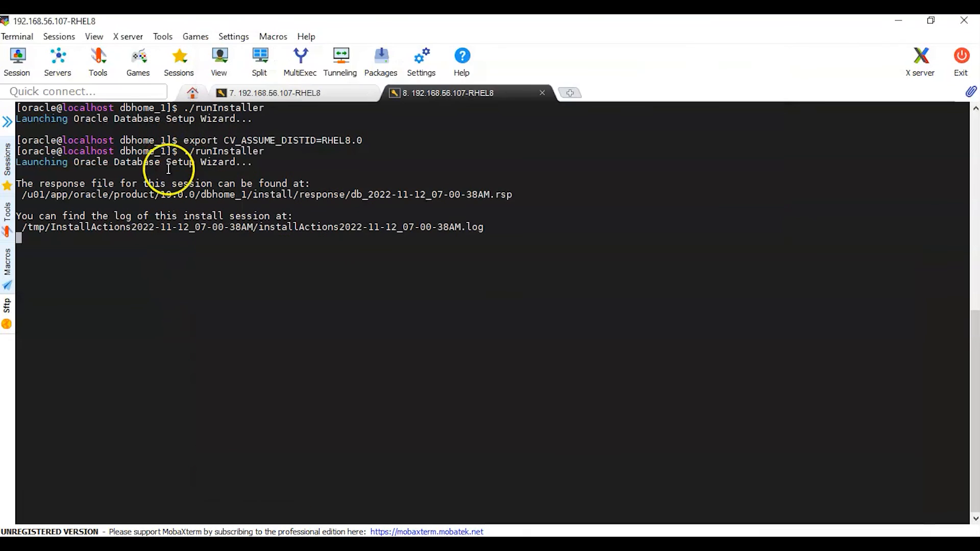
# Run orainstRoot.sh as root in the root terminal session, setting oraInventory permissions.
pyautogui.click(273, 93)
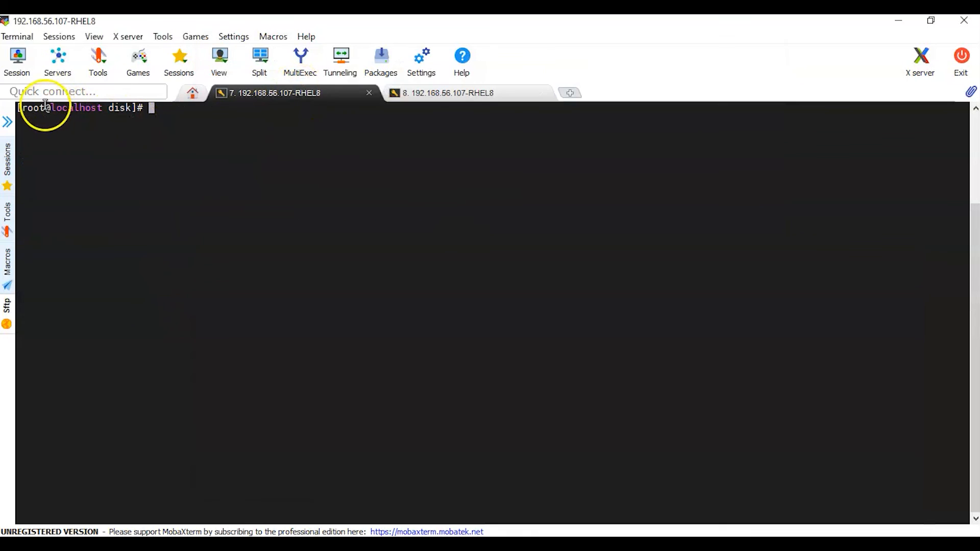
pyautogui.moveTo(244, 146)
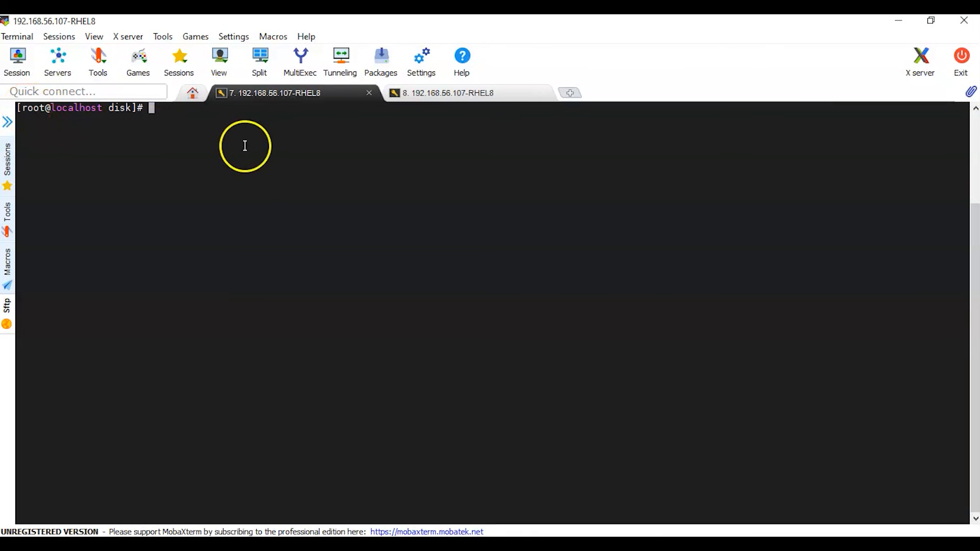
pyautogui.press('Return')
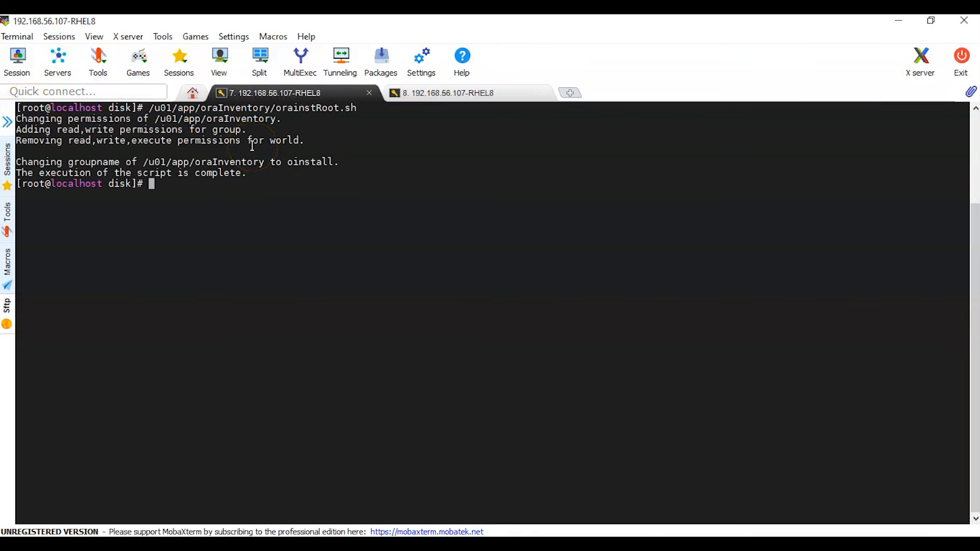
pyautogui.press('Return')
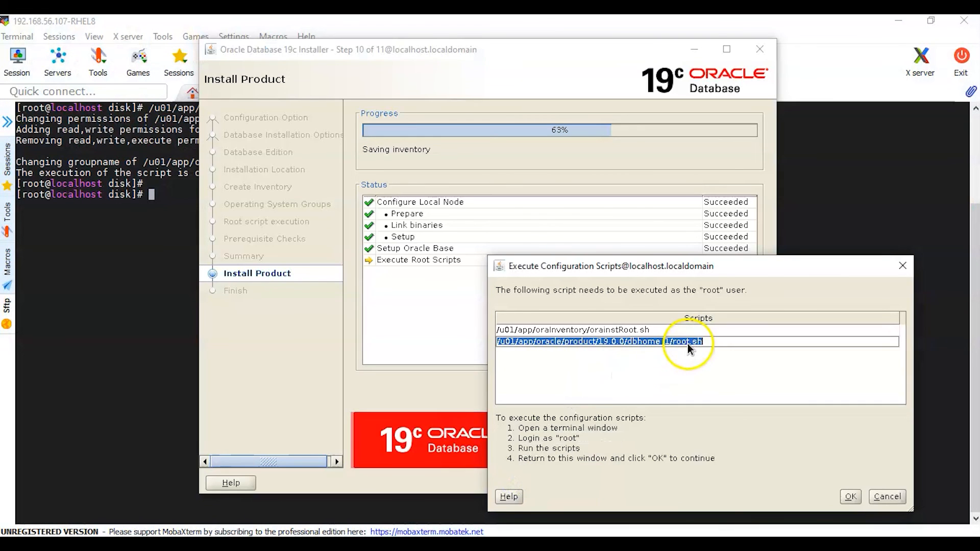
pyautogui.moveTo(691, 370)
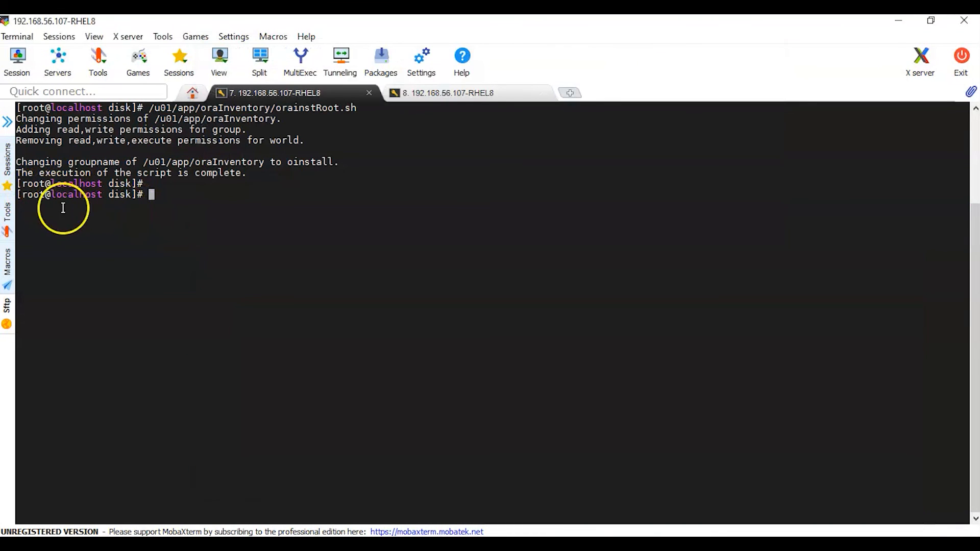
# Run /u01/app/oracle/product/19.0.0/dbhome_1/root.sh as root, accepting /usr/local/bin, then clear the screen.
pyautogui.write('/u01/app/oracle/product/19.0.0/dbhome_1/root.sh')
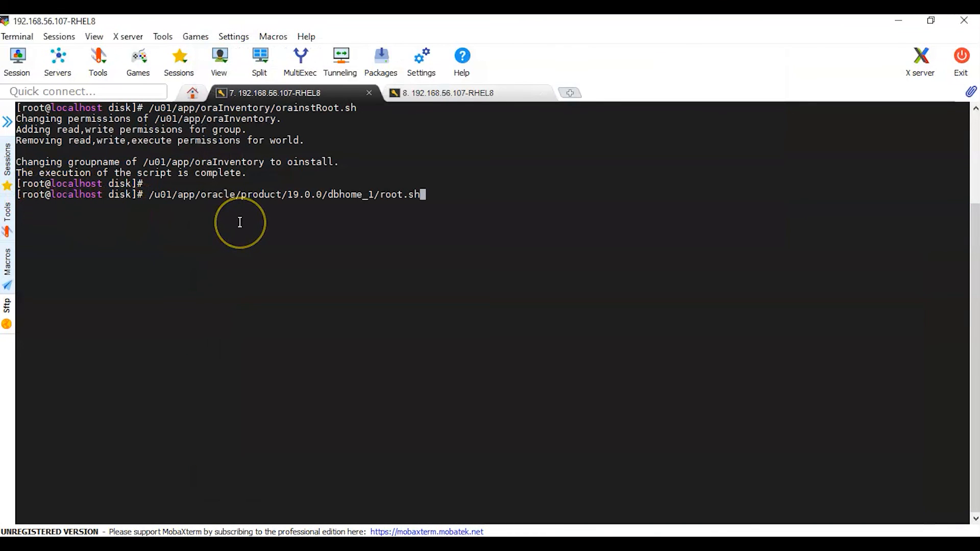
pyautogui.press('Return')
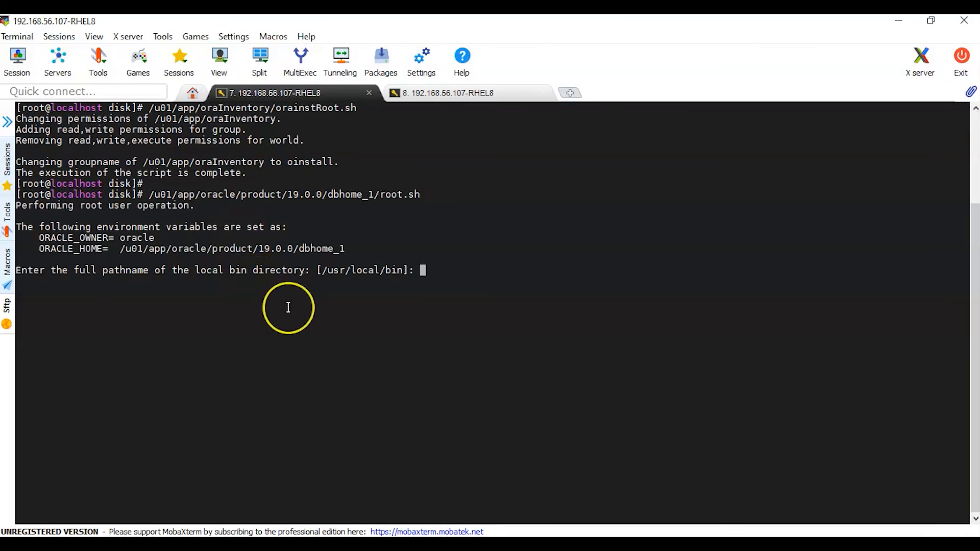
pyautogui.moveTo(287, 308)
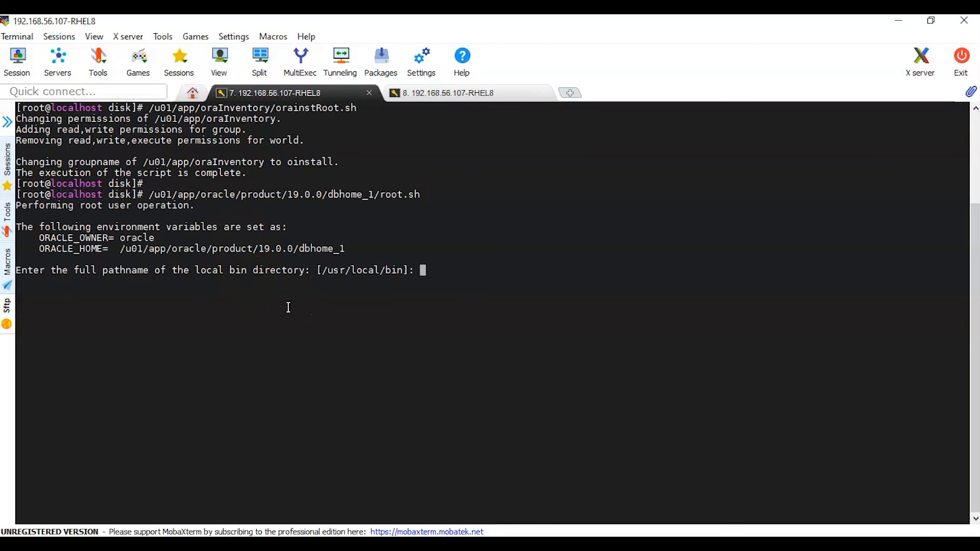
pyautogui.press('Return')
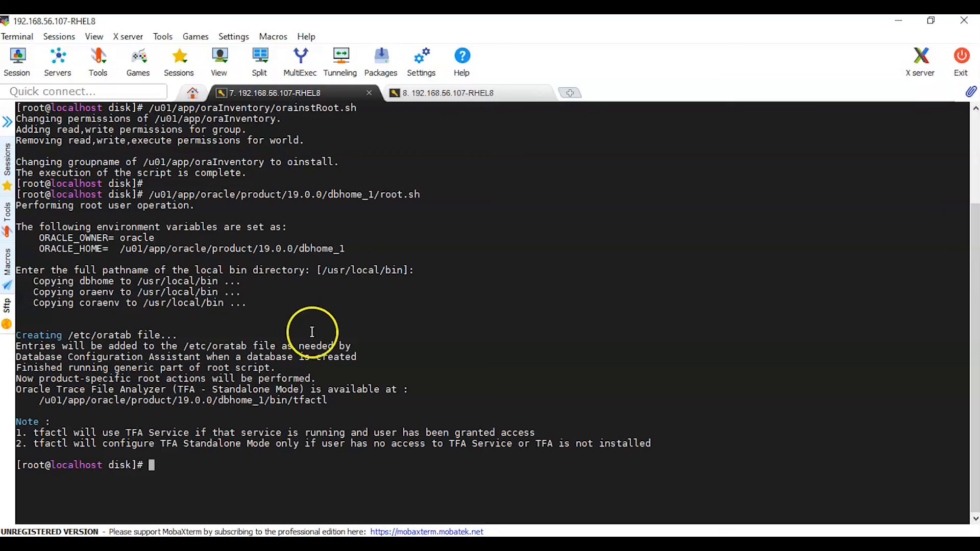
pyautogui.moveTo(149, 422)
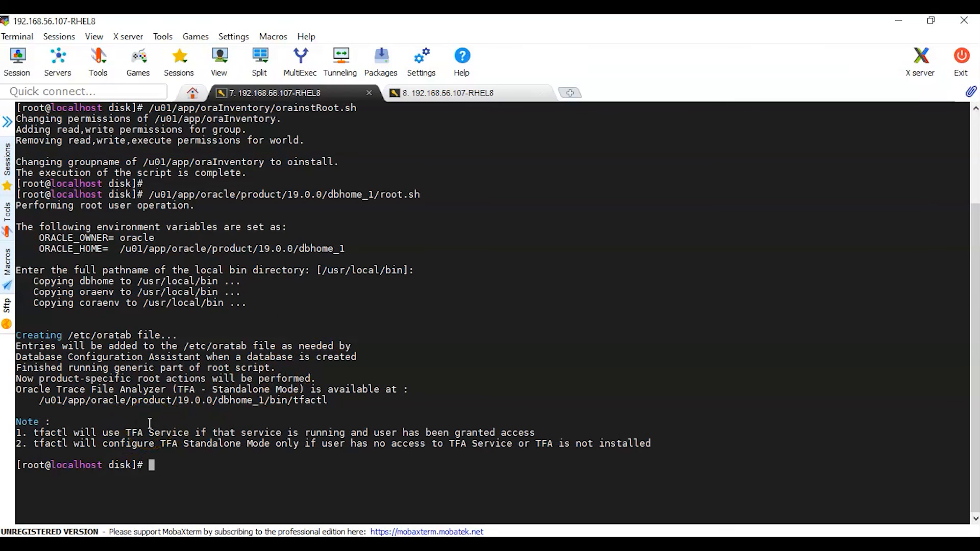
pyautogui.moveTo(388, 336)
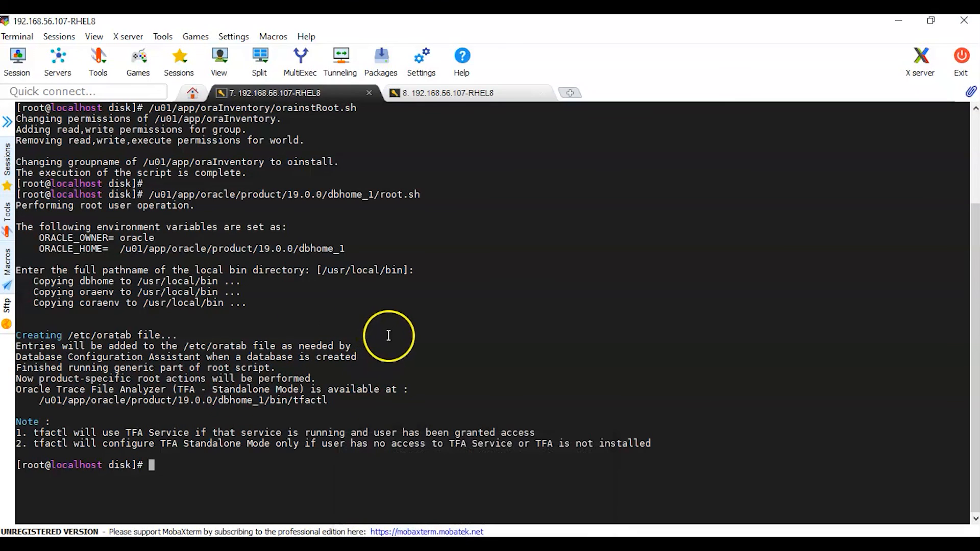
pyautogui.write('clear')
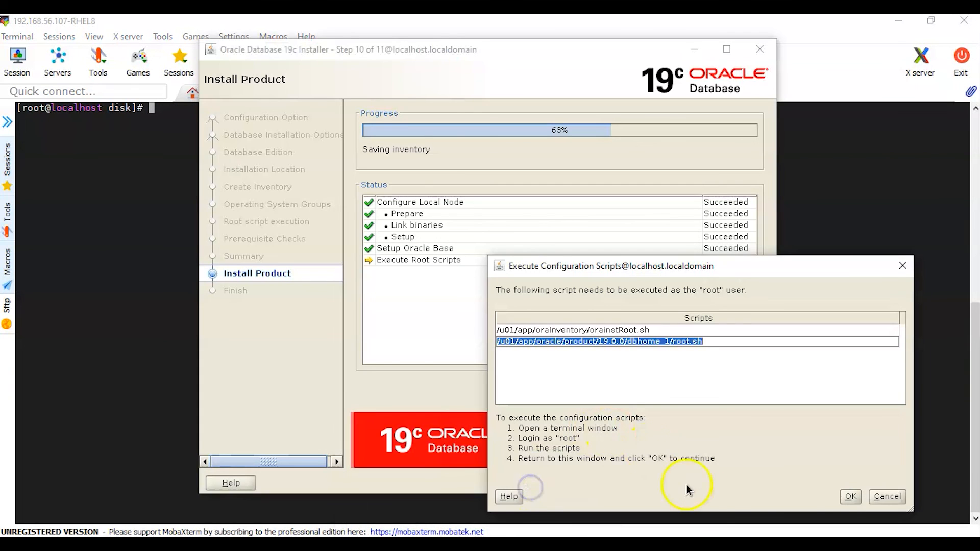
# Confirm the root scripts ran and close the installer after registration successful.
pyautogui.click(849, 496)
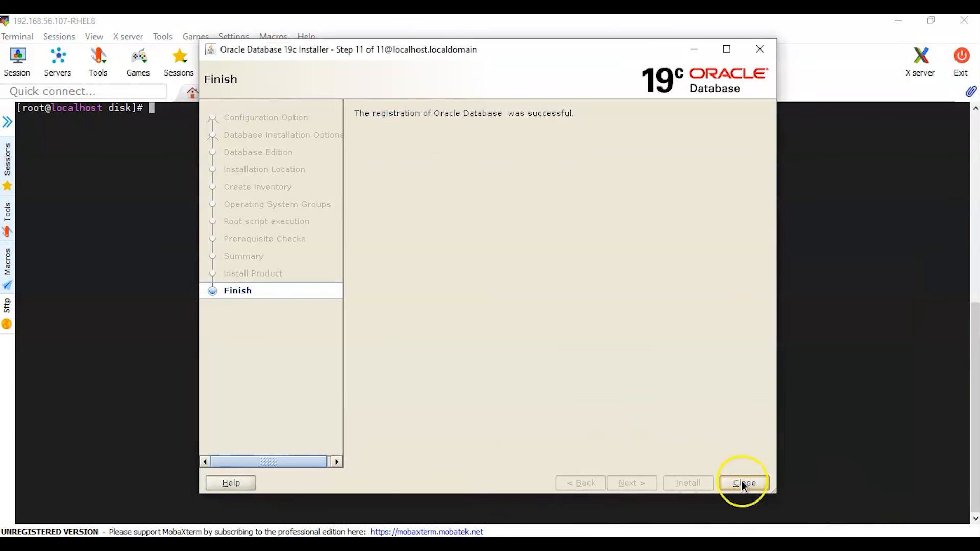
pyautogui.moveTo(500, 163)
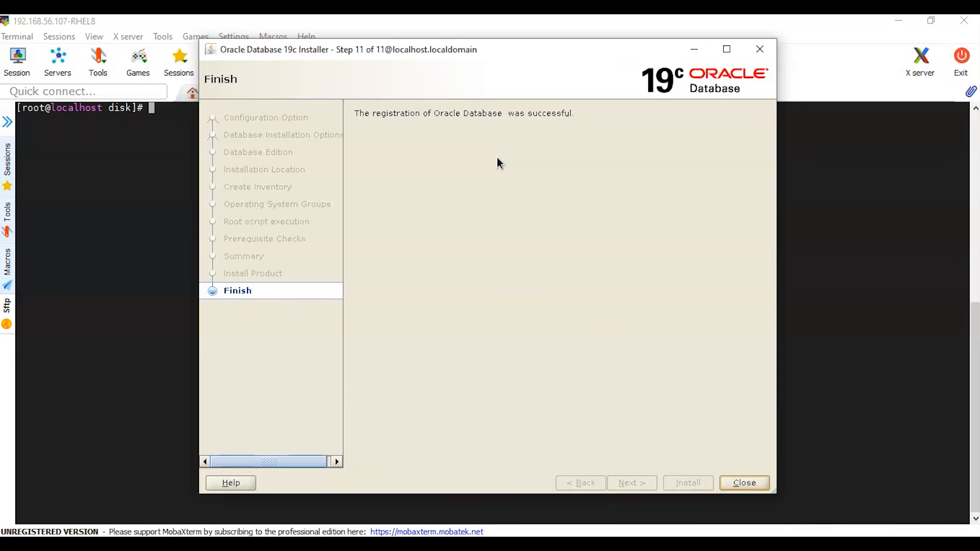
pyautogui.moveTo(533, 133)
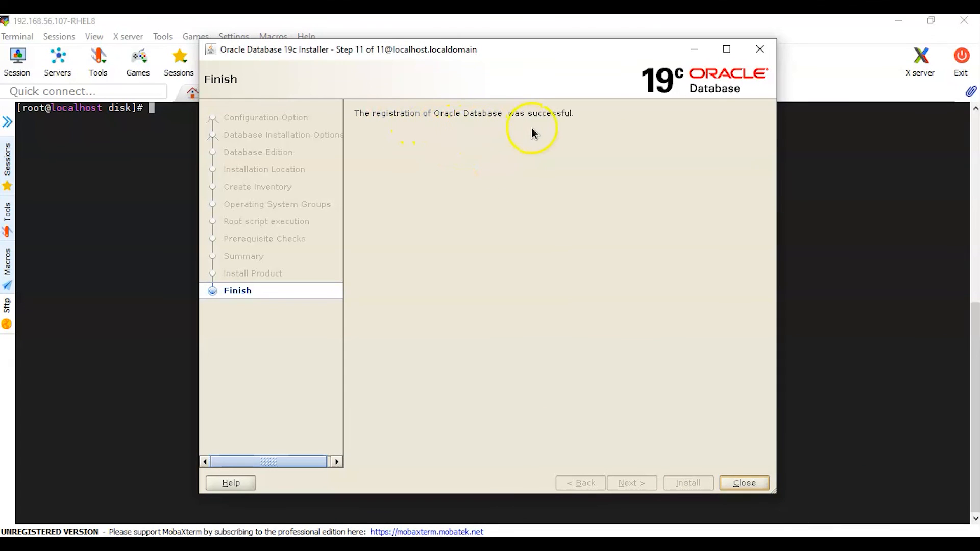
pyautogui.moveTo(745, 483)
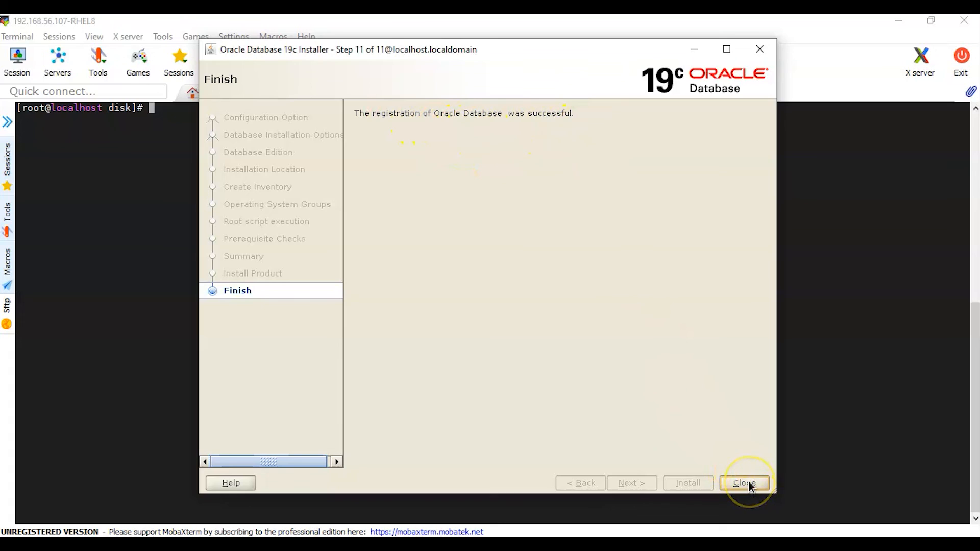
pyautogui.click(744, 483)
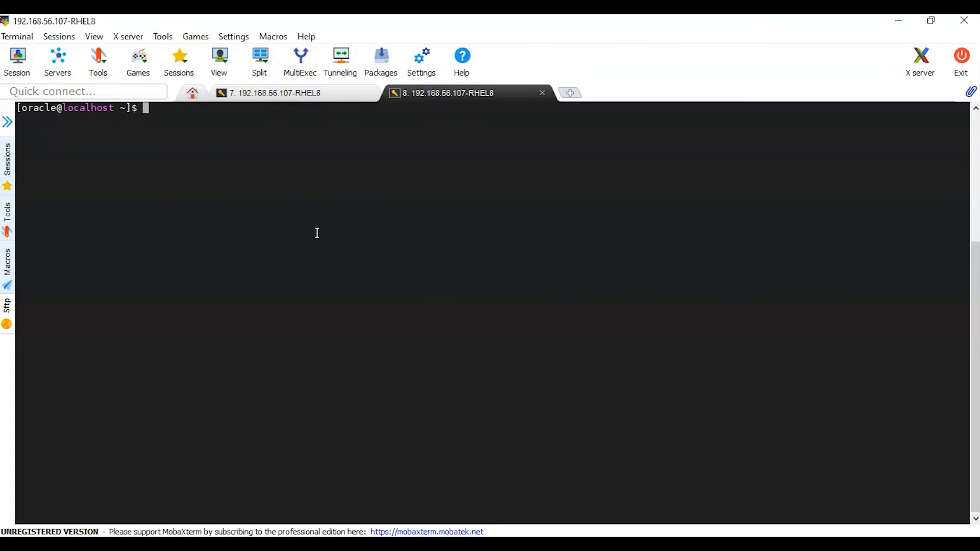